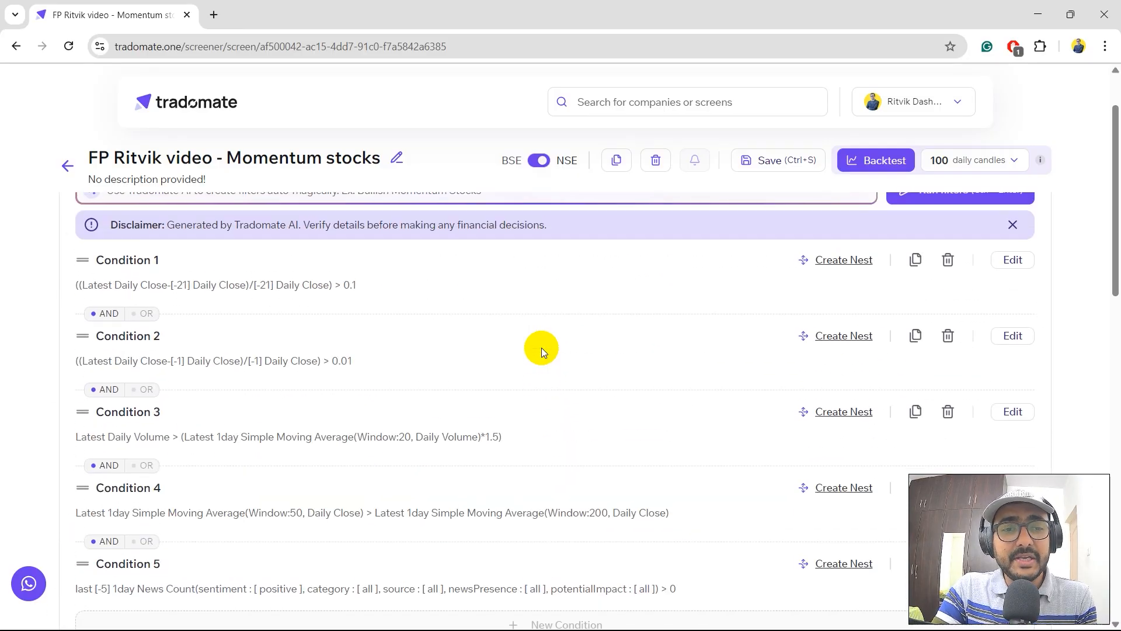
- Scroll through the momentum screen's five conditions and its backtest result charts
scroll(down, 3)
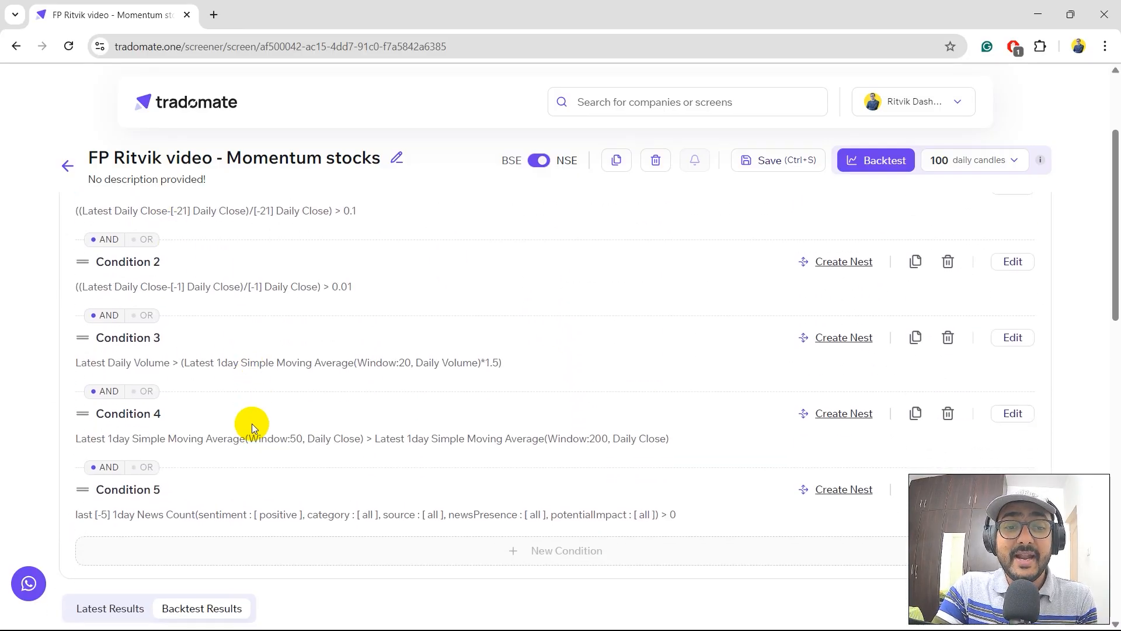
scroll(down, 3)
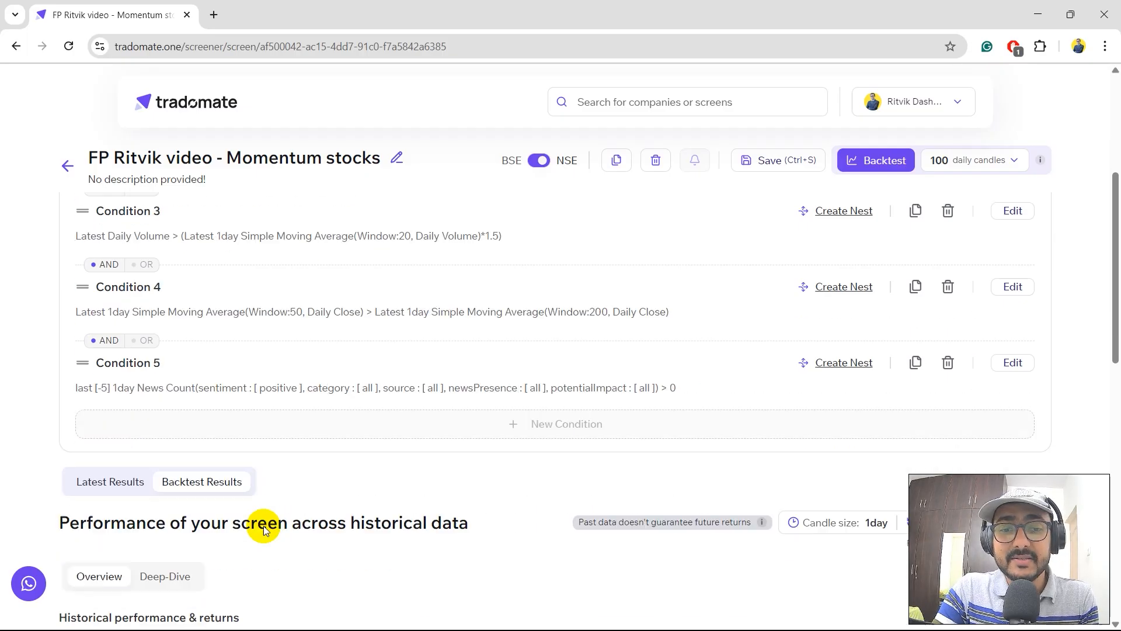
scroll(down, 3)
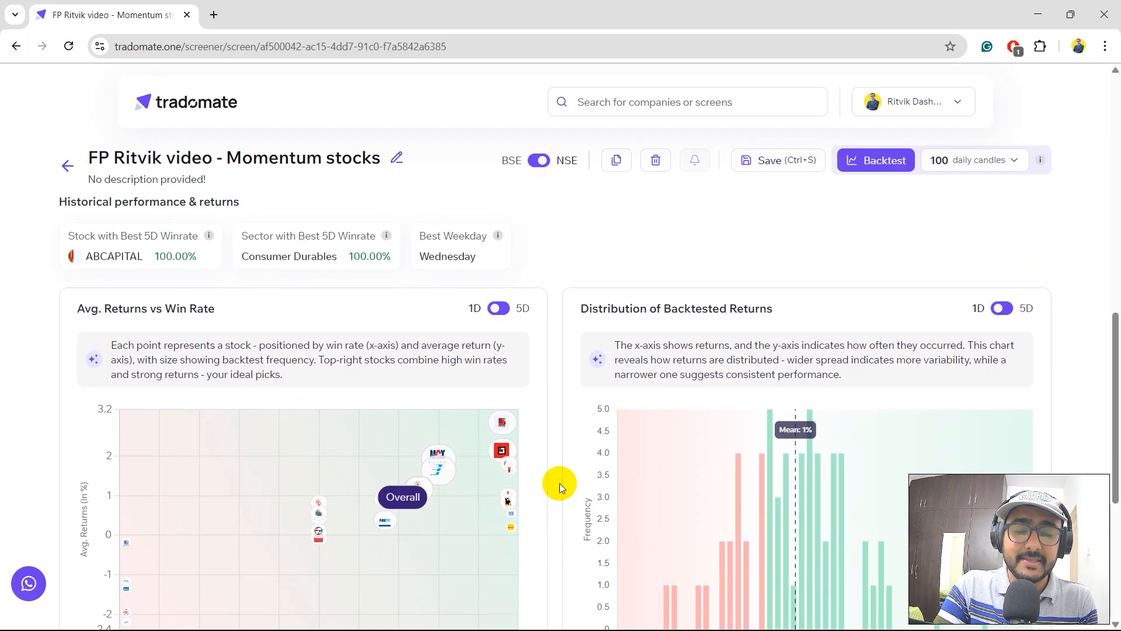
scroll(down, 3)
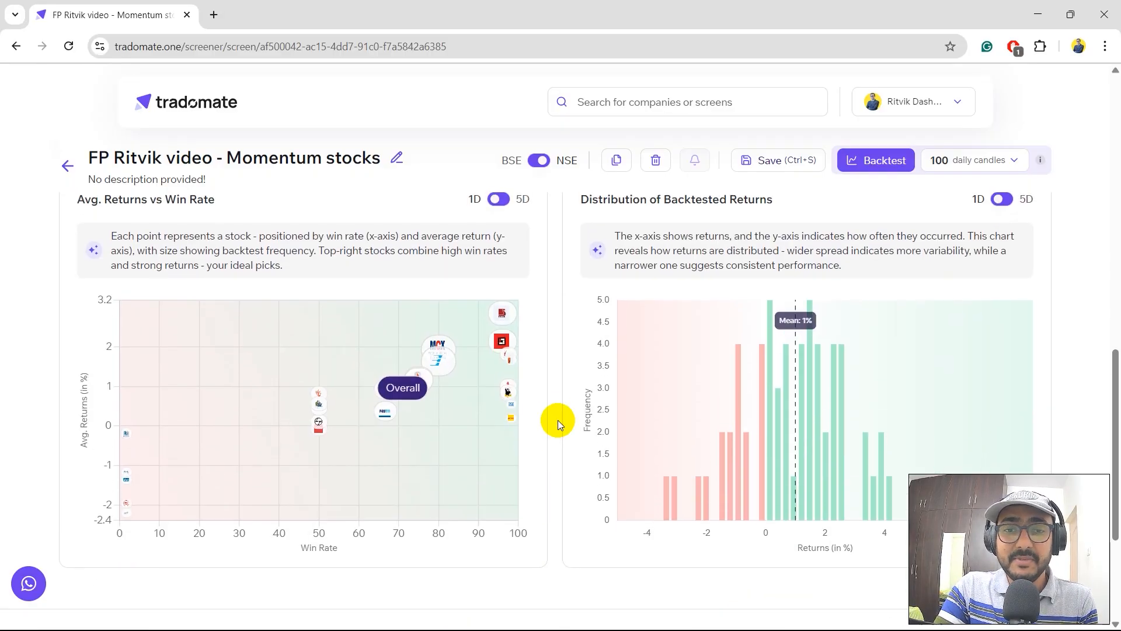
mouse_move(501, 314)
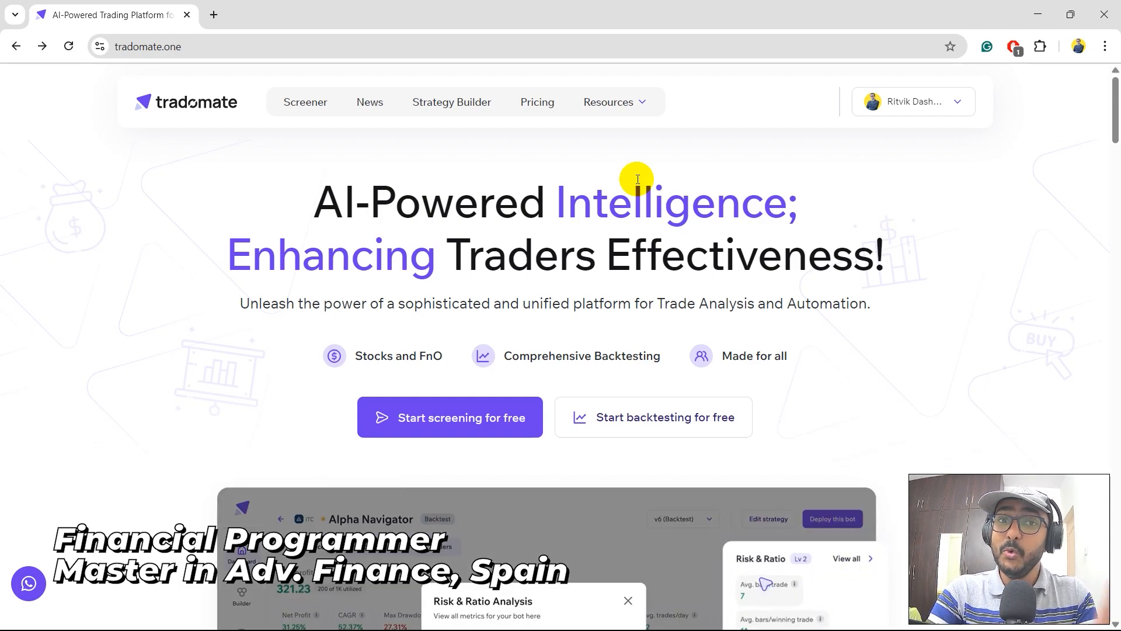
- Switch to the YouTube tab showing the financial programming creator's channel videos
click(627, 600)
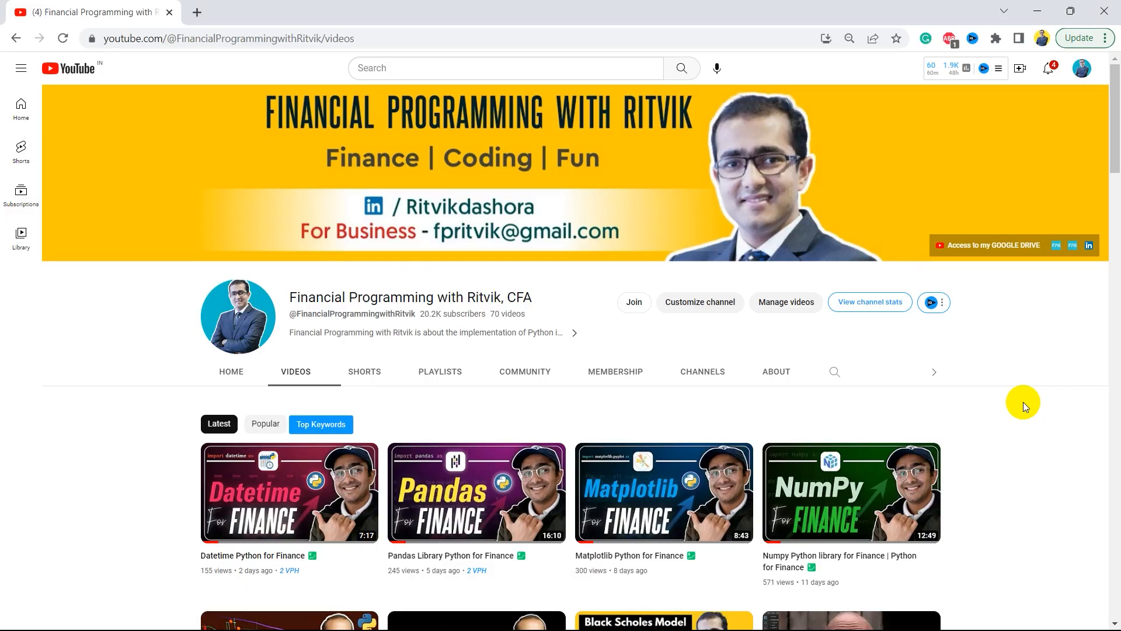
- Scroll down the channel's Videos grid through its older finance videos
scroll(down, 3)
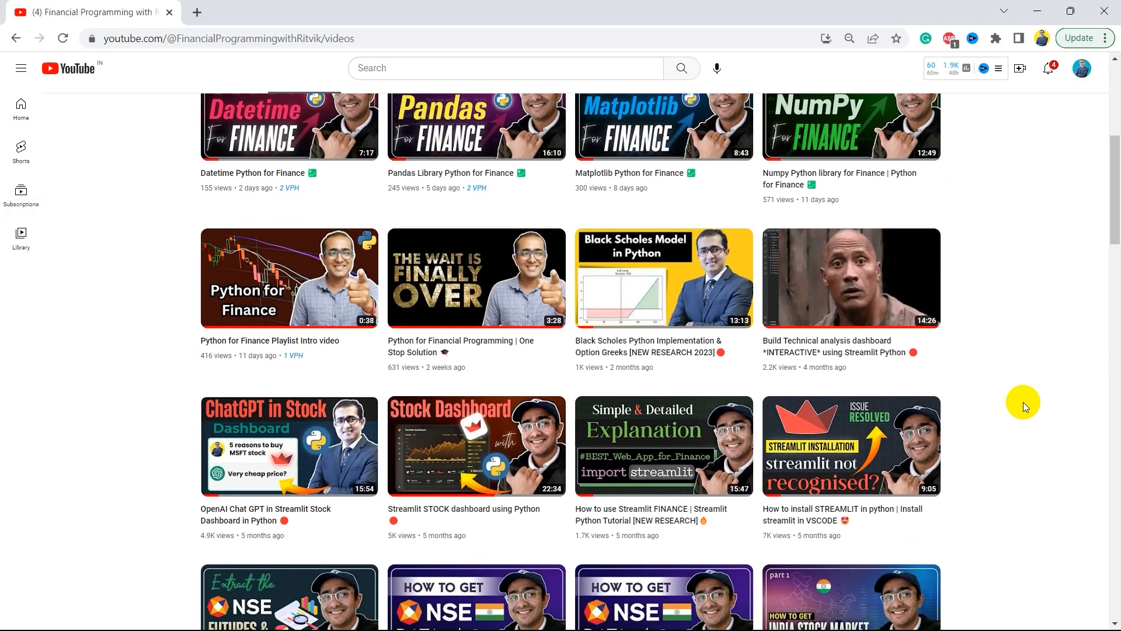
scroll(down, 3)
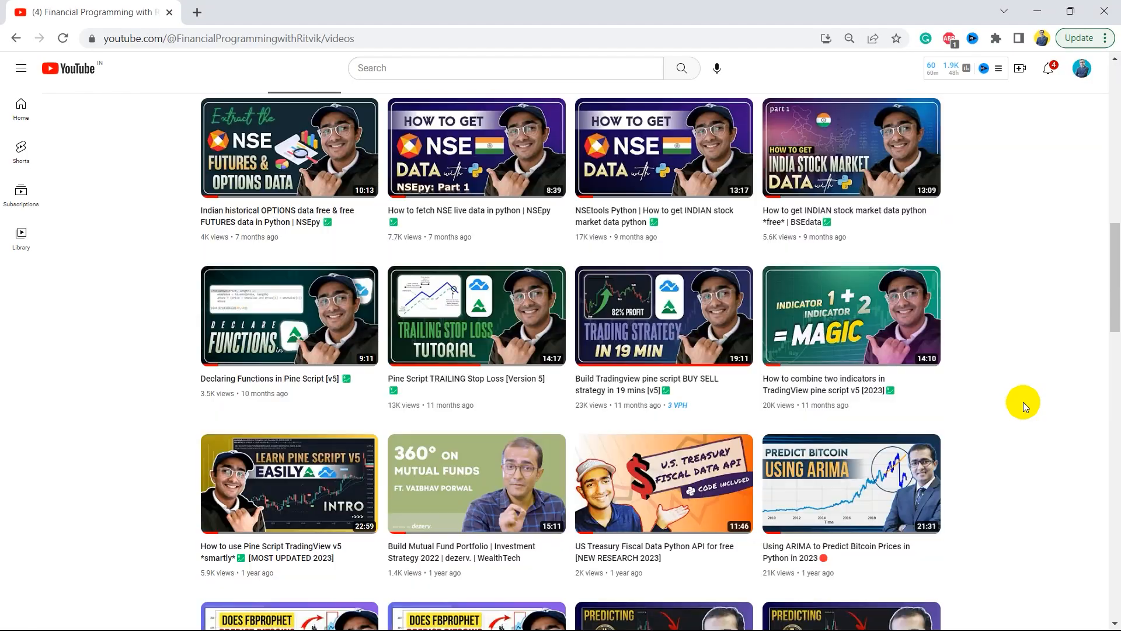
scroll(down, 3)
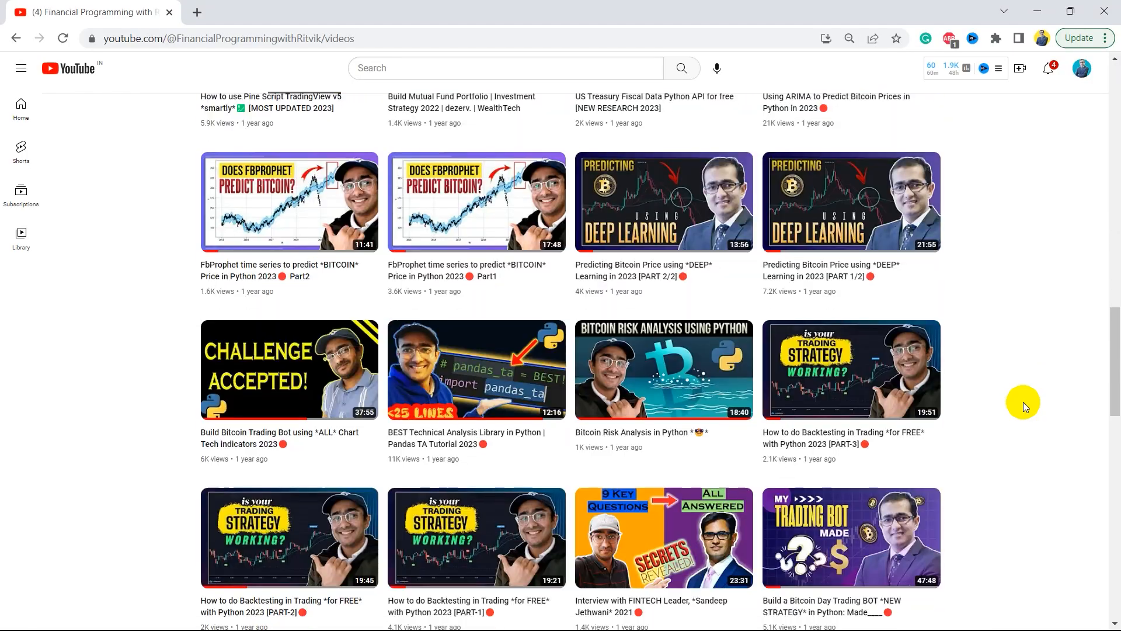
scroll(down, 3)
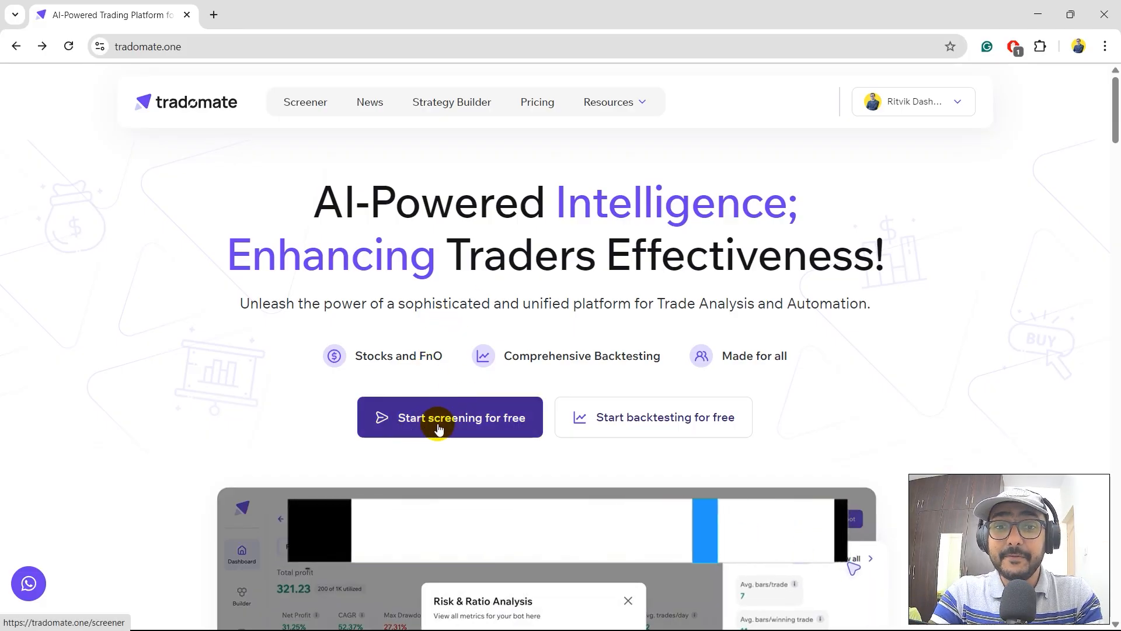
- Open the screener via 'Start screening for free' and view Nifty 50 gainers and losers
click(449, 417)
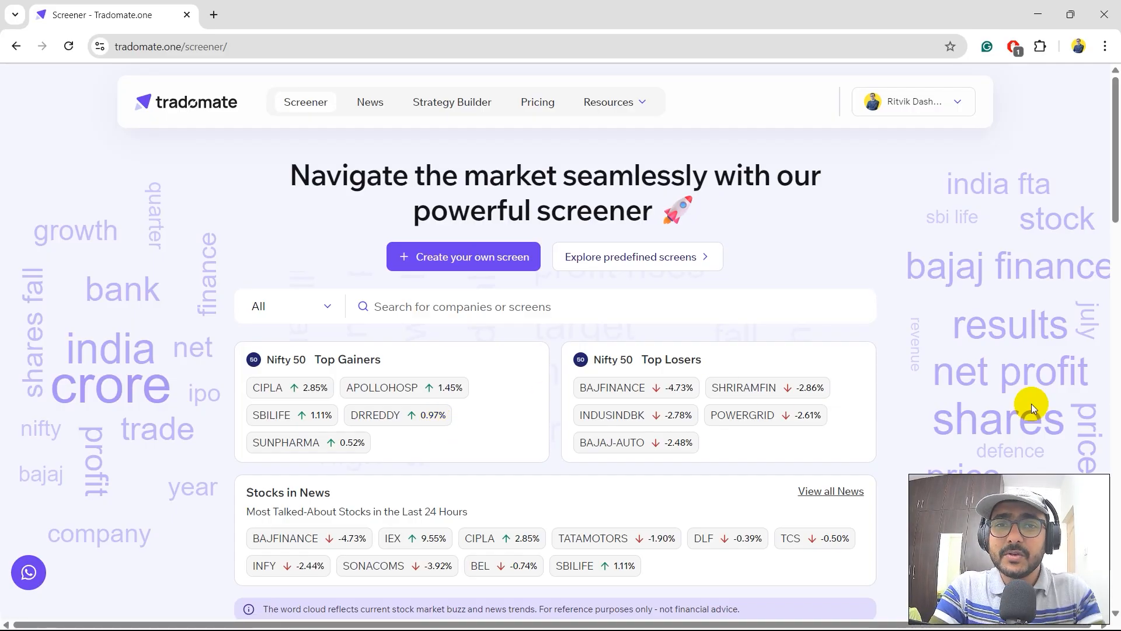
scroll(down, 3)
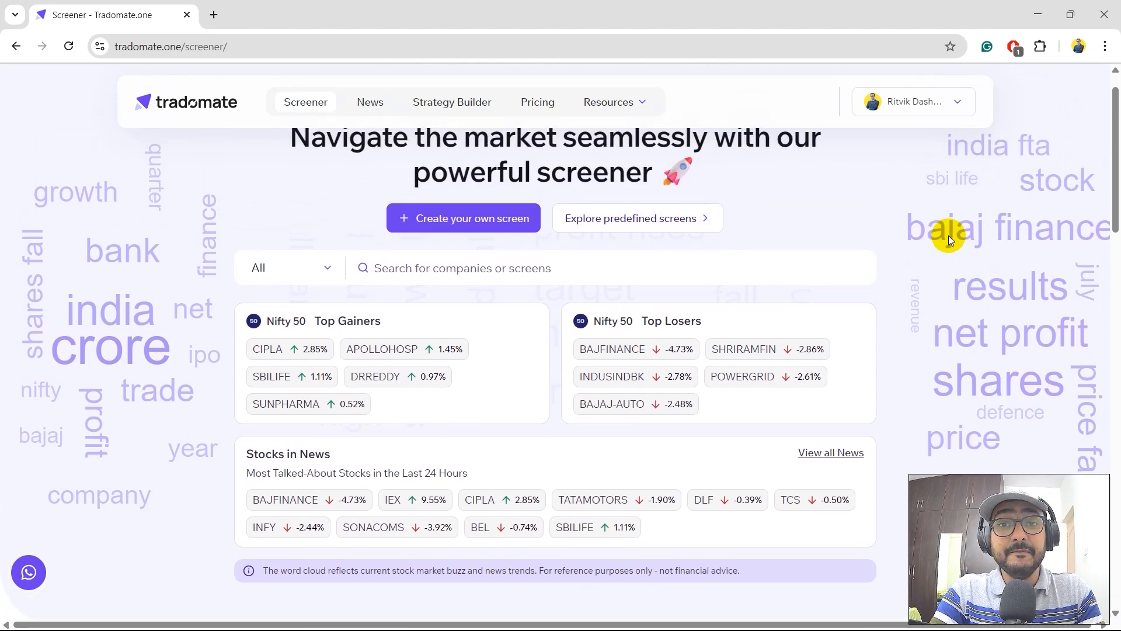
mouse_move(1007, 247)
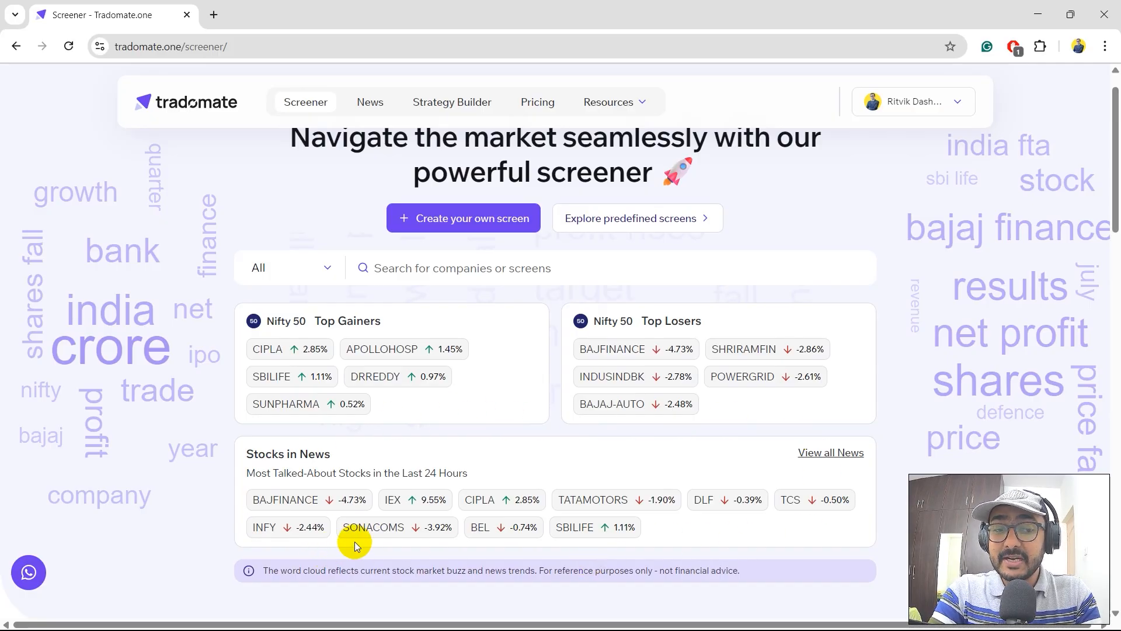
mouse_move(831, 452)
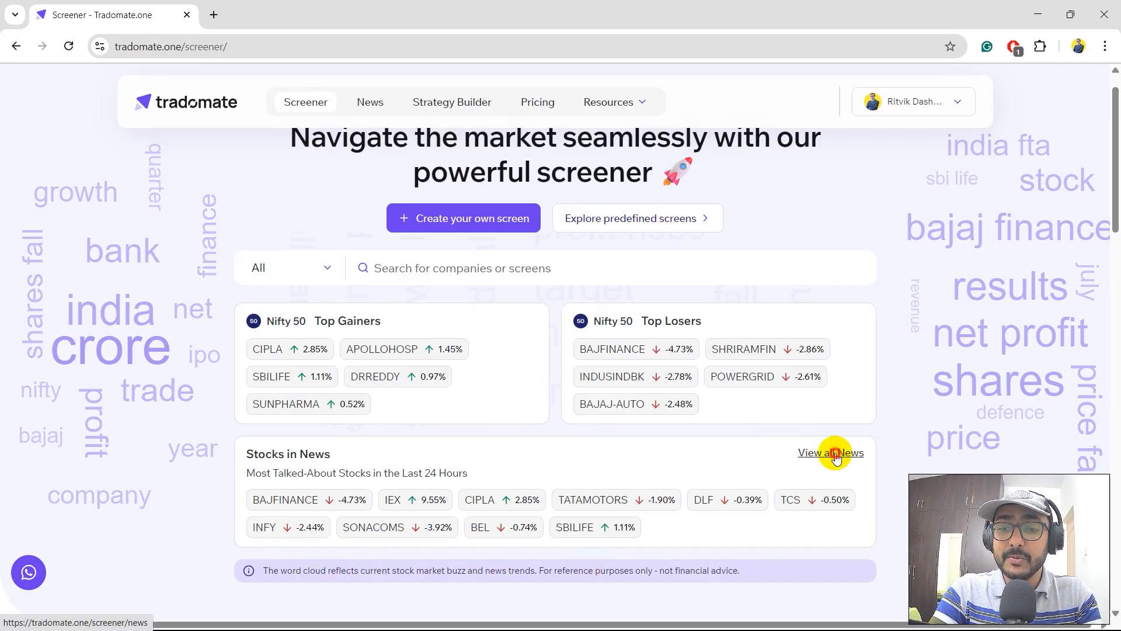
- Browse the full news feed with its Neutral media sentiment, then return to Screener
click(830, 452)
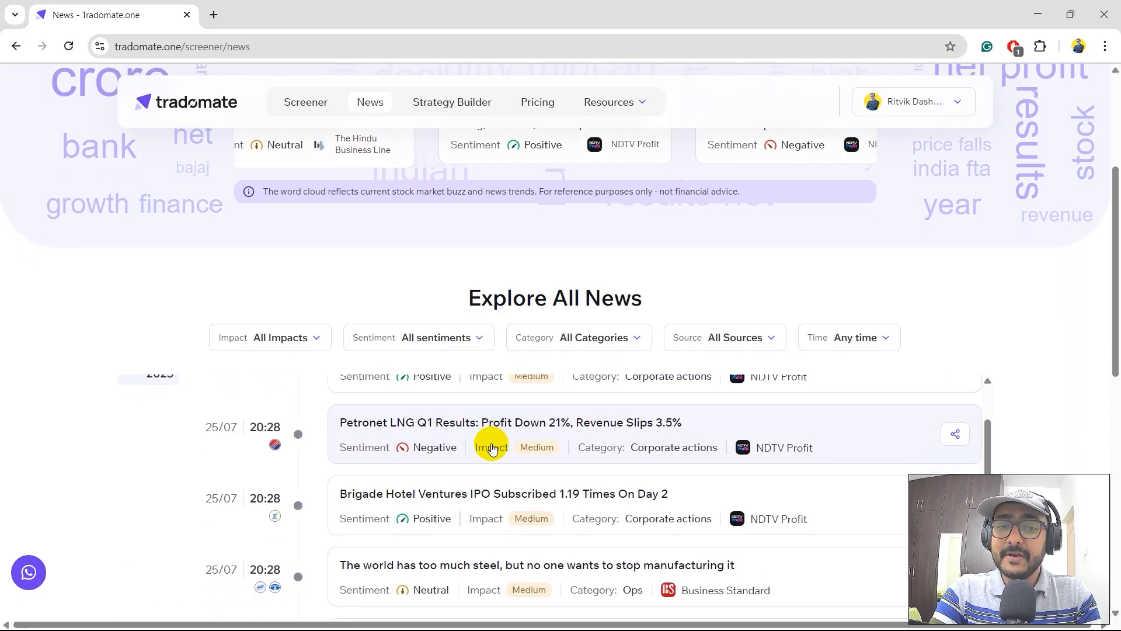
scroll(down, 3)
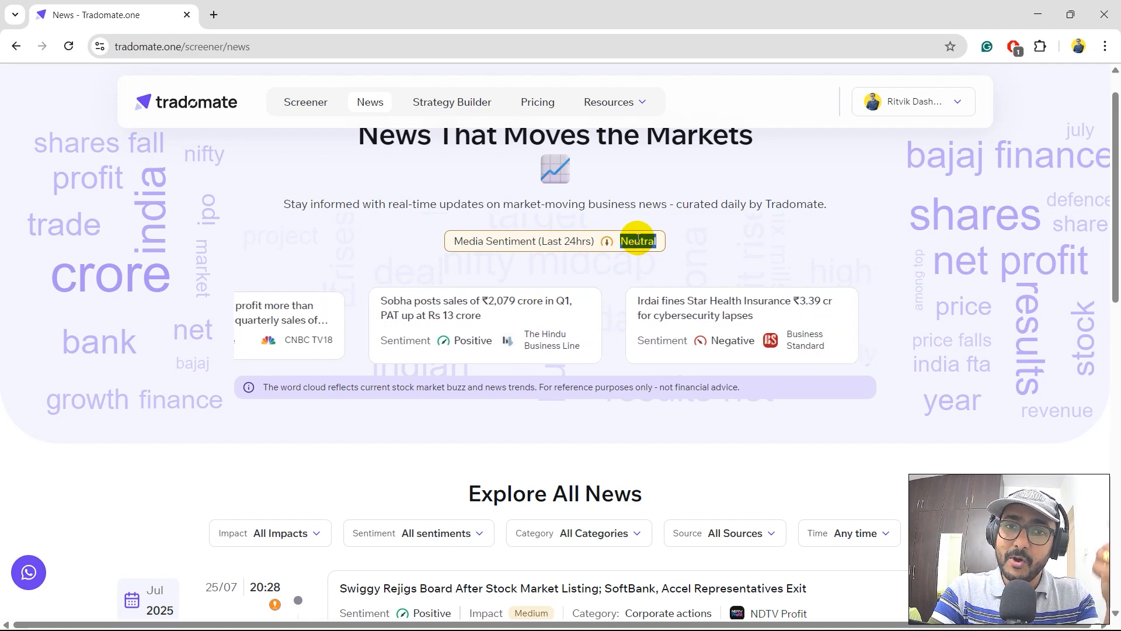
click(305, 102)
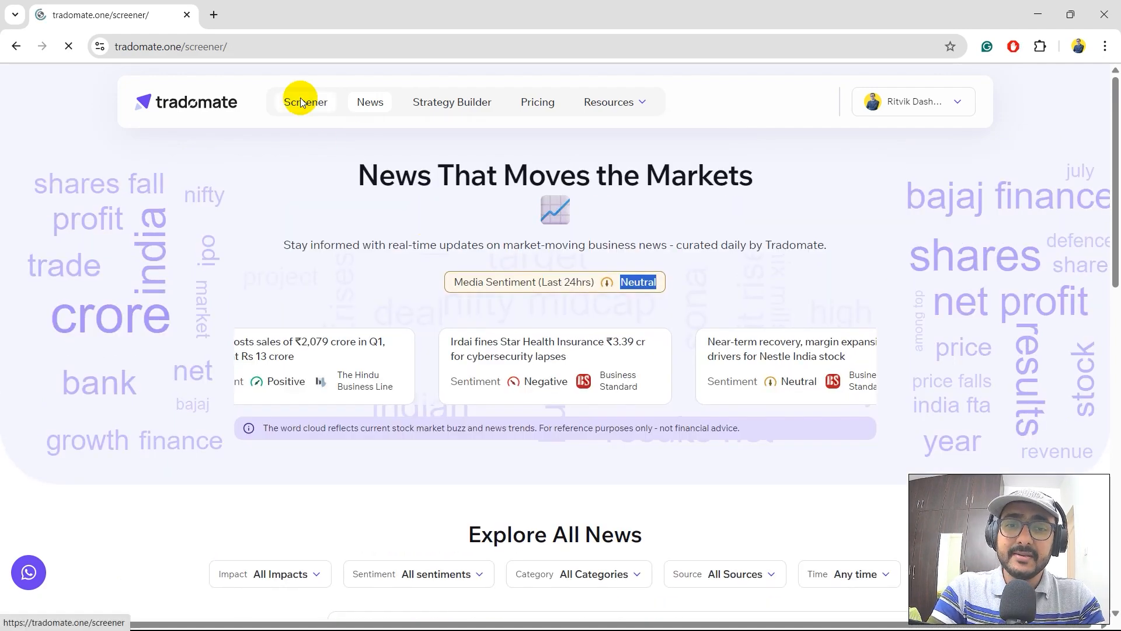
click(305, 102)
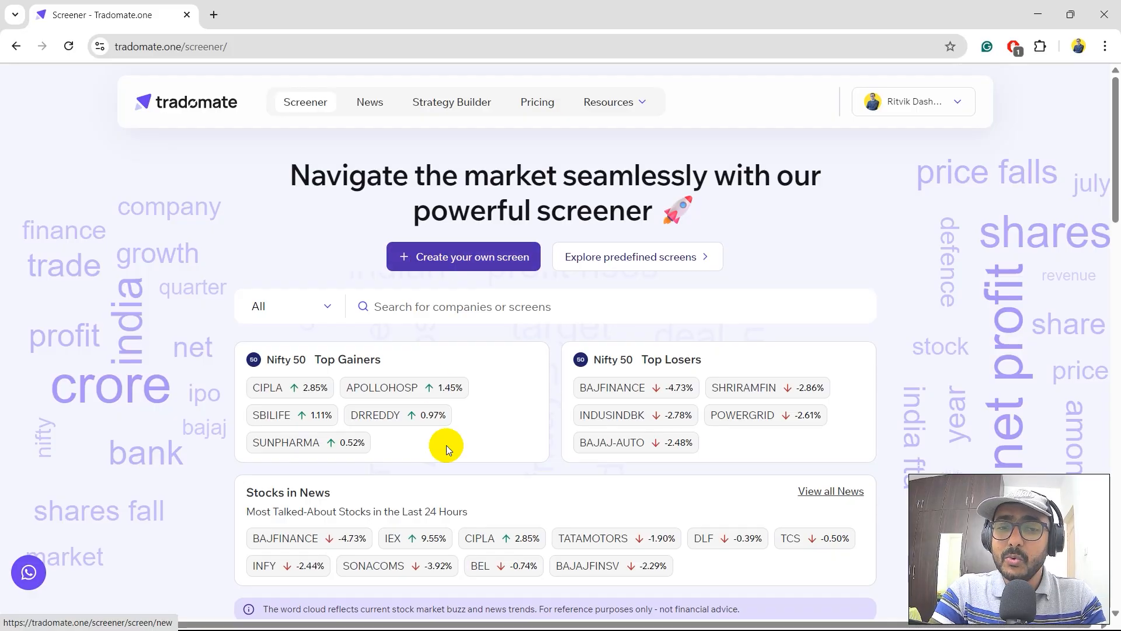
mouse_move(420, 434)
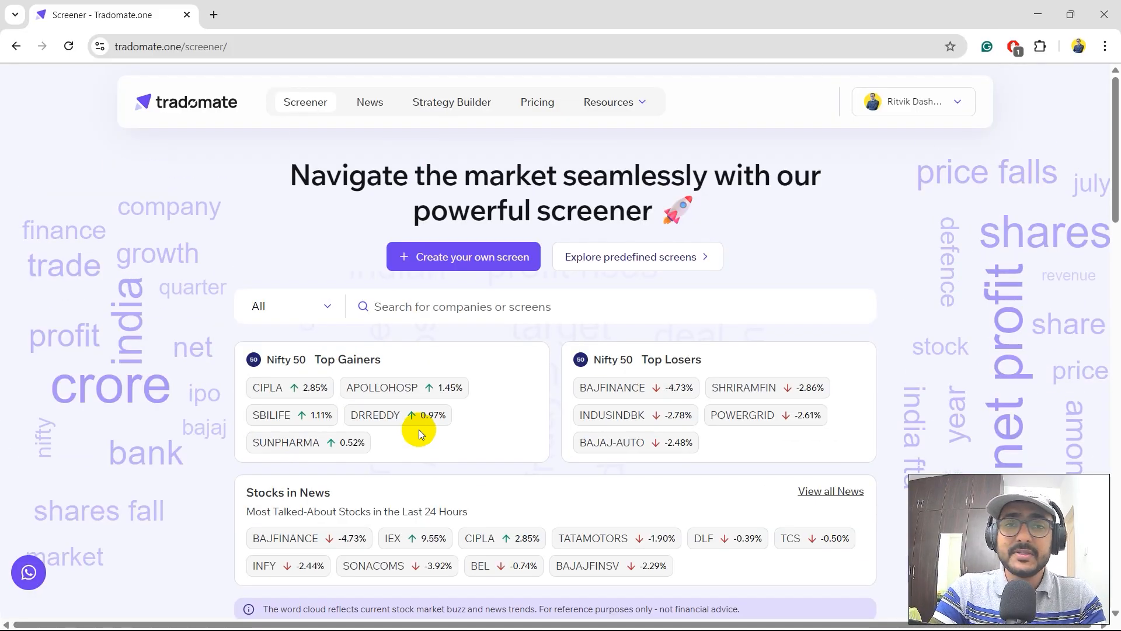
scroll(down, 3)
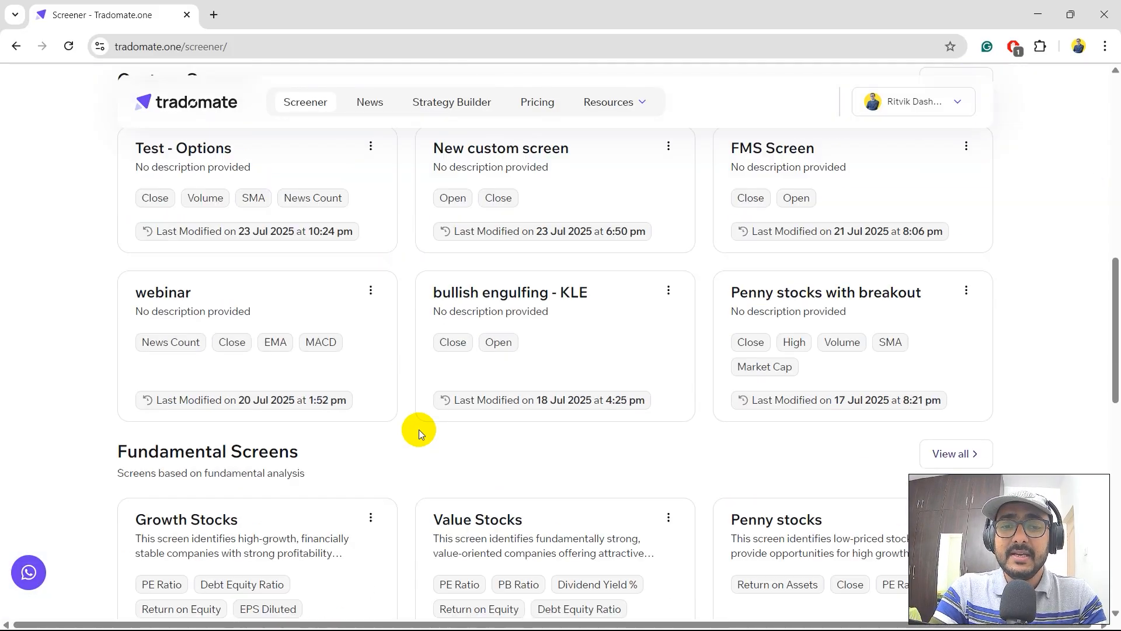
scroll(down, 3)
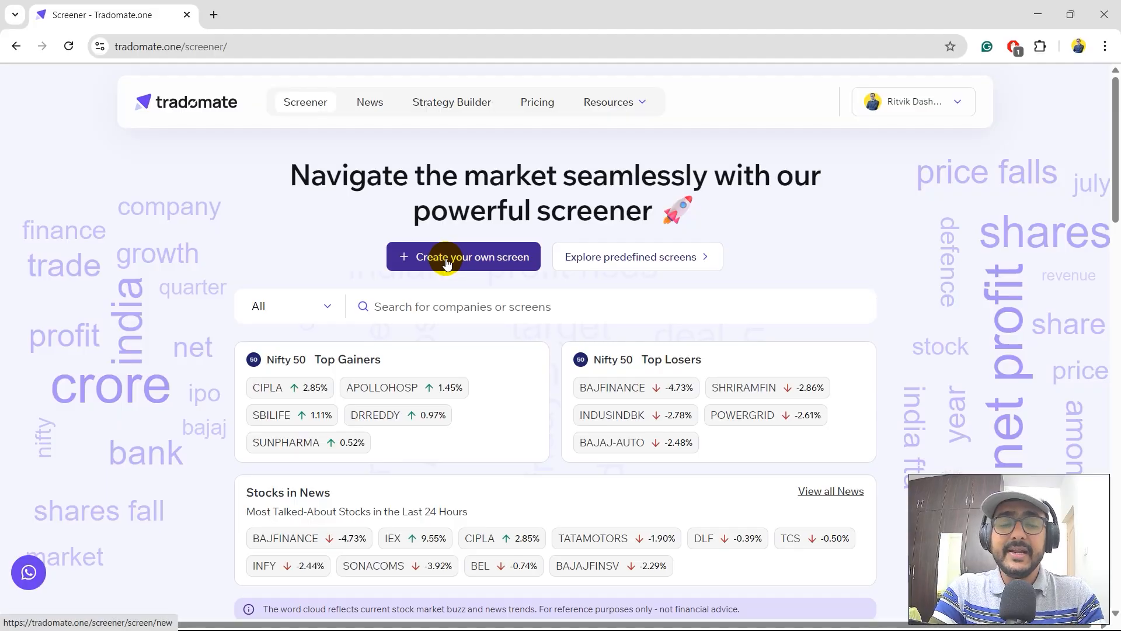
- Start a new custom screen and type 'find momentum stocks for options trading' in the AI box
click(463, 257)
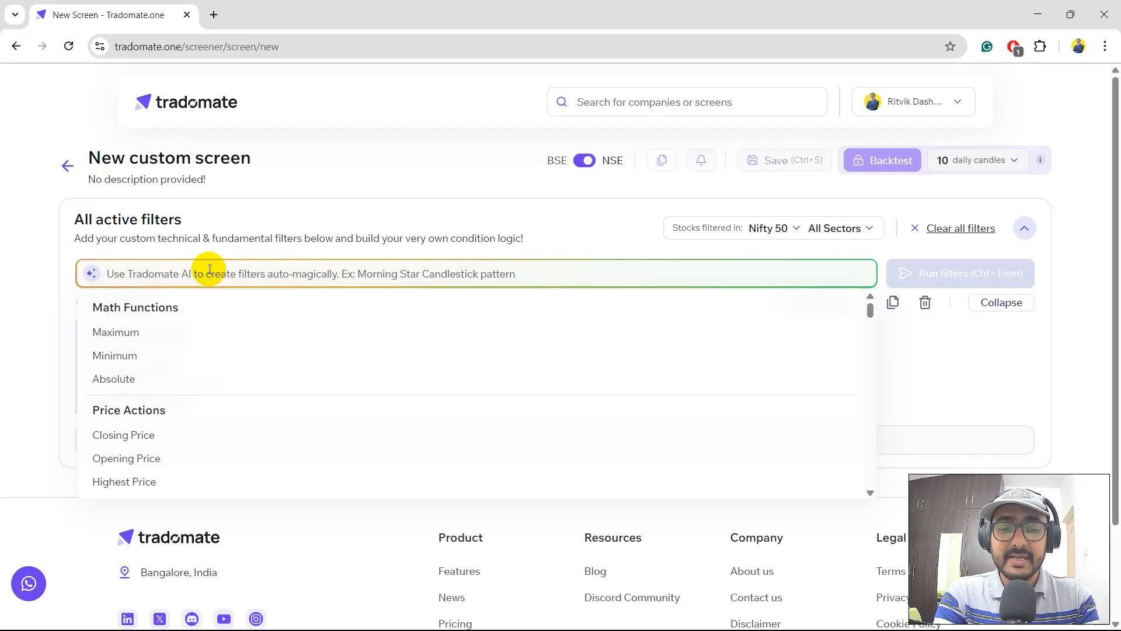
text(find)
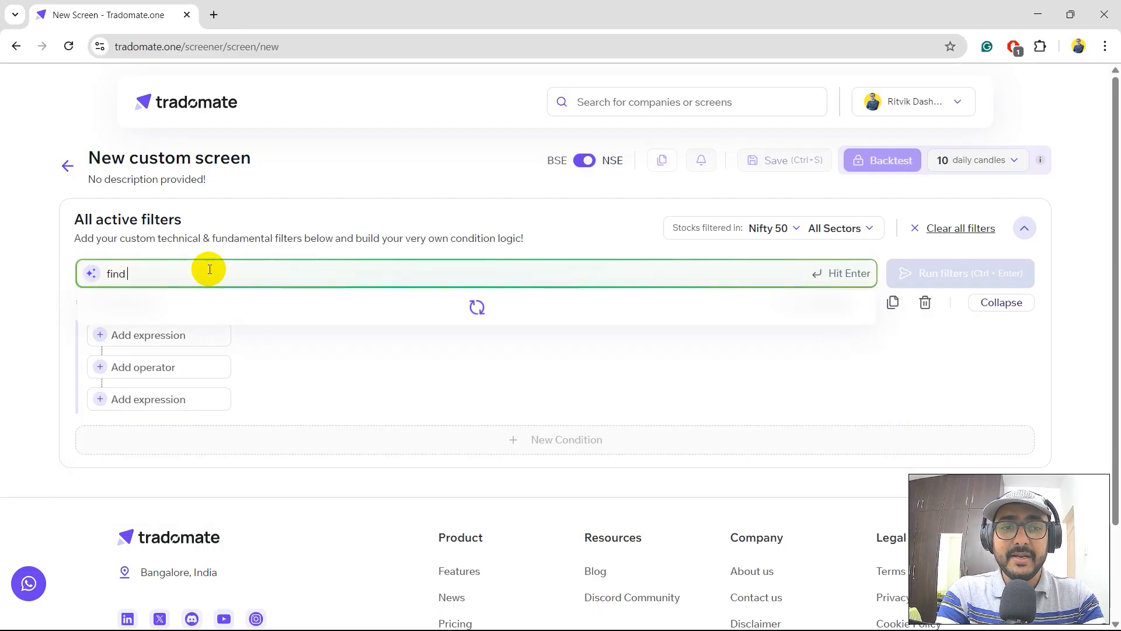
text(momentum stocks for options)
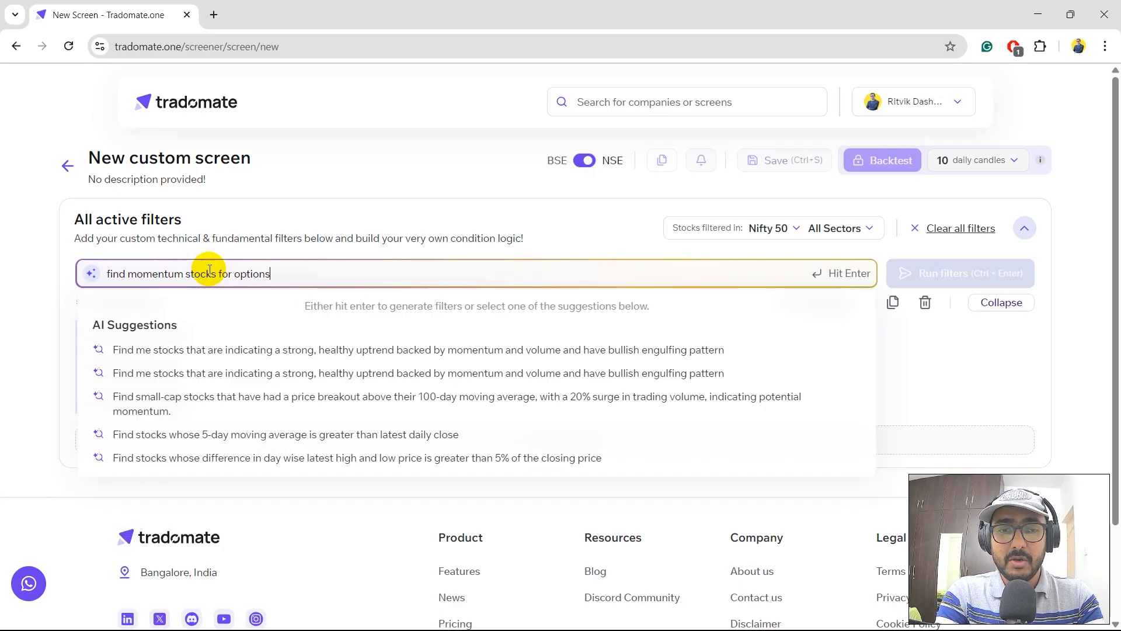
text(trading)
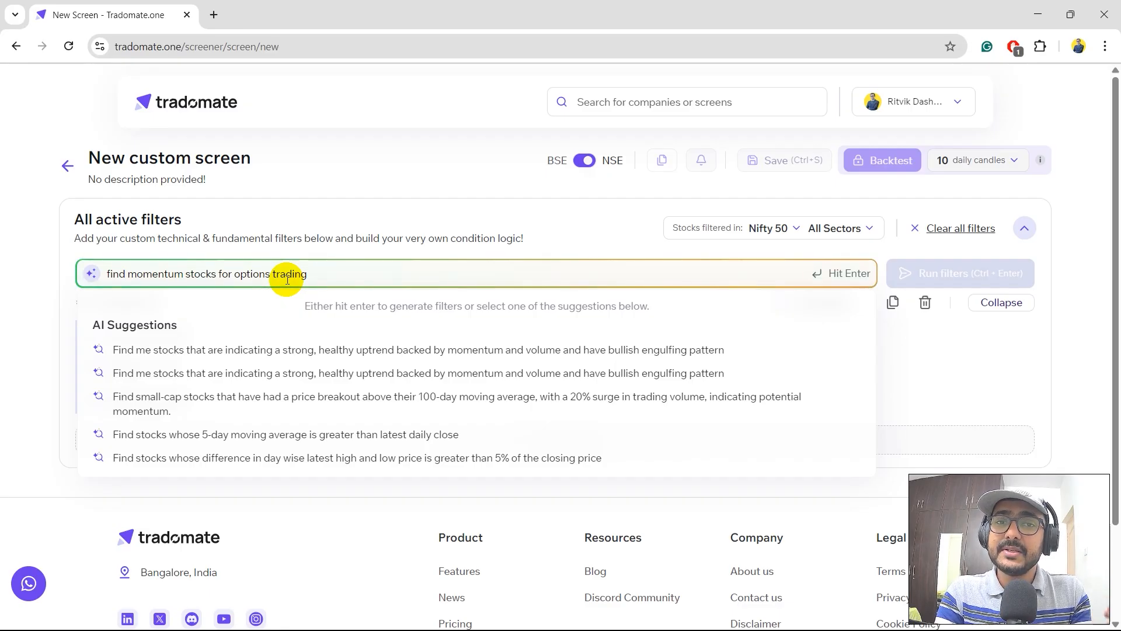
- Change the request to 'find momentum stocks for F&O stocks' and generate the conditions
click(233, 274)
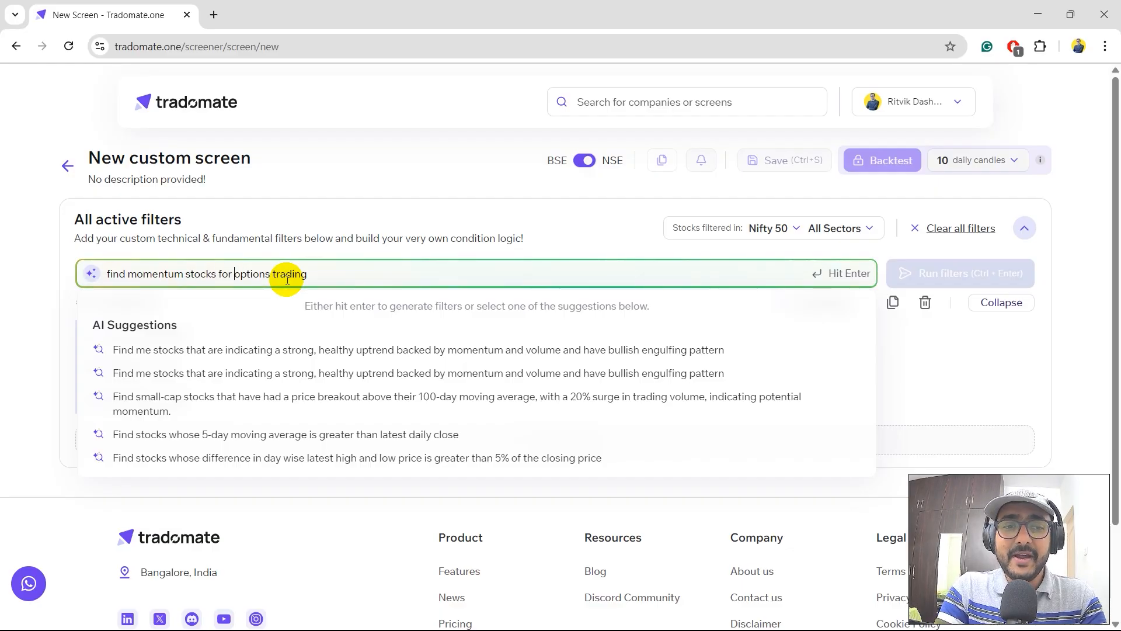
double_click(268, 274)
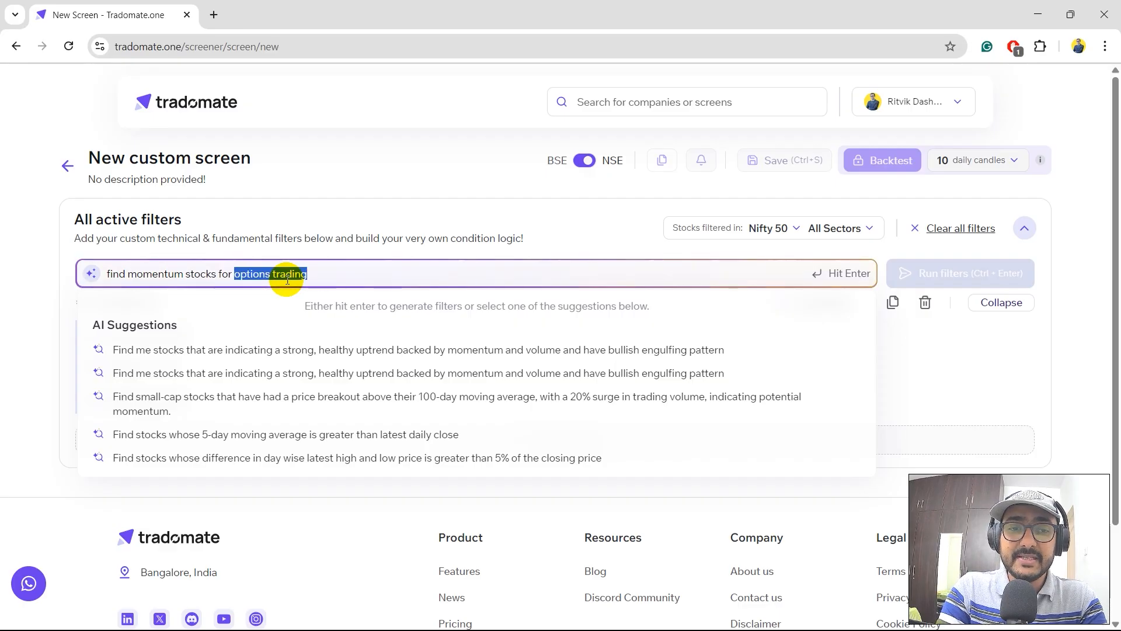
text(F&O stock)
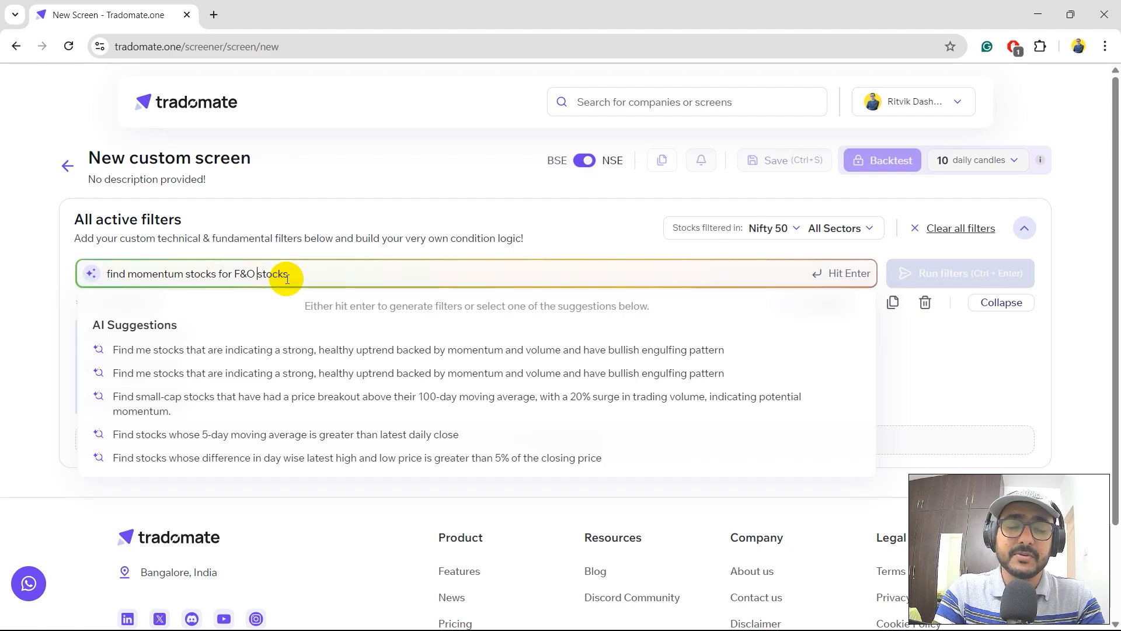
key(Enter)
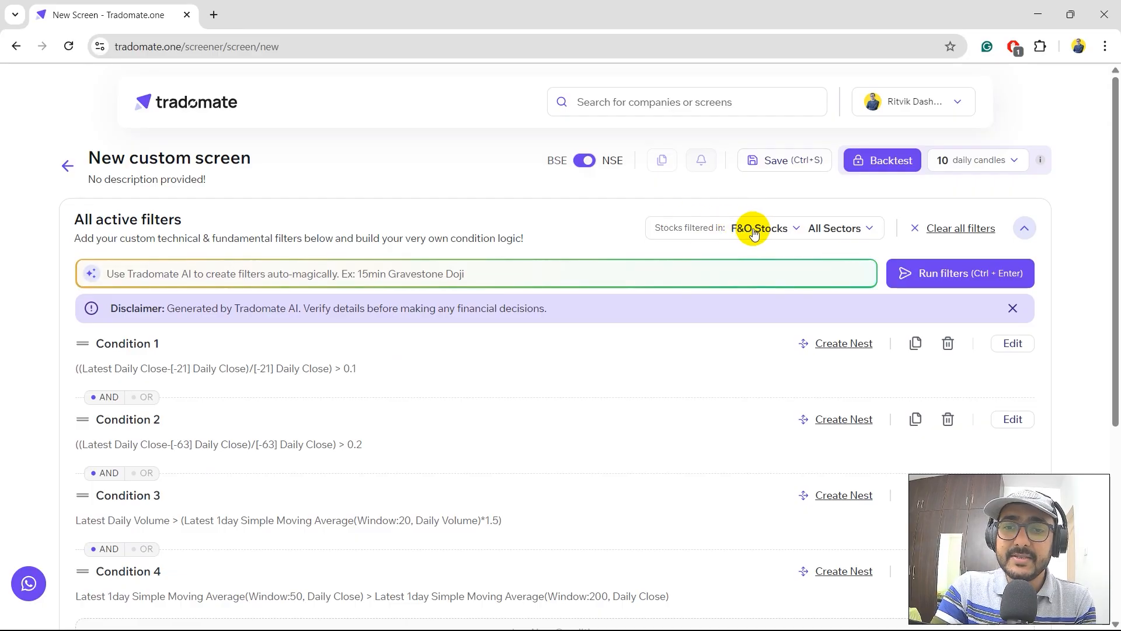
click(763, 227)
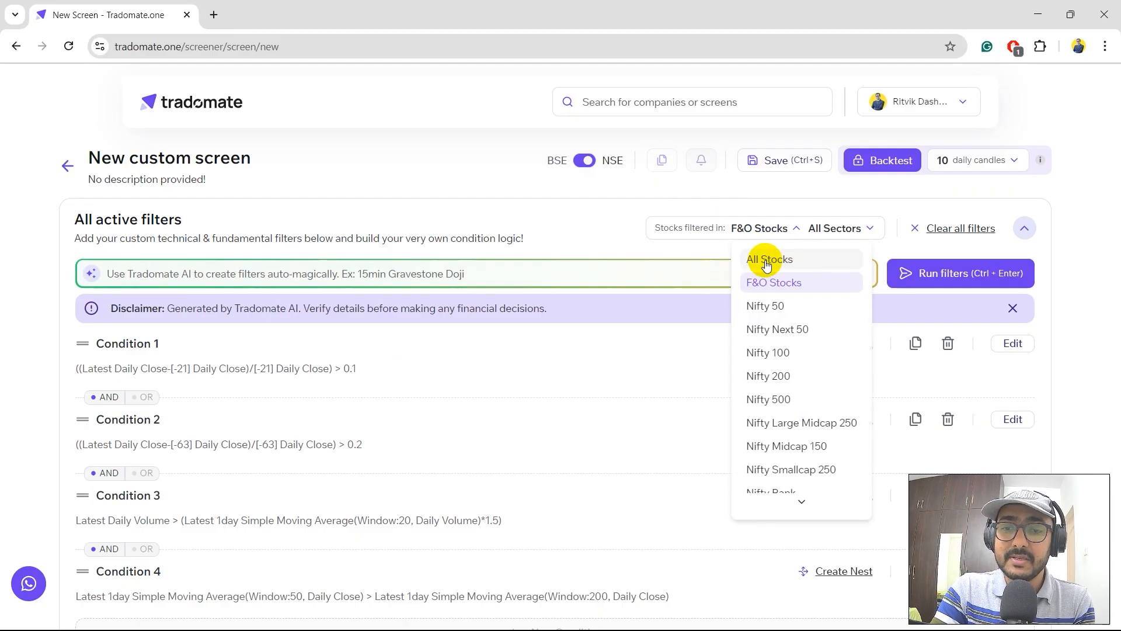
click(836, 227)
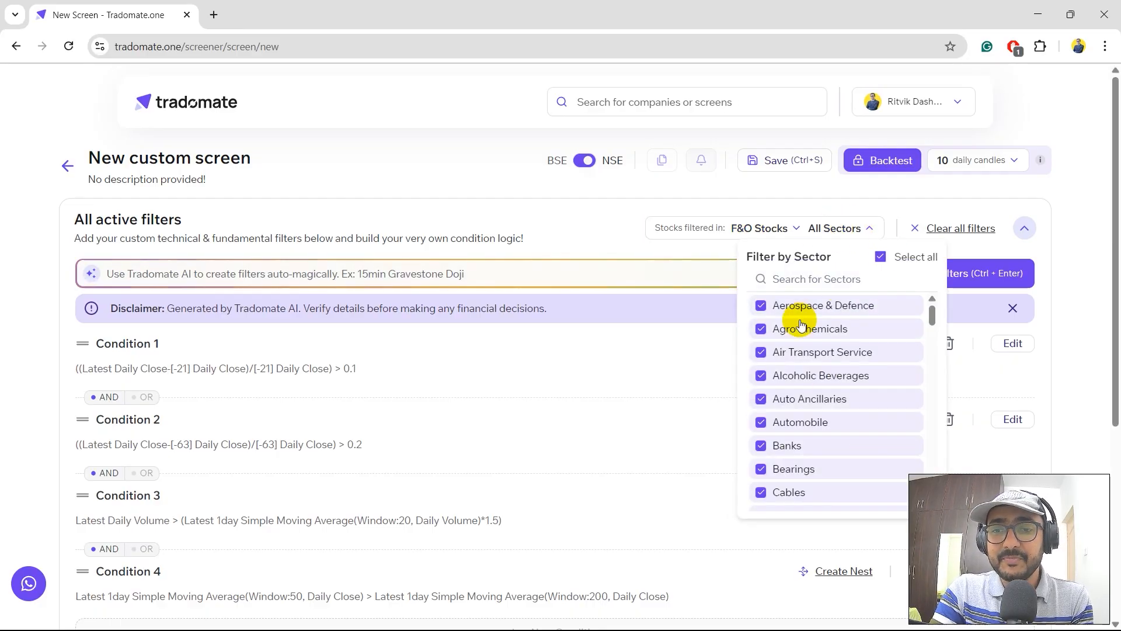
click(584, 160)
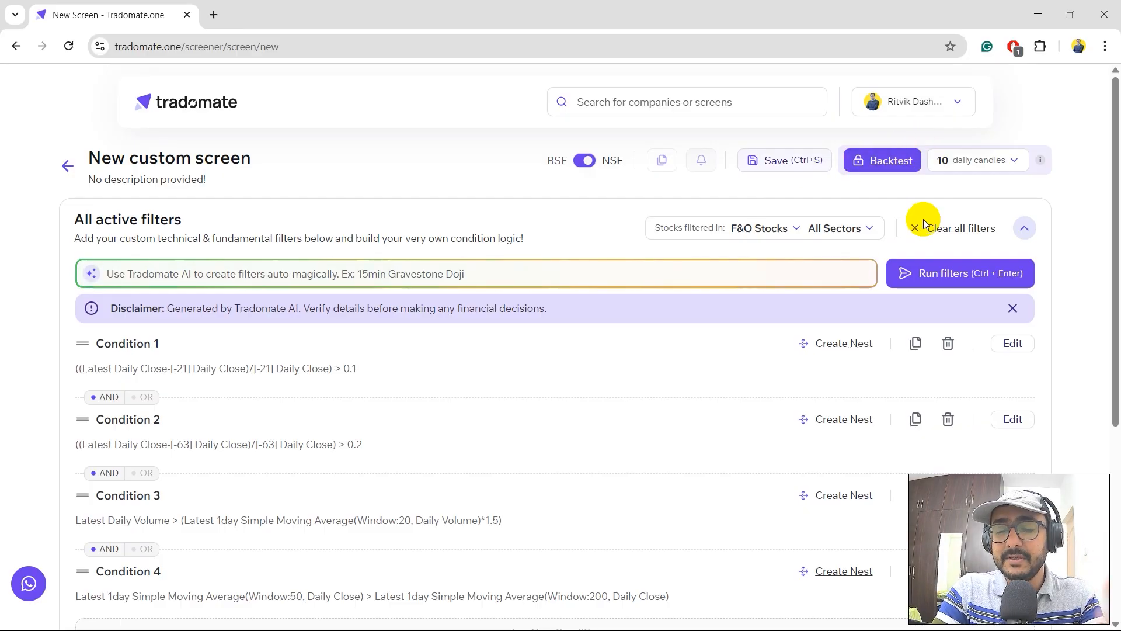
scroll(down, 3)
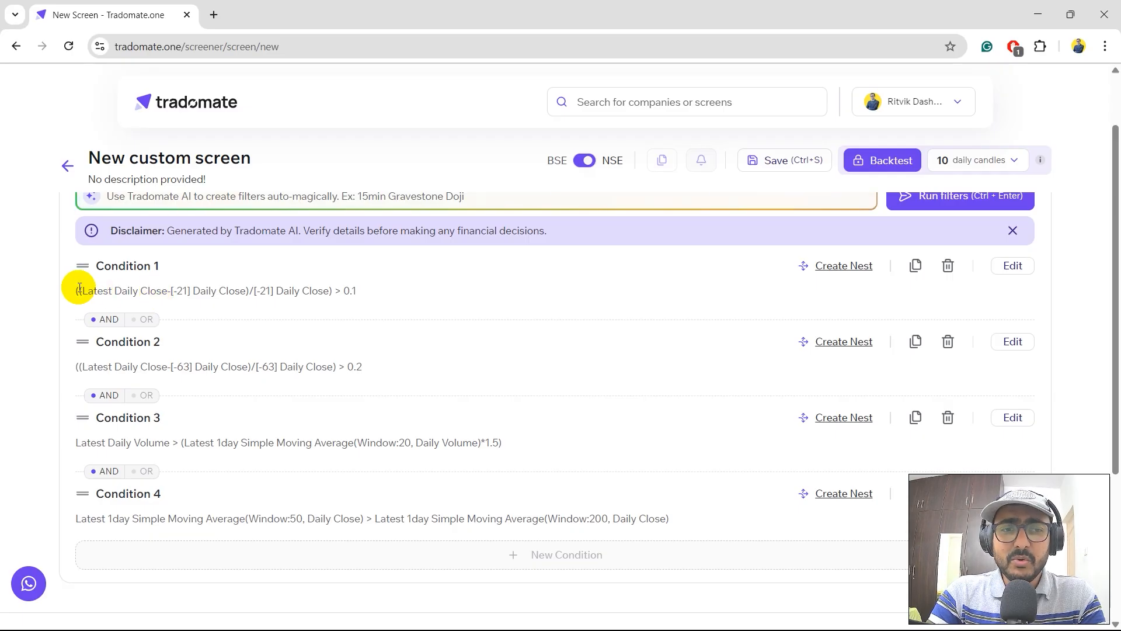
drag(78, 290, 253, 290)
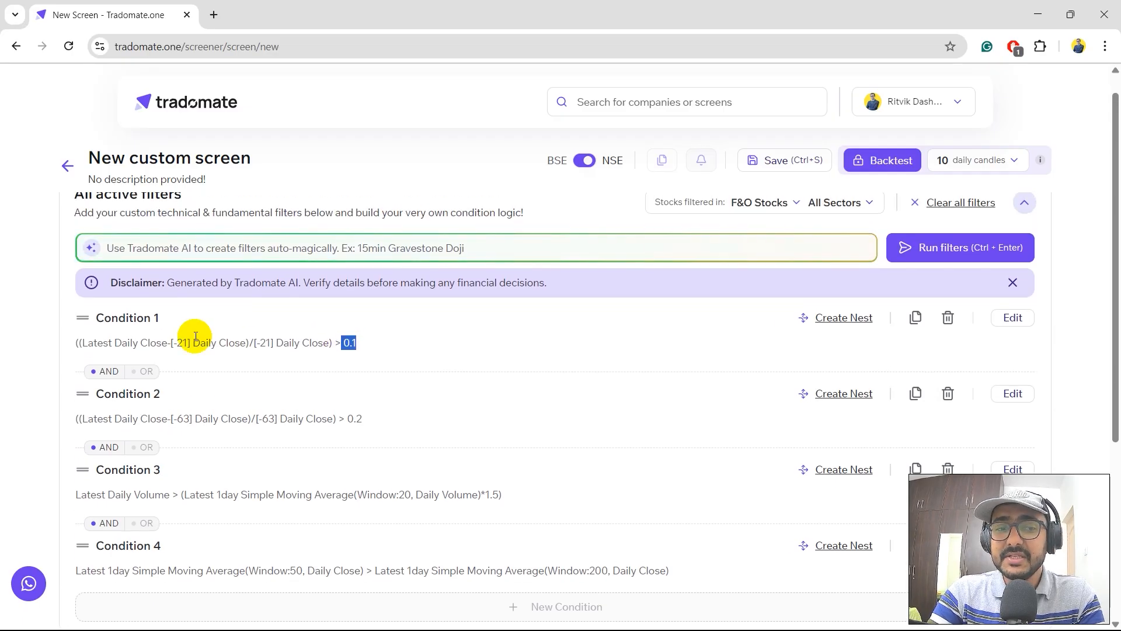
mouse_move(293, 279)
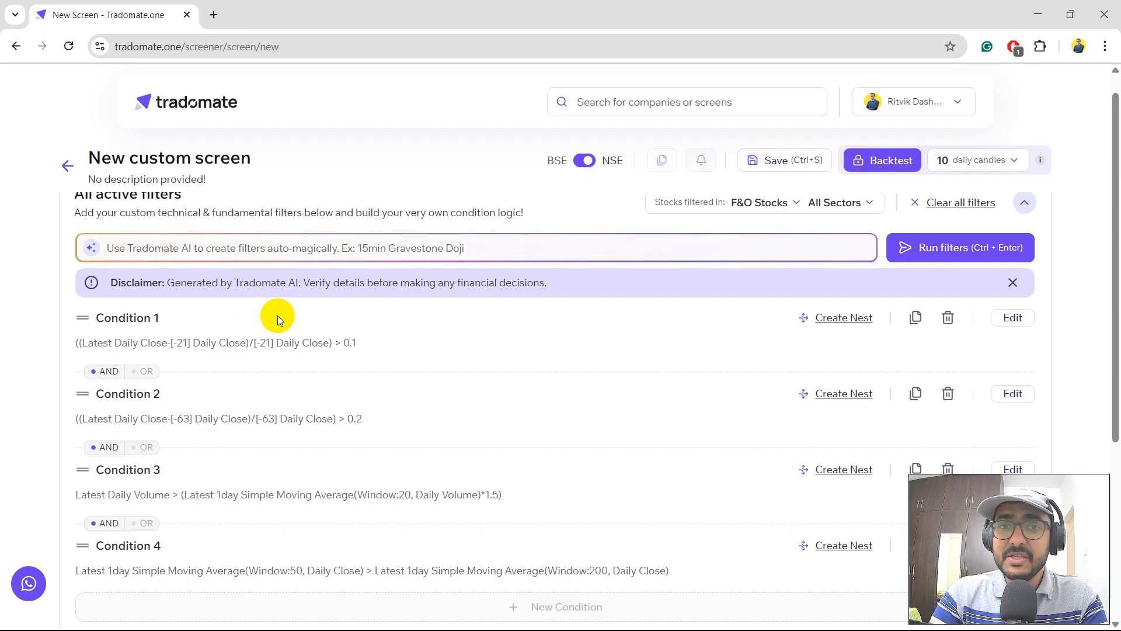
mouse_move(759, 317)
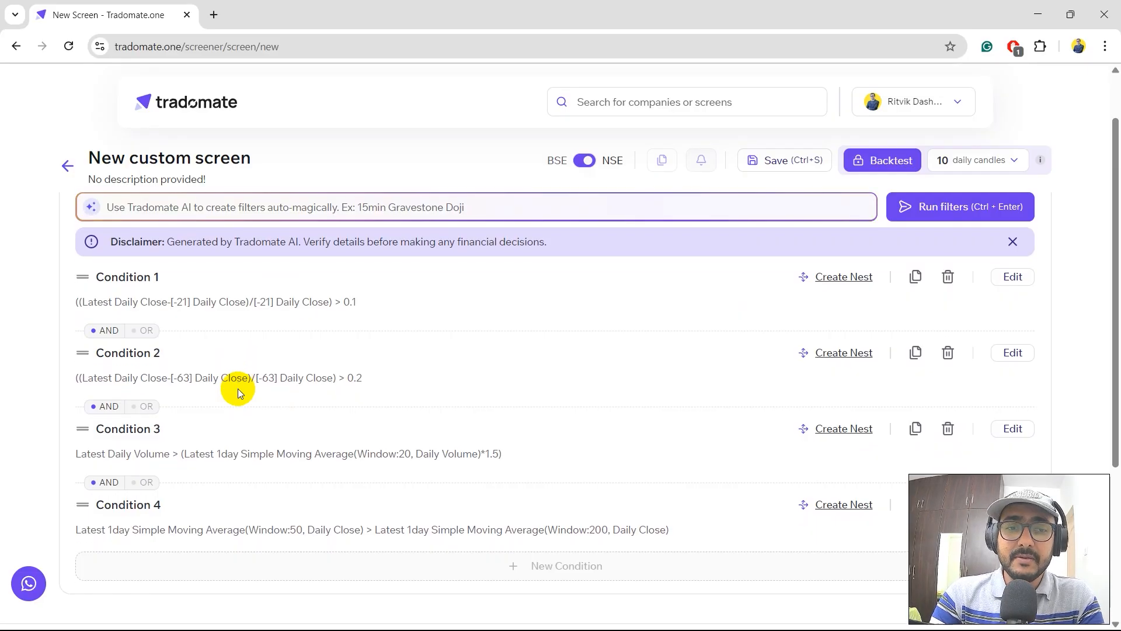
click(477, 206)
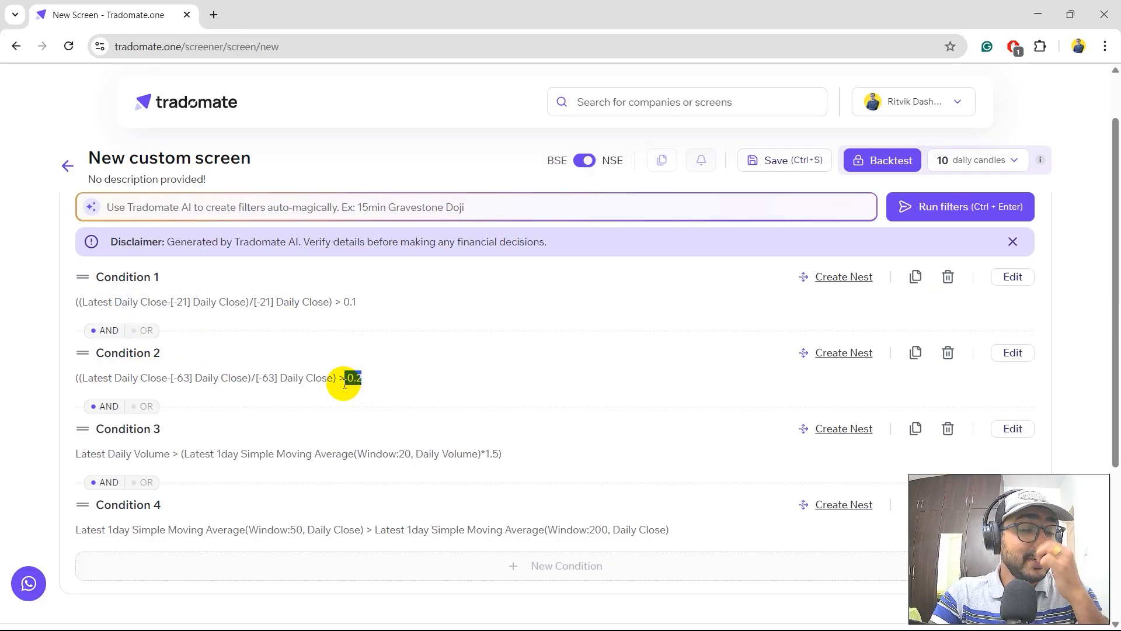
scroll(down, 3)
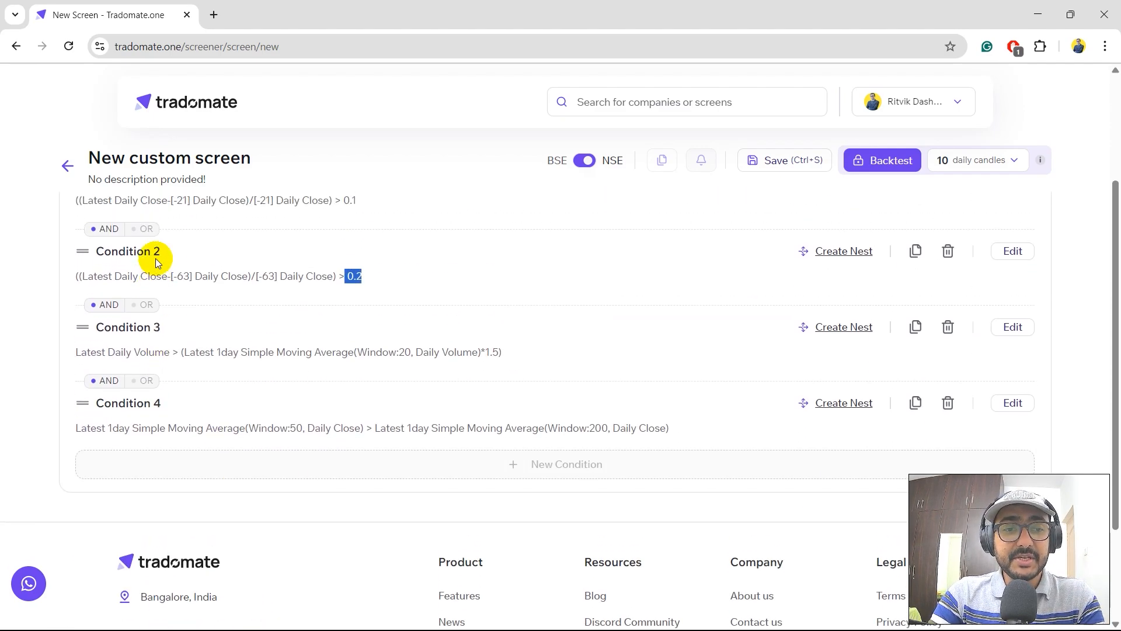
double_click(150, 357)
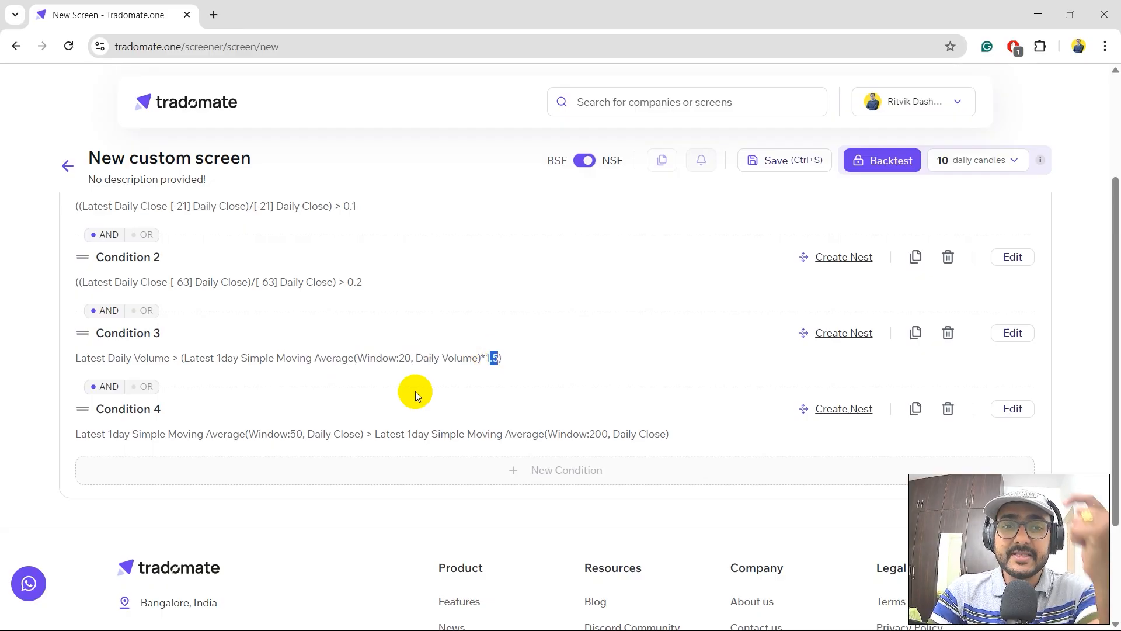
scroll(down, 3)
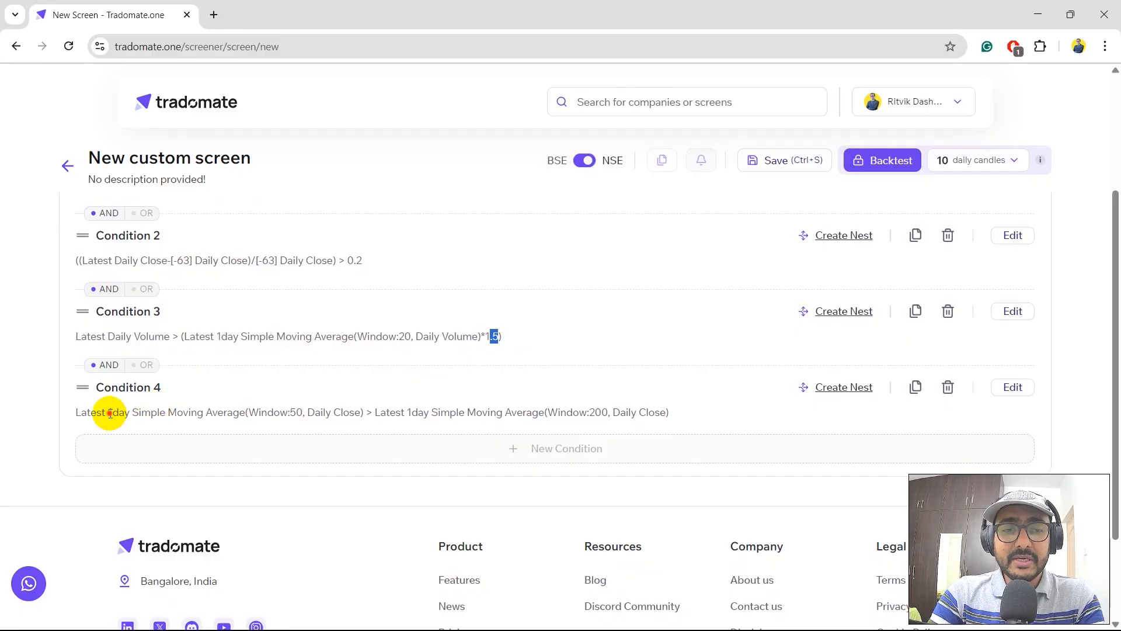
double_click(188, 412)
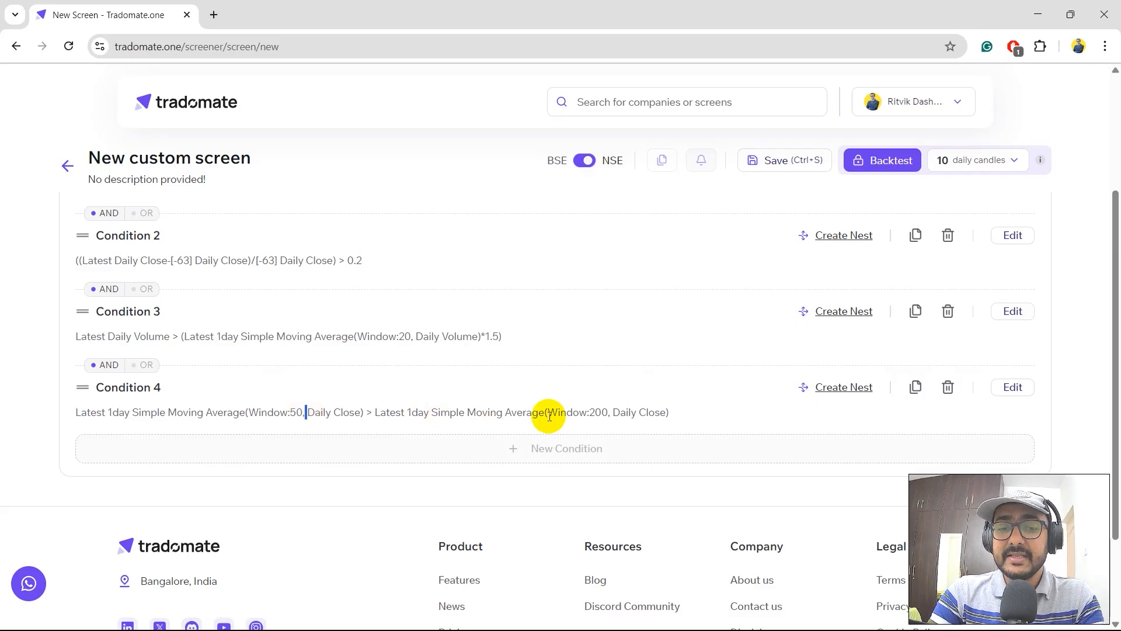
drag(513, 412, 626, 401)
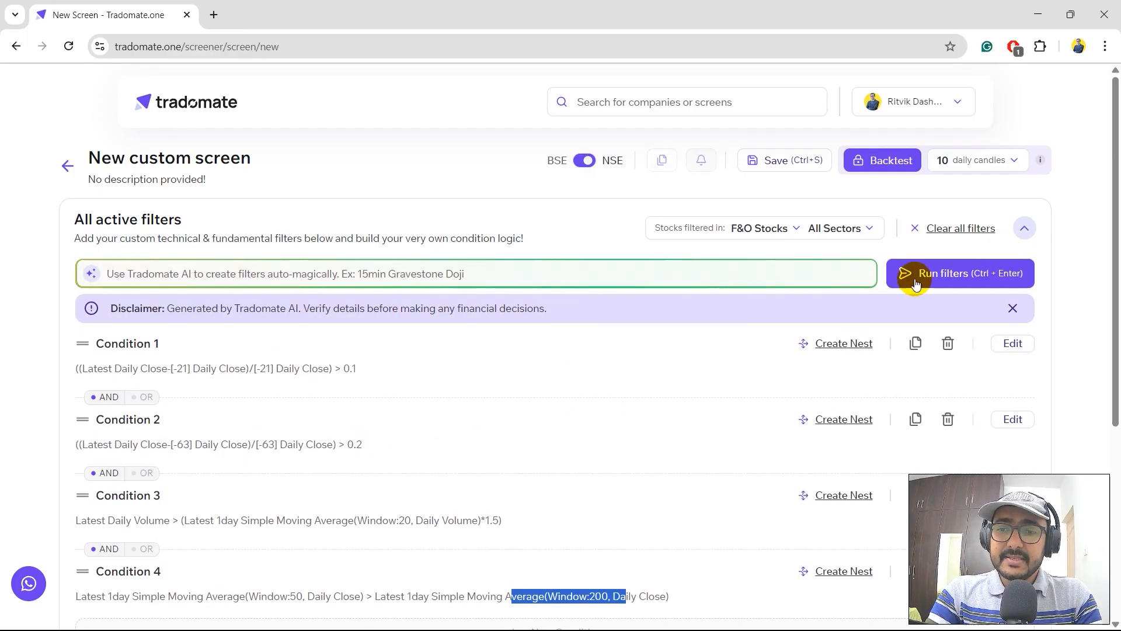
- Run the four filter conditions and review the single match, Laurus Labs Ltd
click(958, 273)
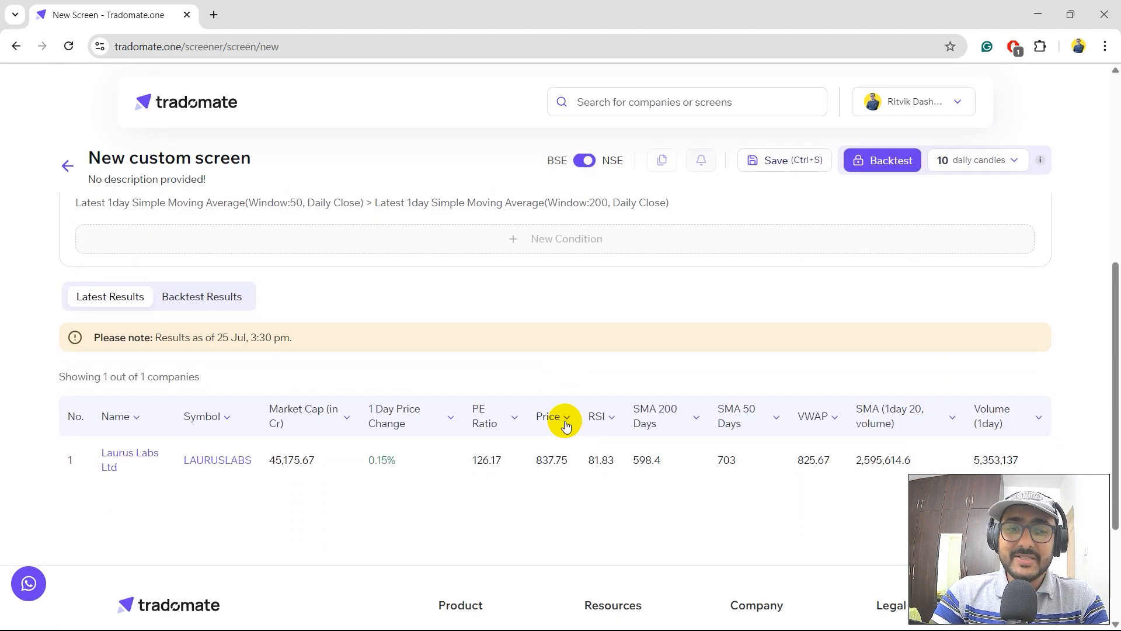
scroll(down, 3)
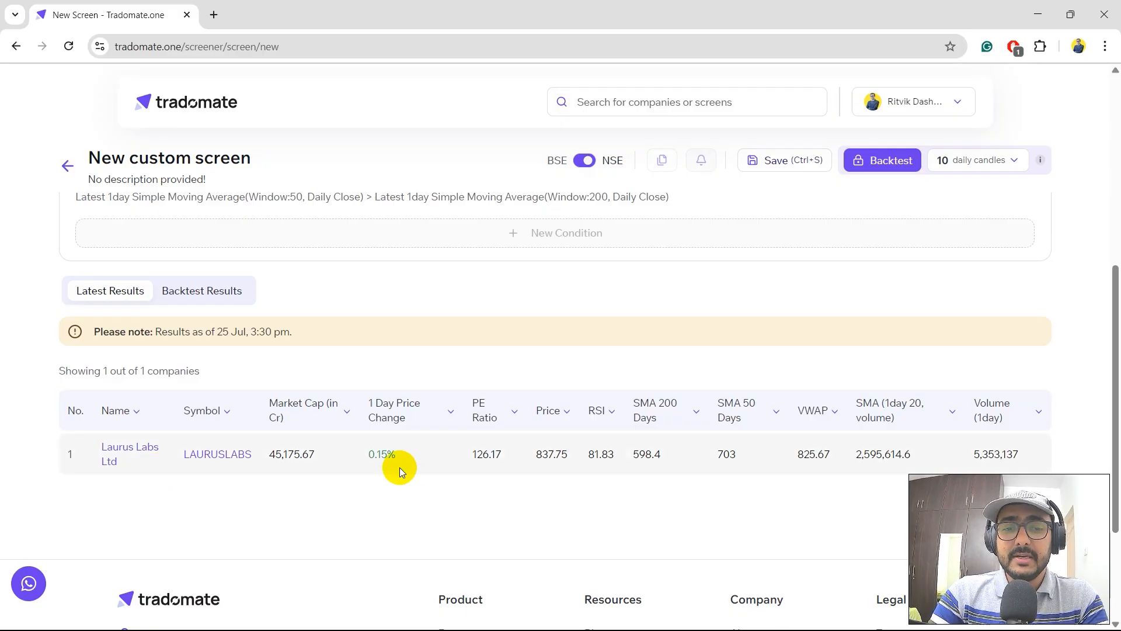
click(379, 454)
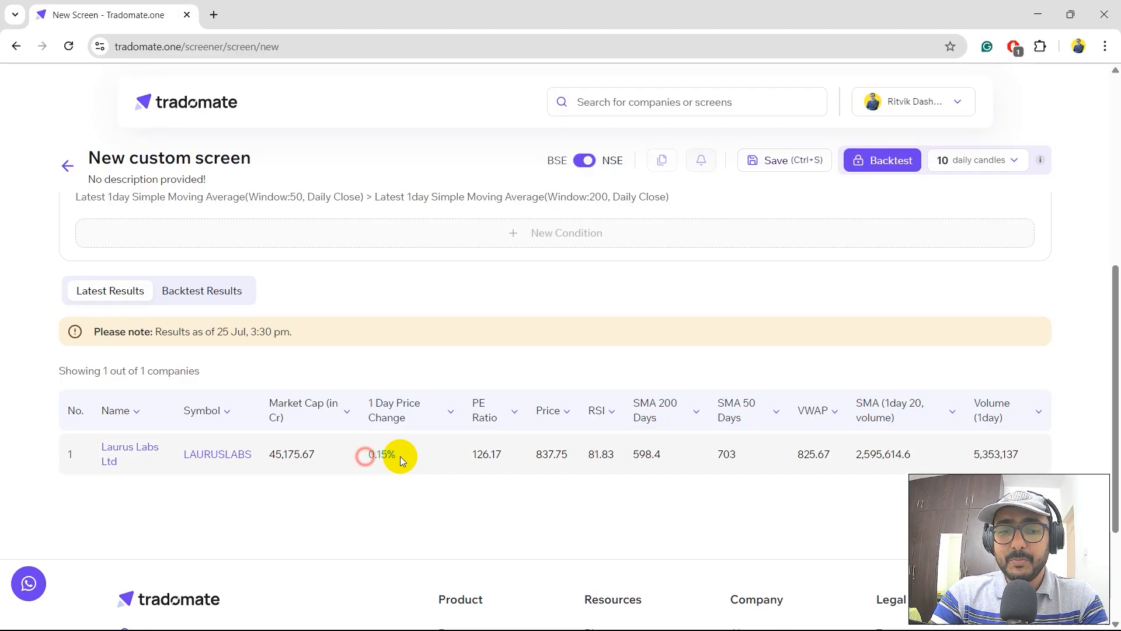
mouse_move(274, 459)
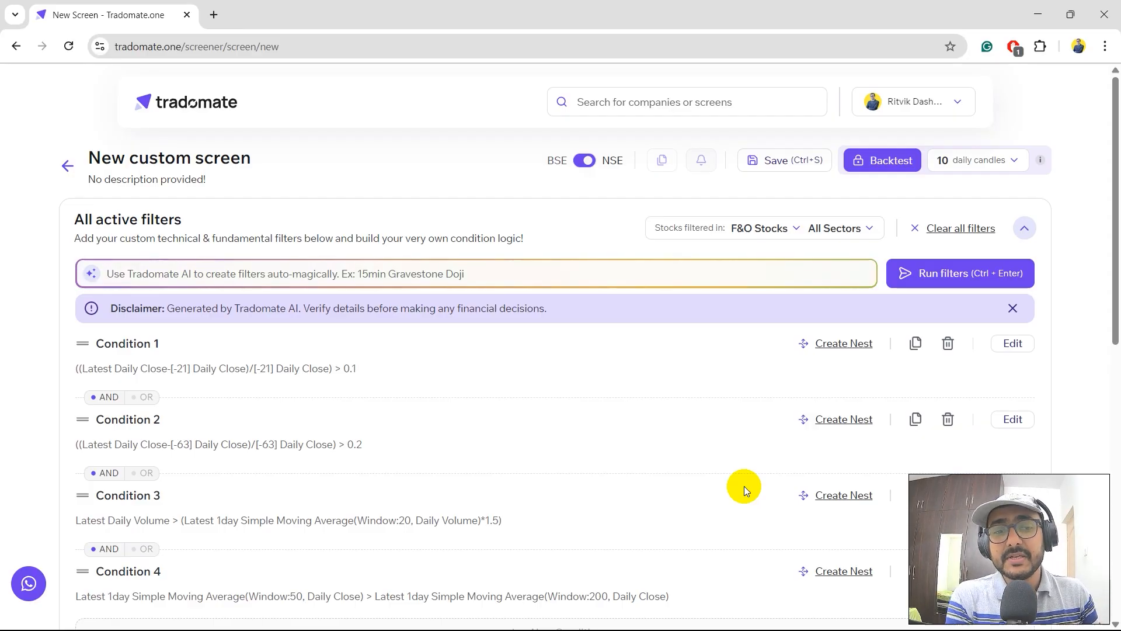
click(477, 273)
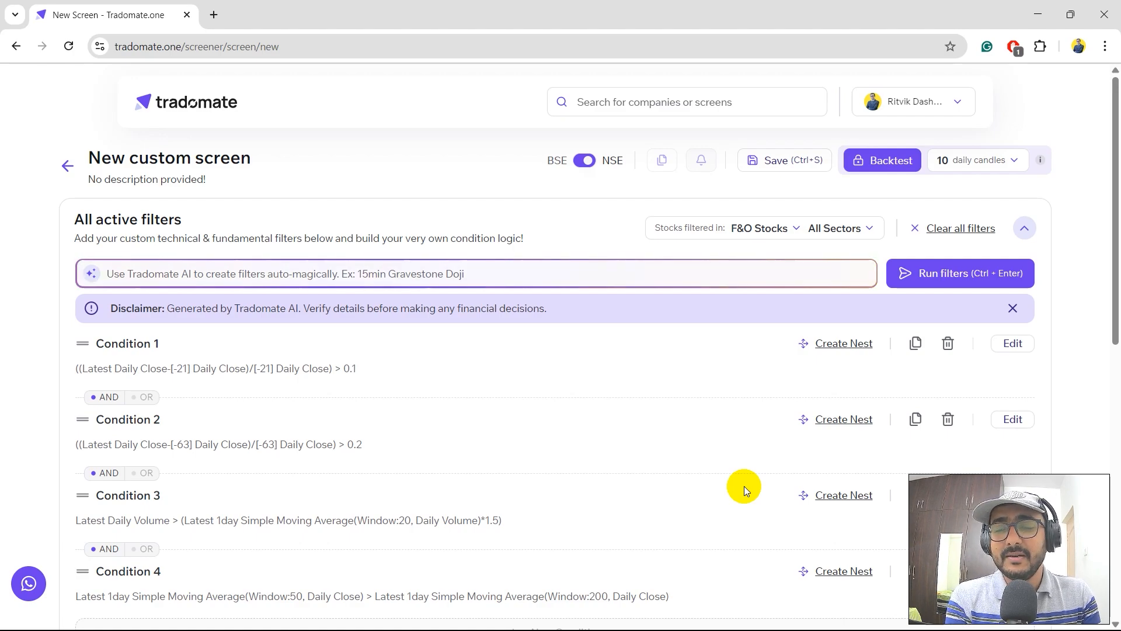
click(477, 273)
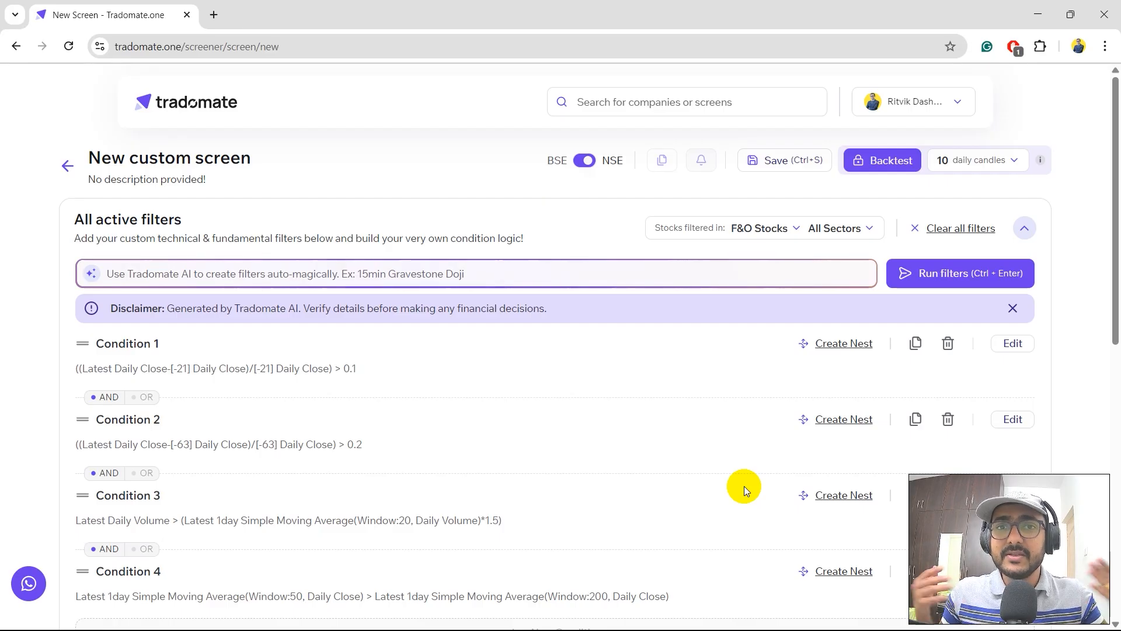
click(477, 273)
text(FP Ritvik video - Momentum stocks)
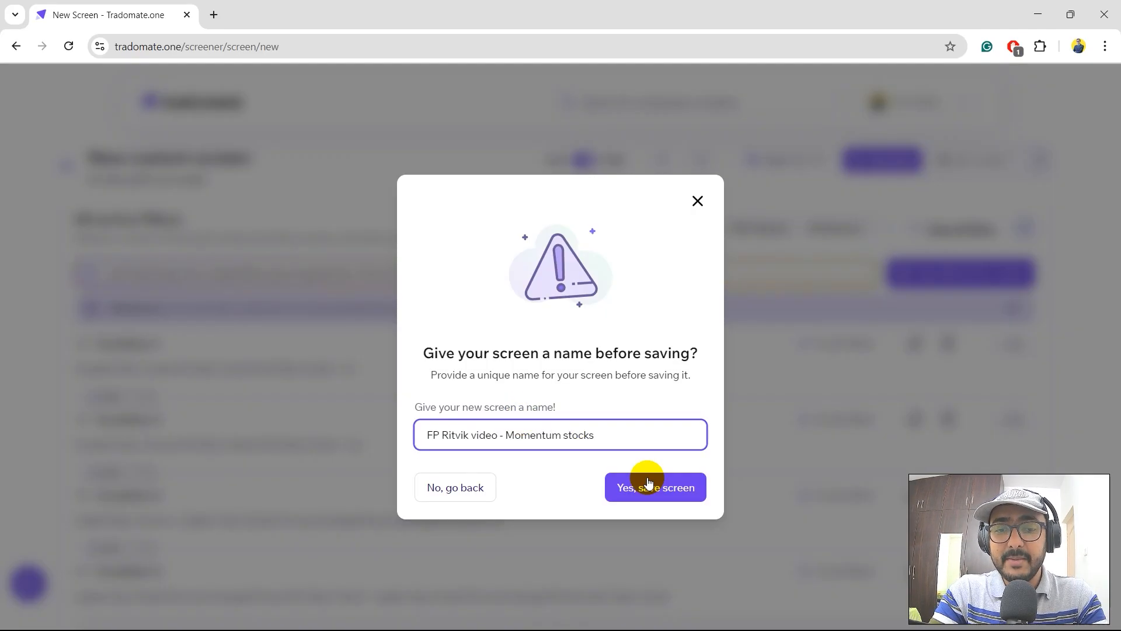
- Save the screen under the name 'FP Ritvik video - Momentum stocks'
click(653, 487)
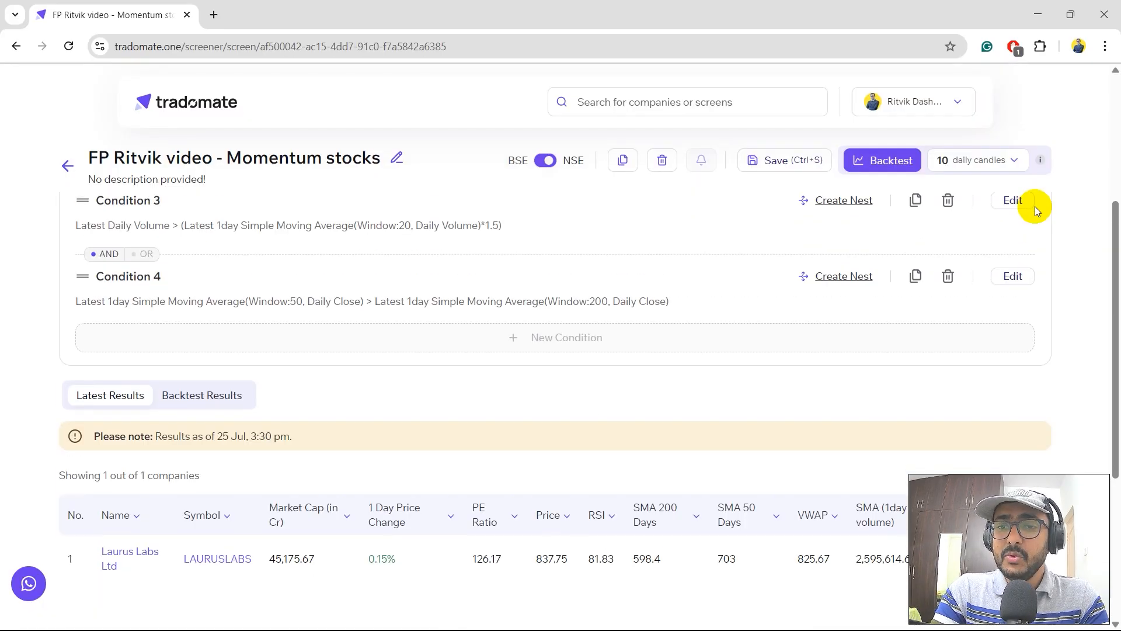
click(1023, 227)
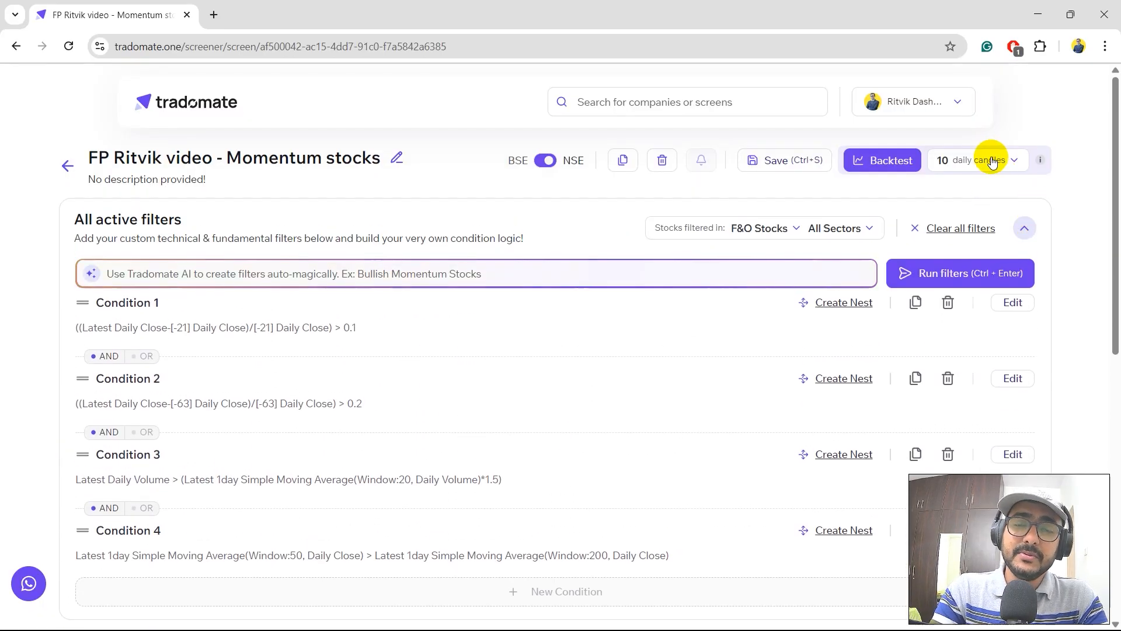
- Set the backtest period to 100 daily candles and run the backtest
click(975, 160)
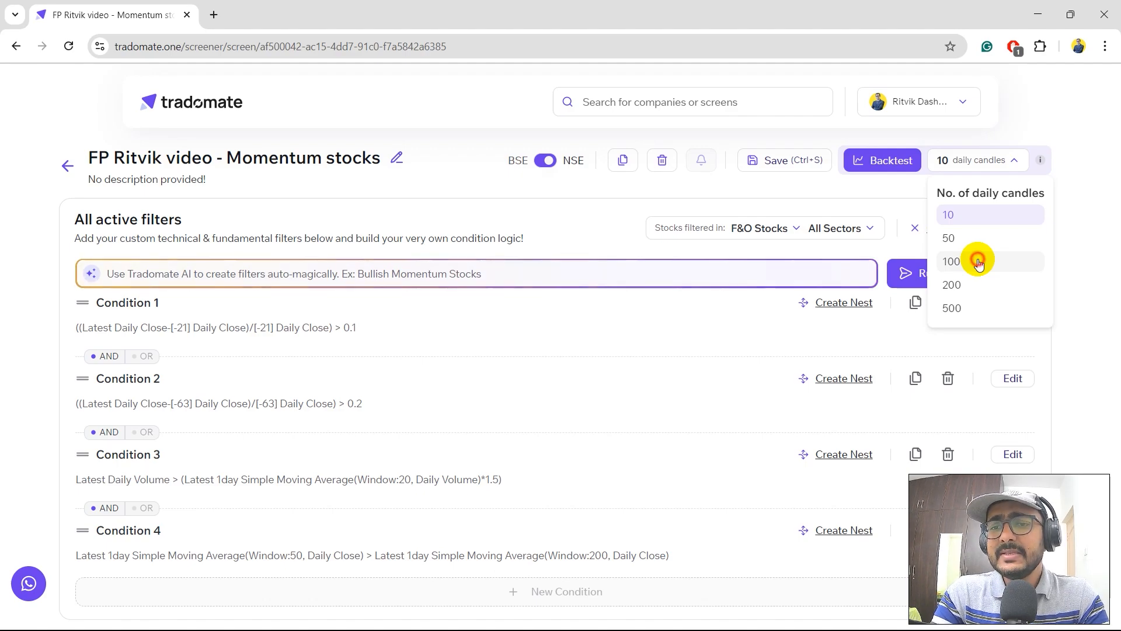
click(951, 261)
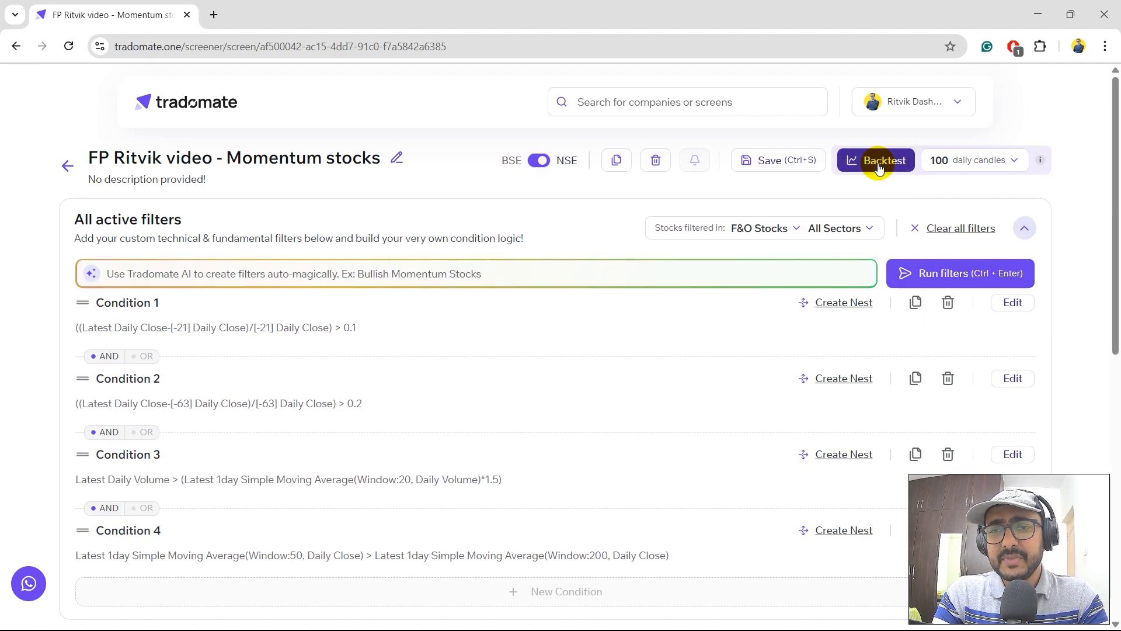
click(875, 159)
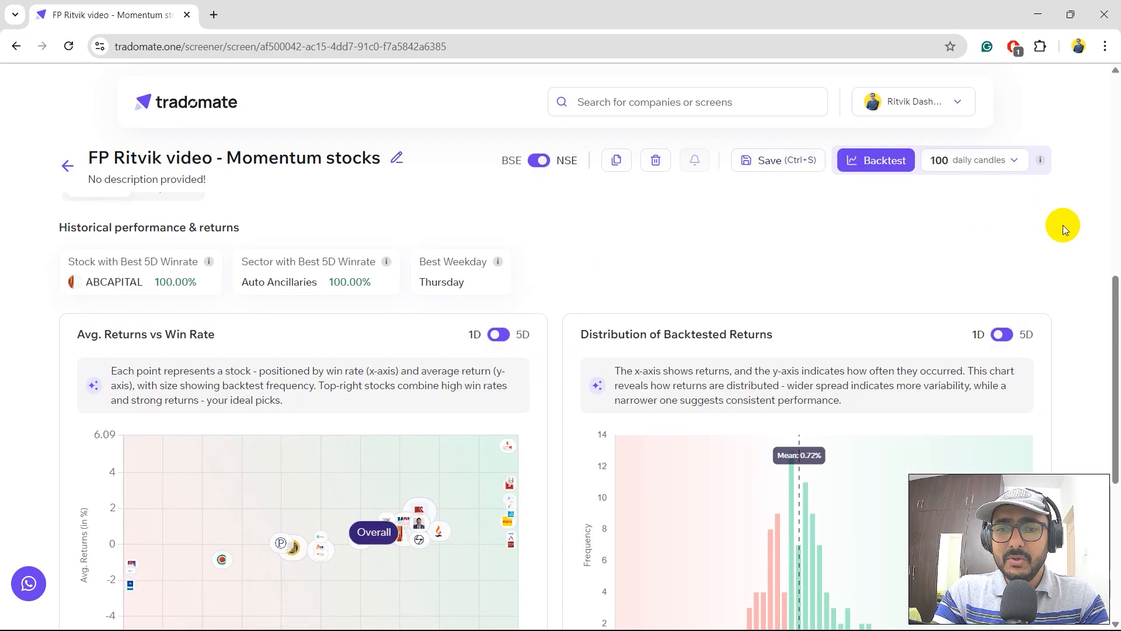
scroll(down, 3)
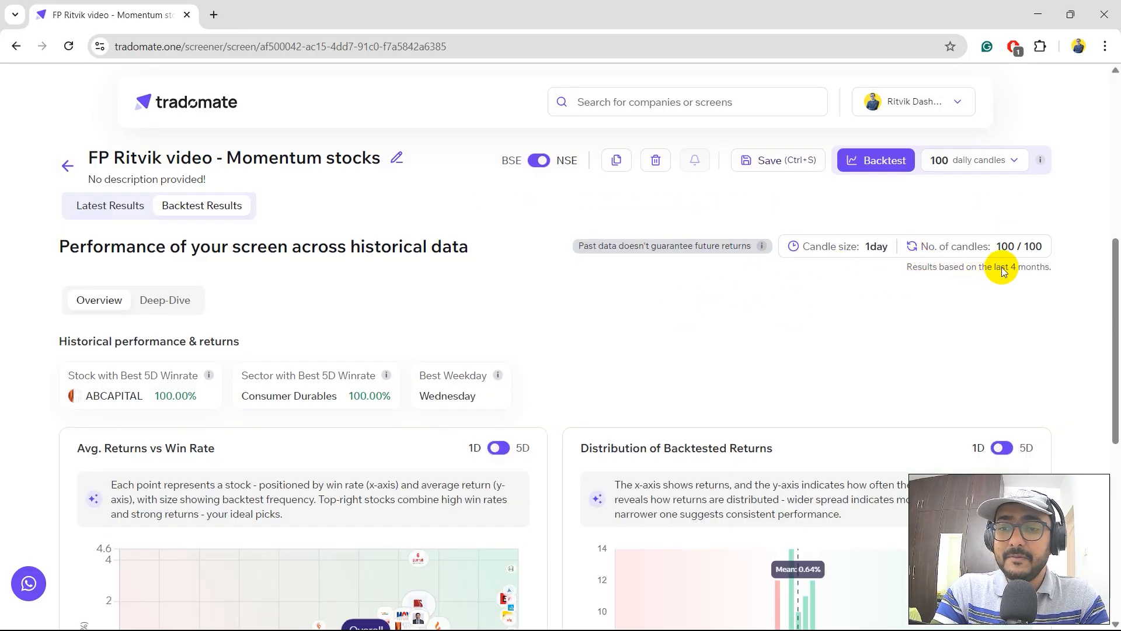
scroll(down, 3)
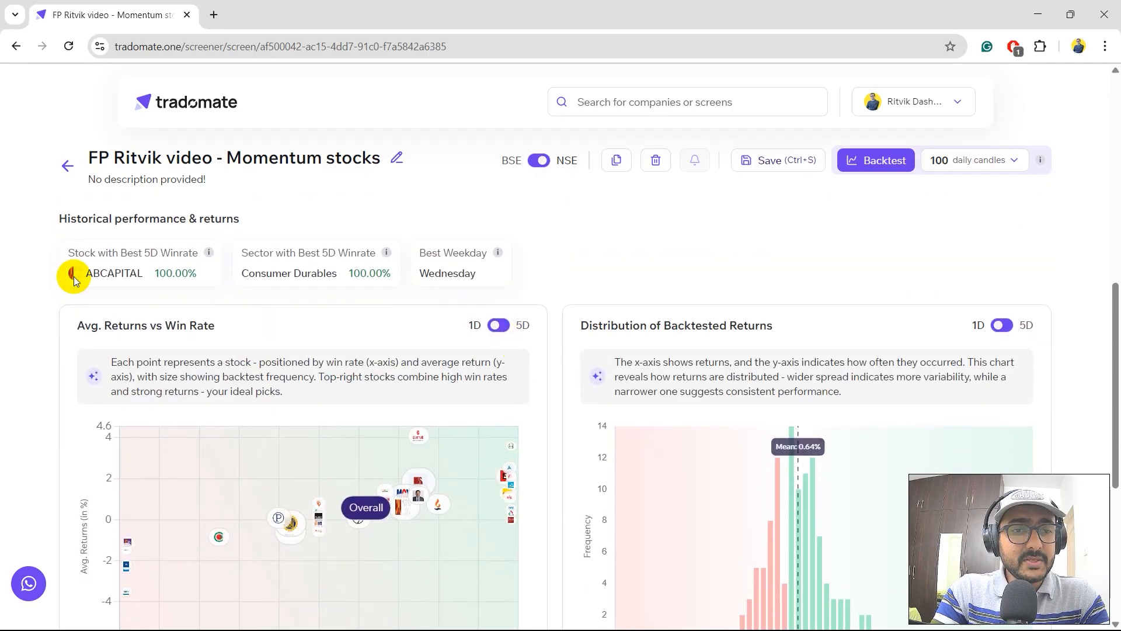
mouse_move(242, 280)
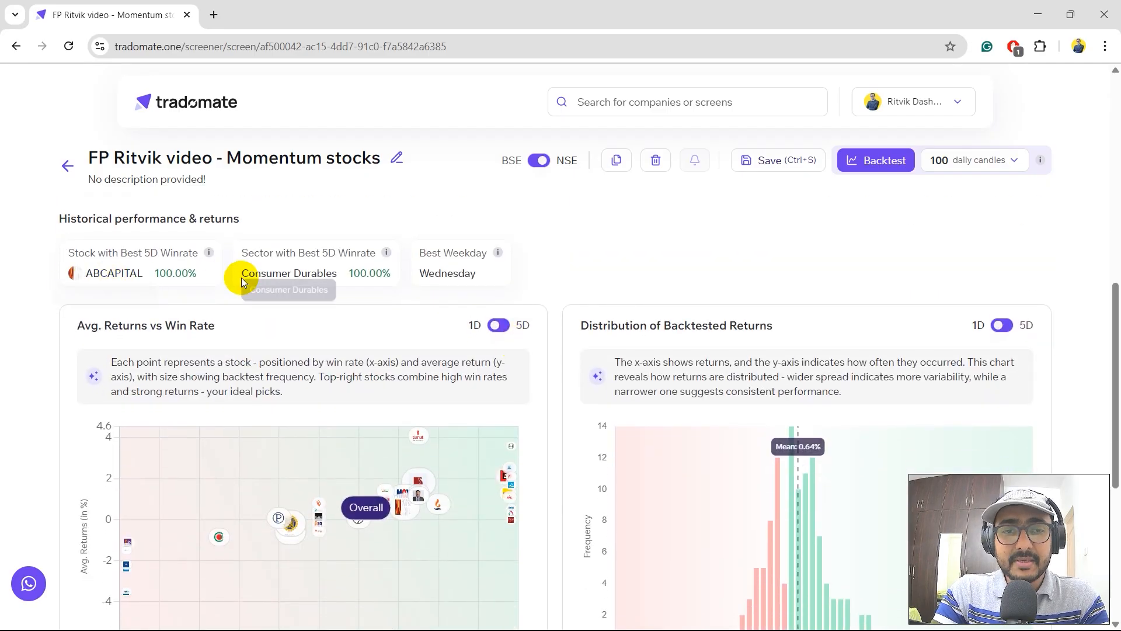
mouse_move(371, 292)
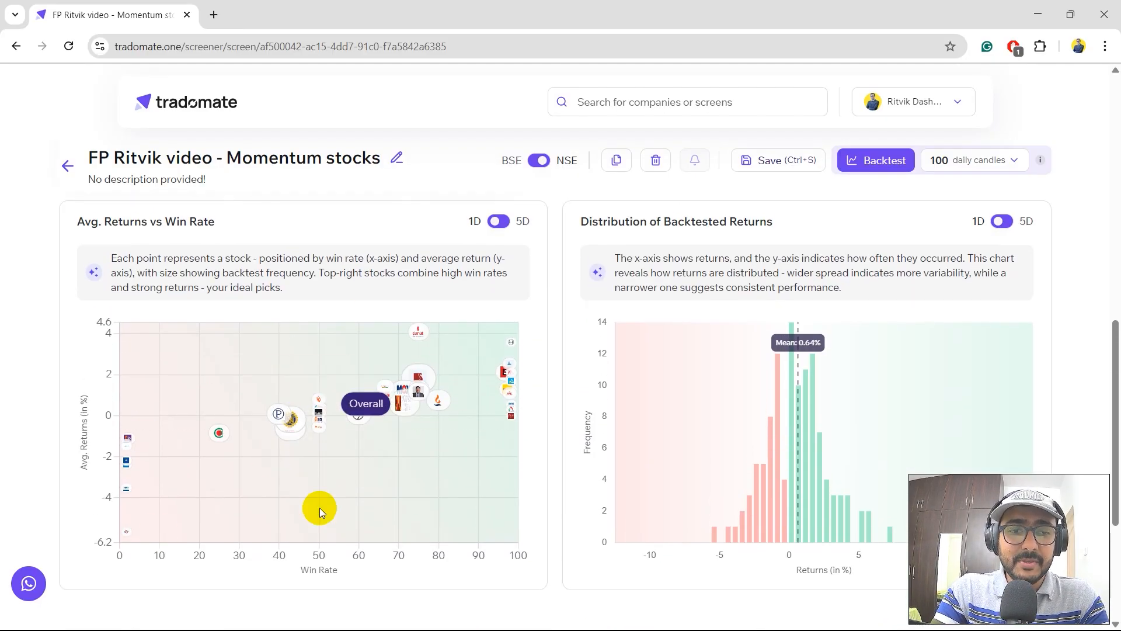
mouse_move(481, 535)
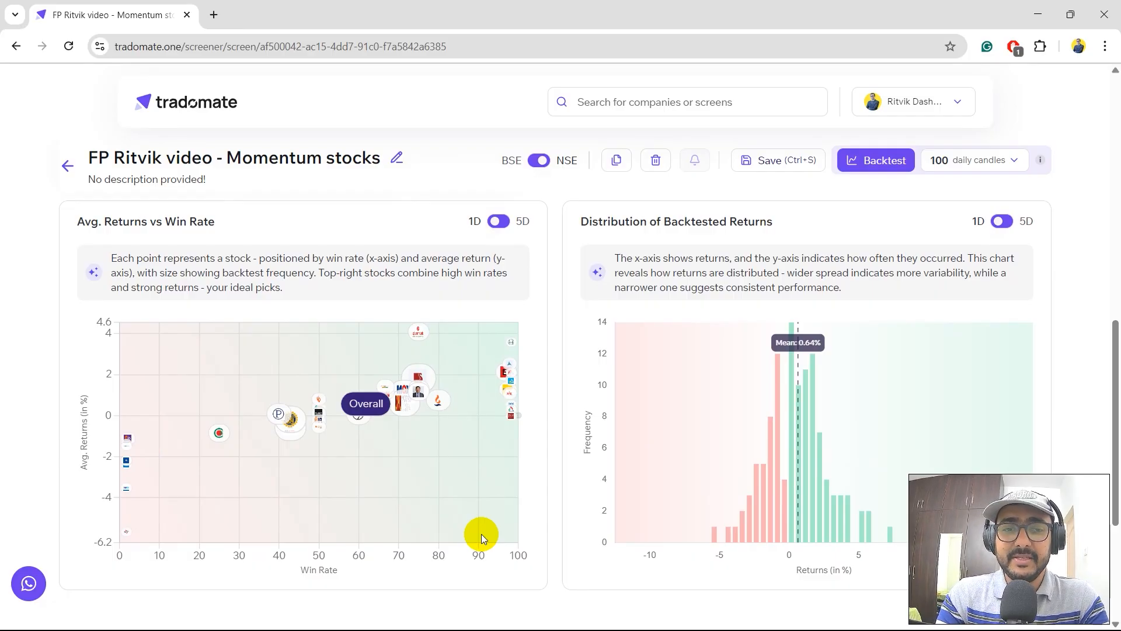
mouse_move(833, 295)
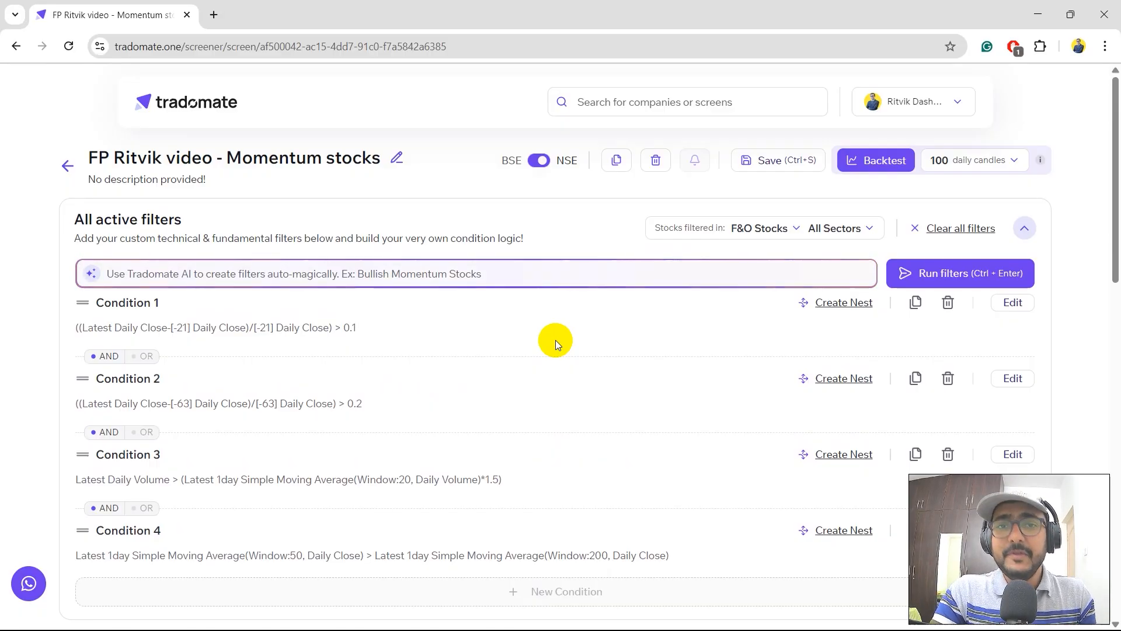
click(476, 273)
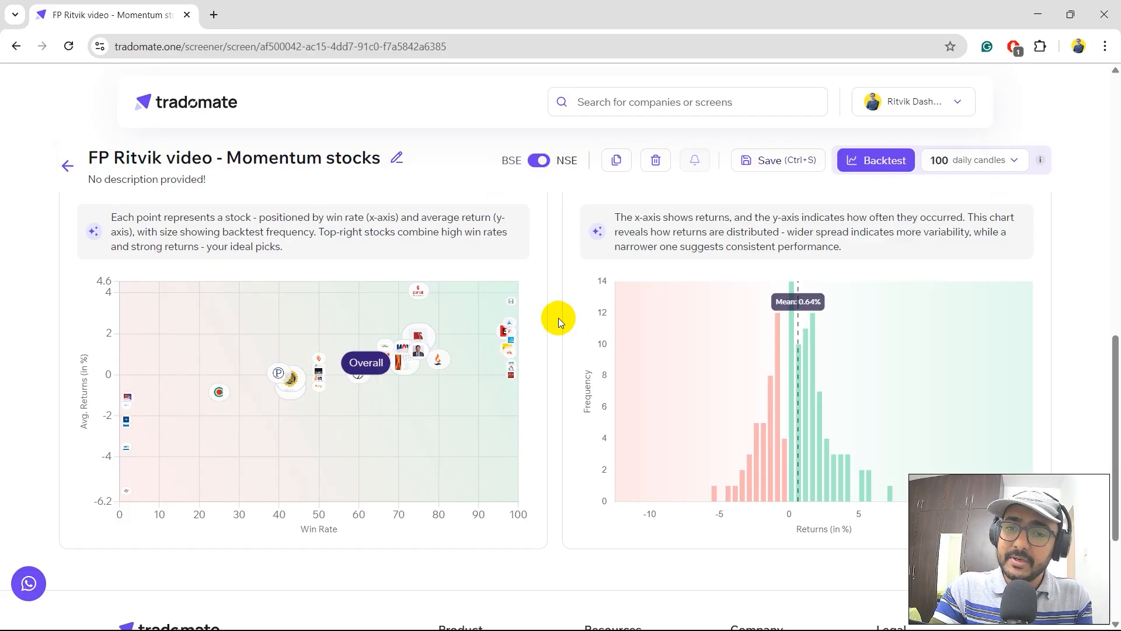
mouse_move(500, 456)
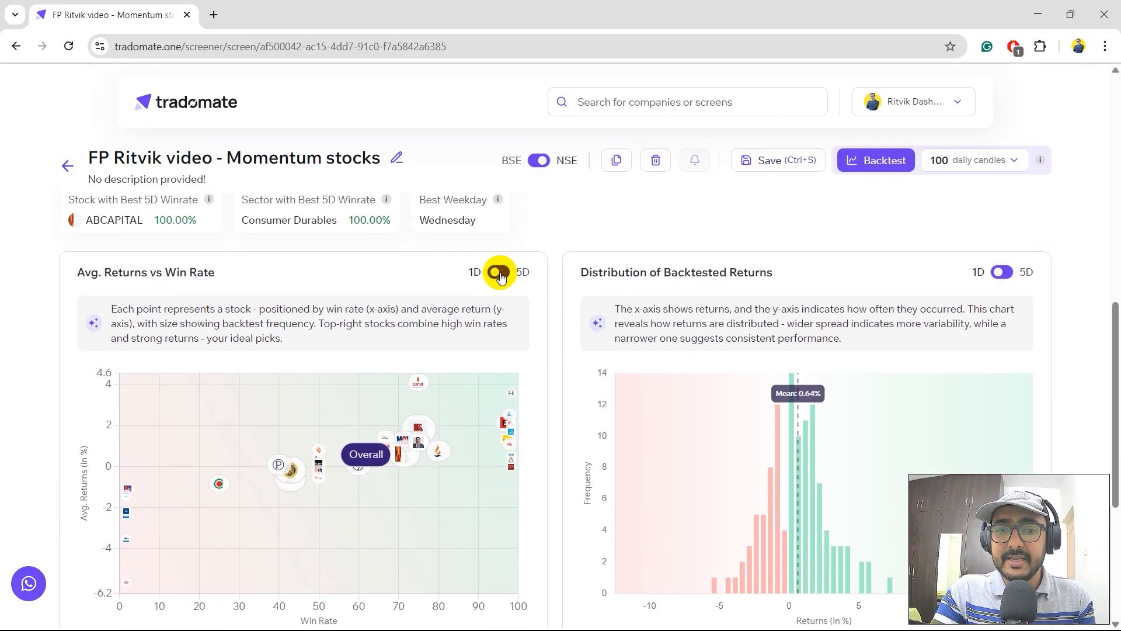
click(497, 273)
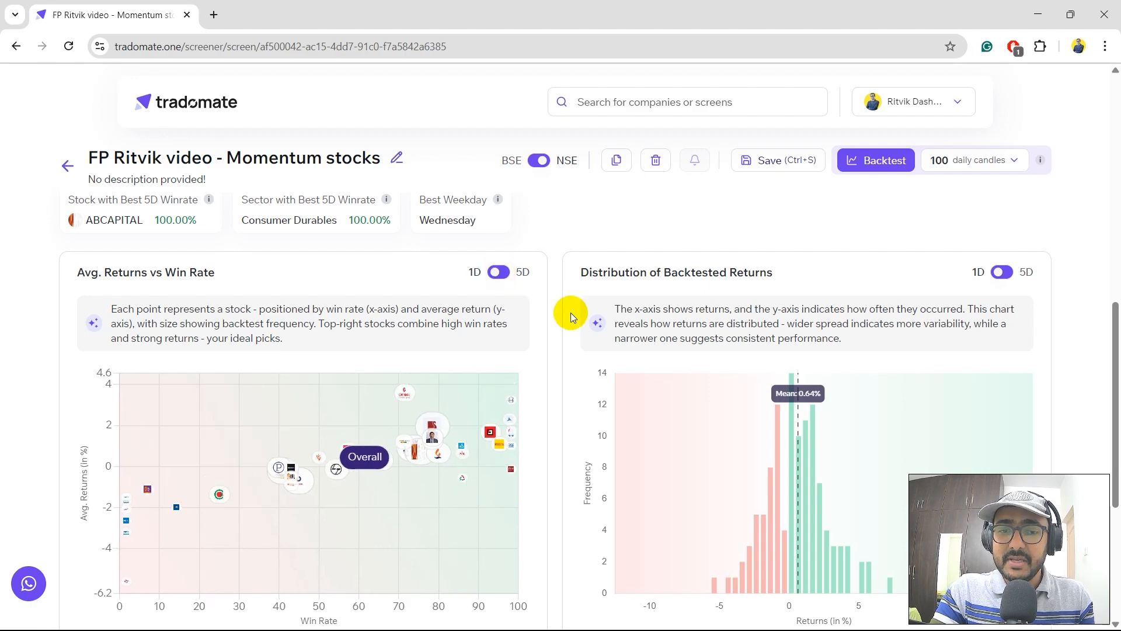
scroll(down, 3)
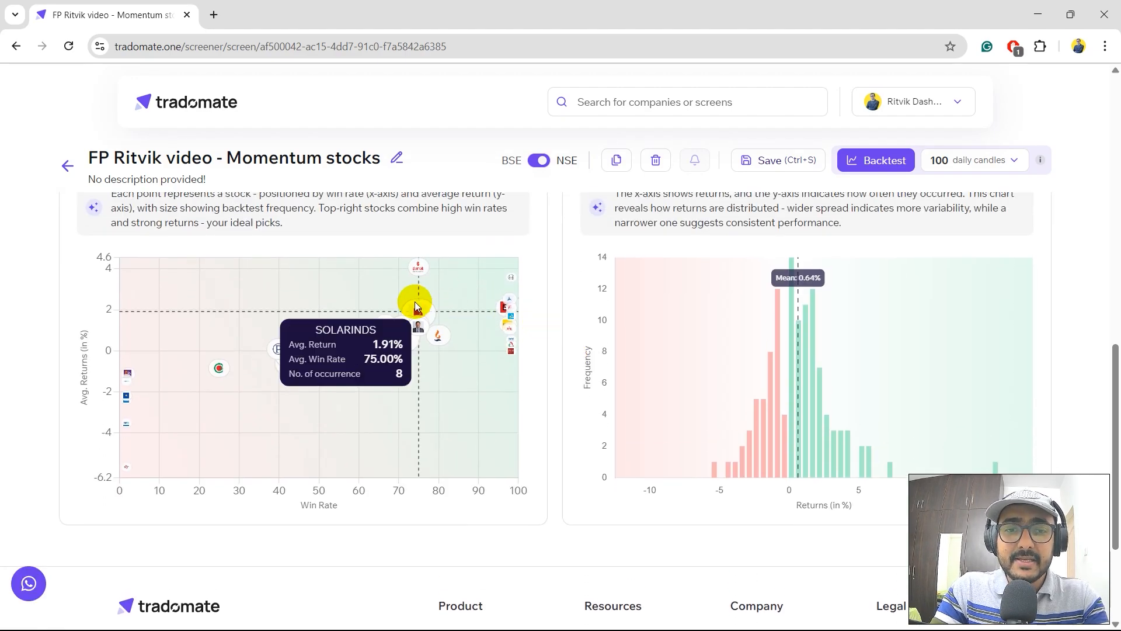
mouse_move(493, 301)
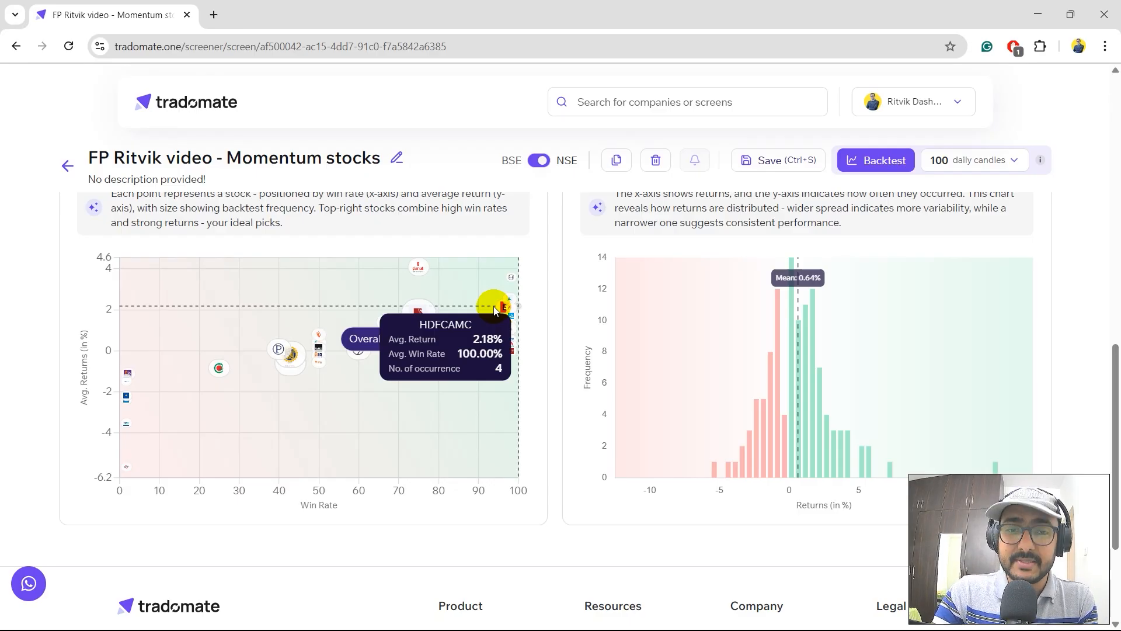
mouse_move(418, 310)
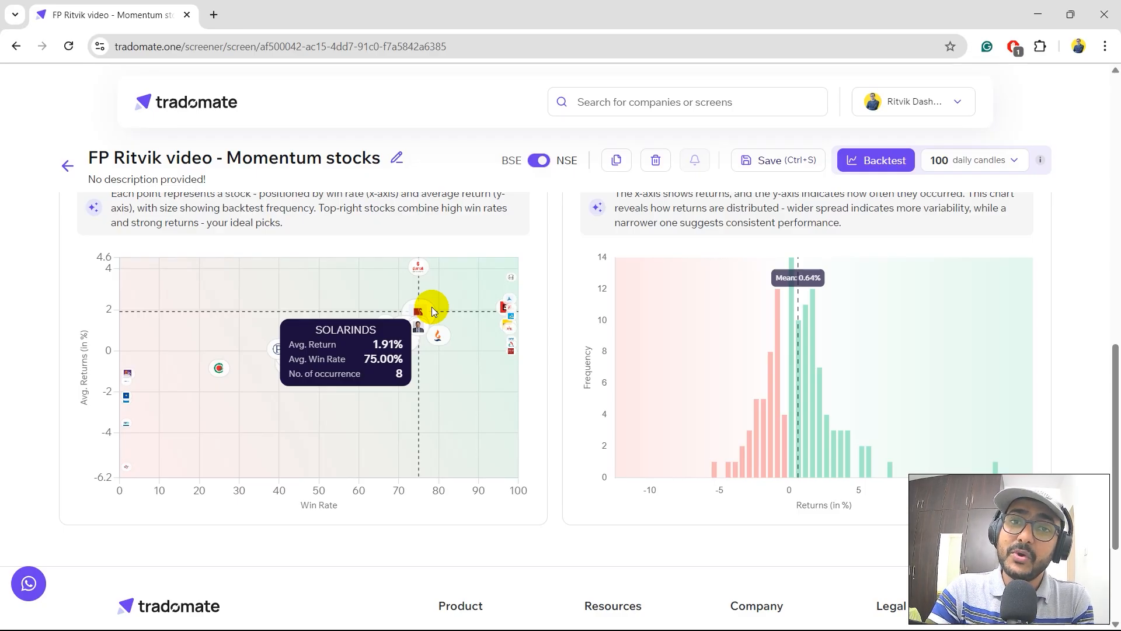
mouse_move(220, 370)
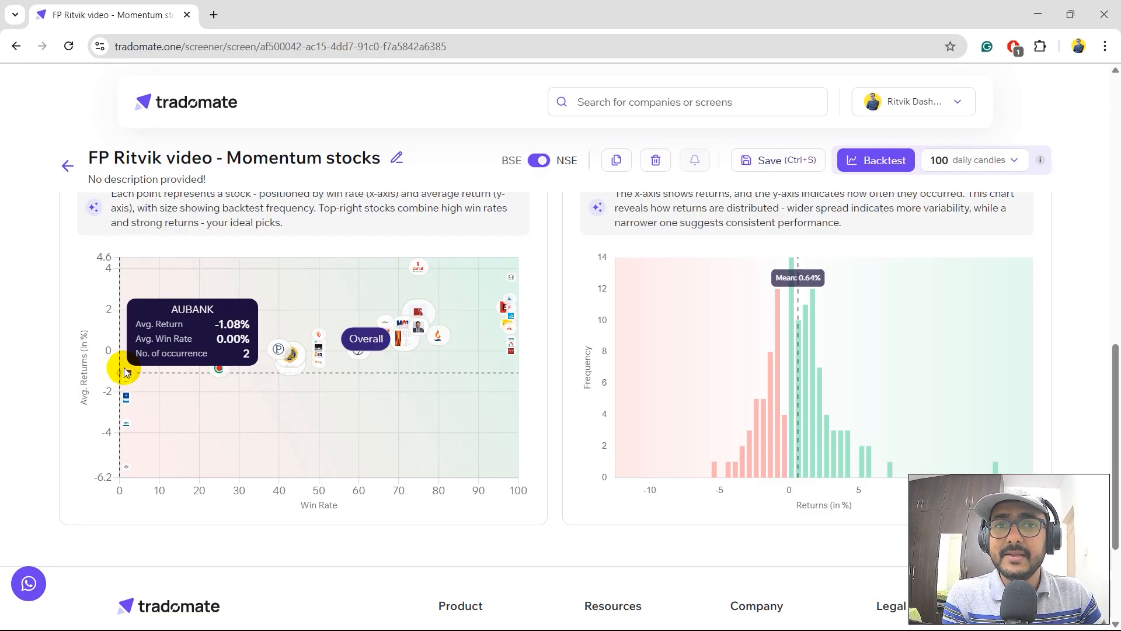
mouse_move(420, 218)
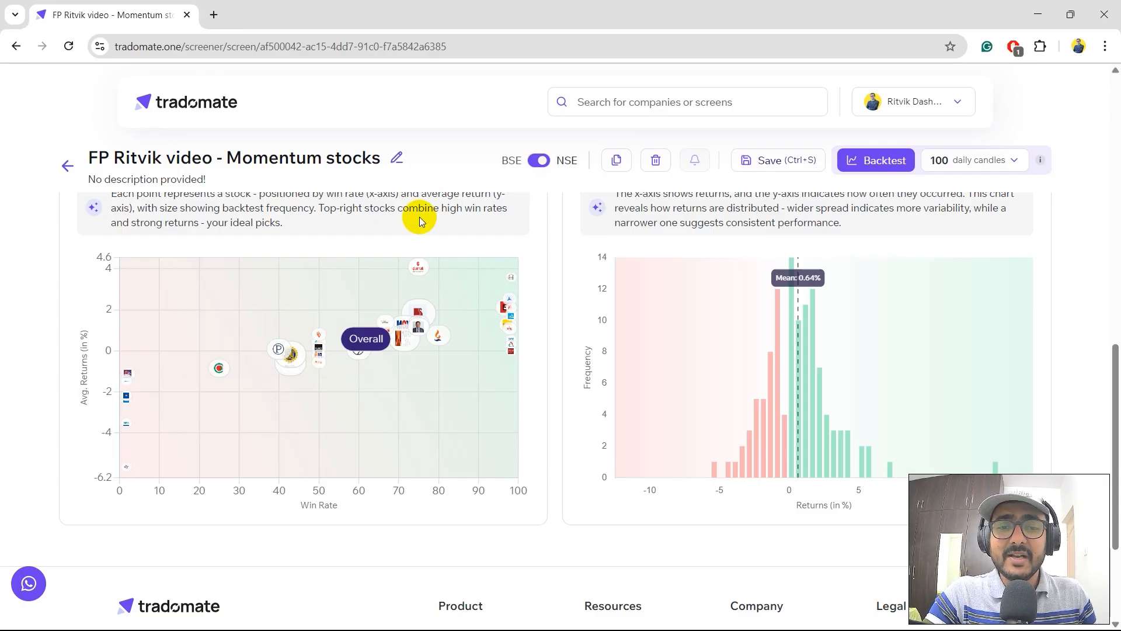
mouse_move(366, 343)
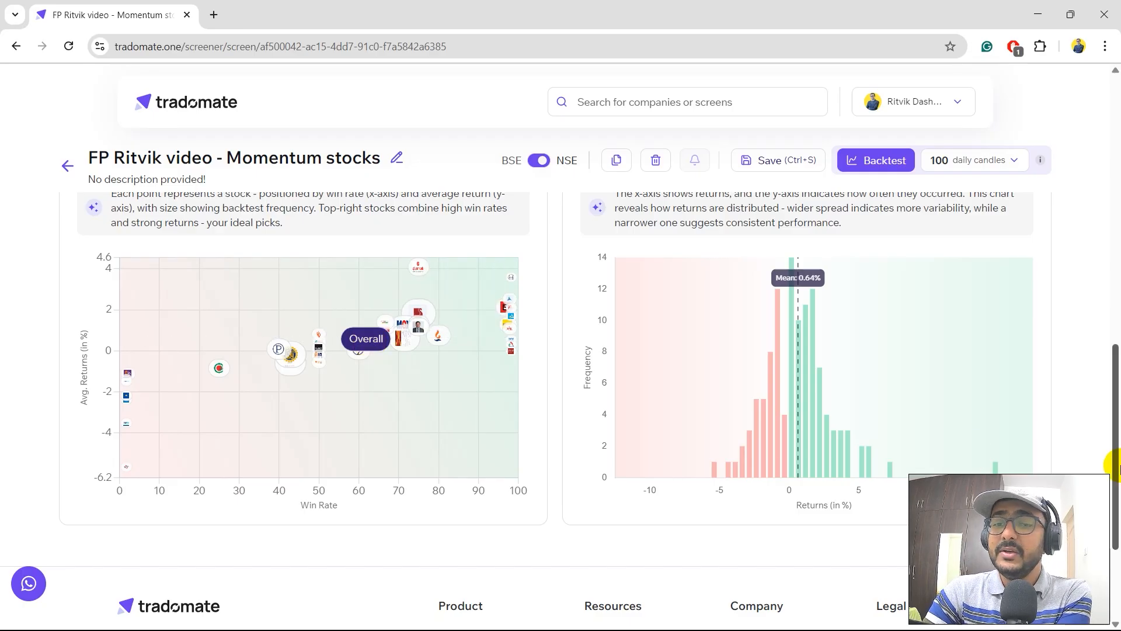
mouse_move(740, 399)
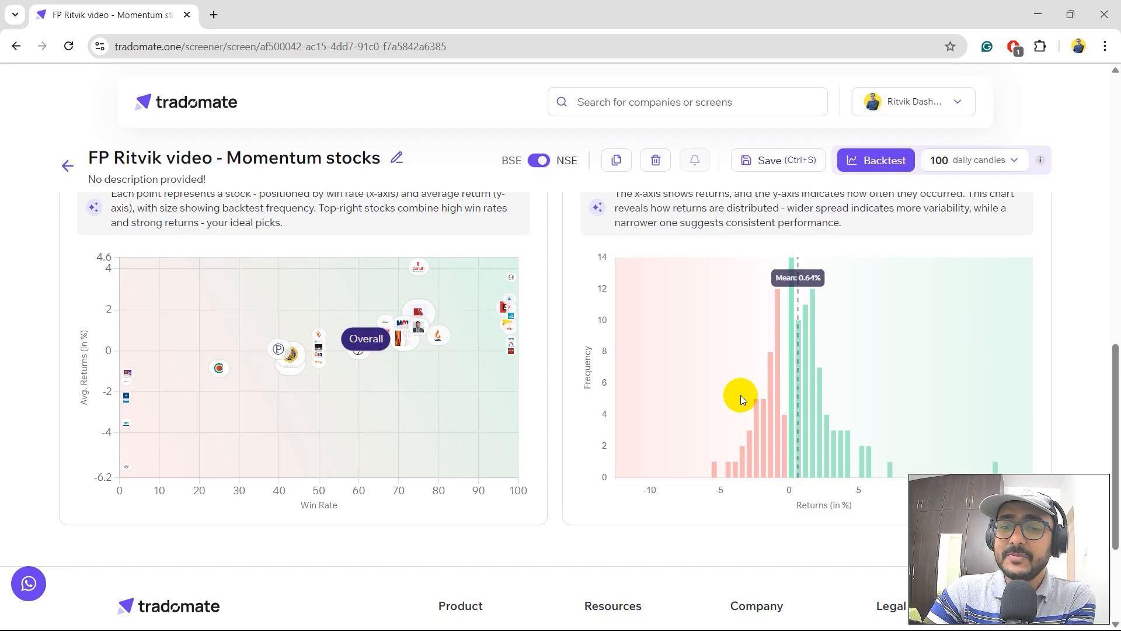
mouse_move(856, 498)
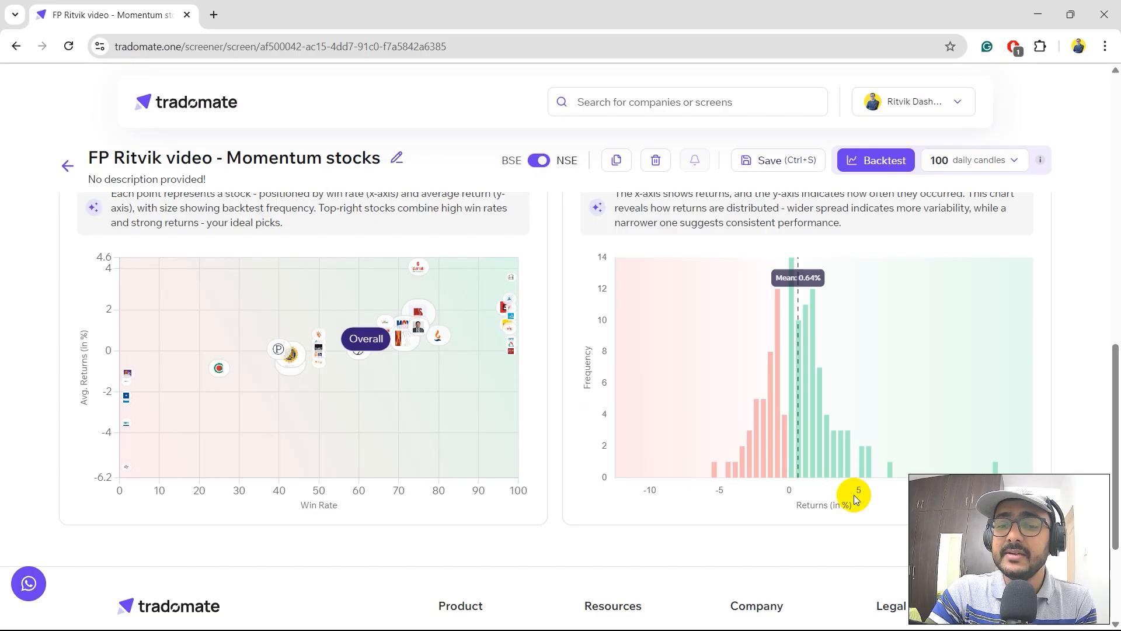
mouse_move(763, 341)
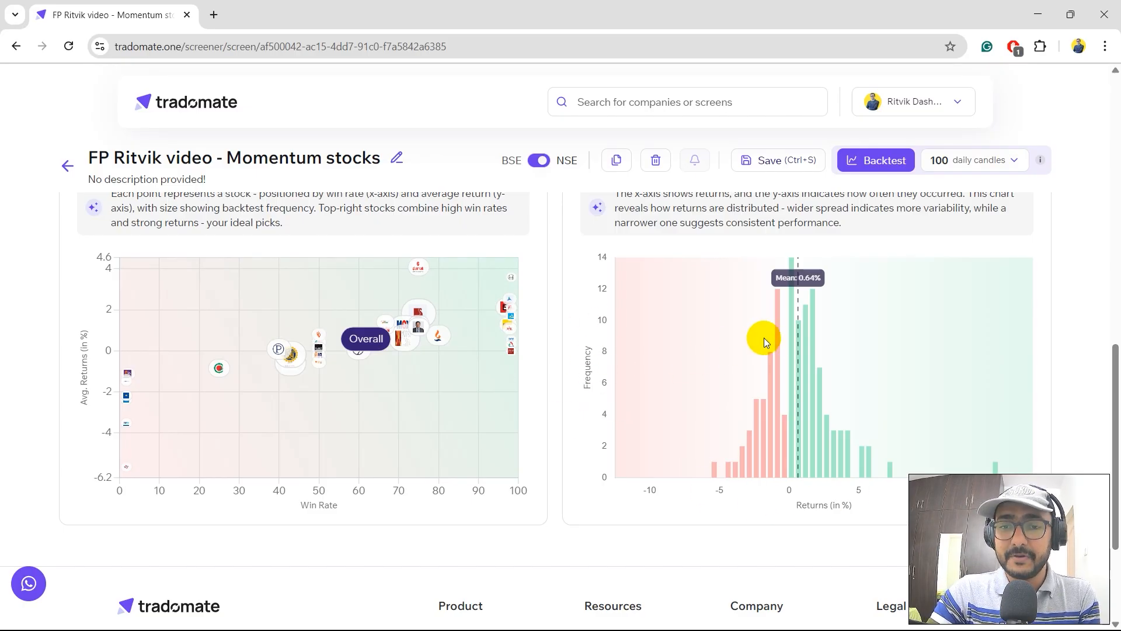
mouse_move(1041, 459)
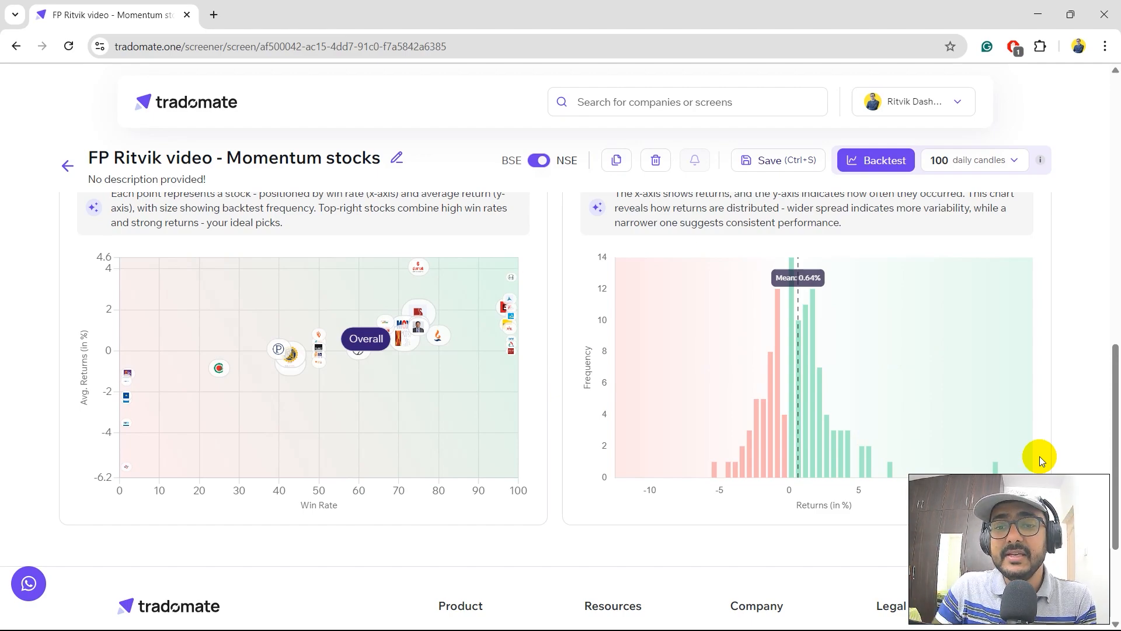
mouse_move(806, 286)
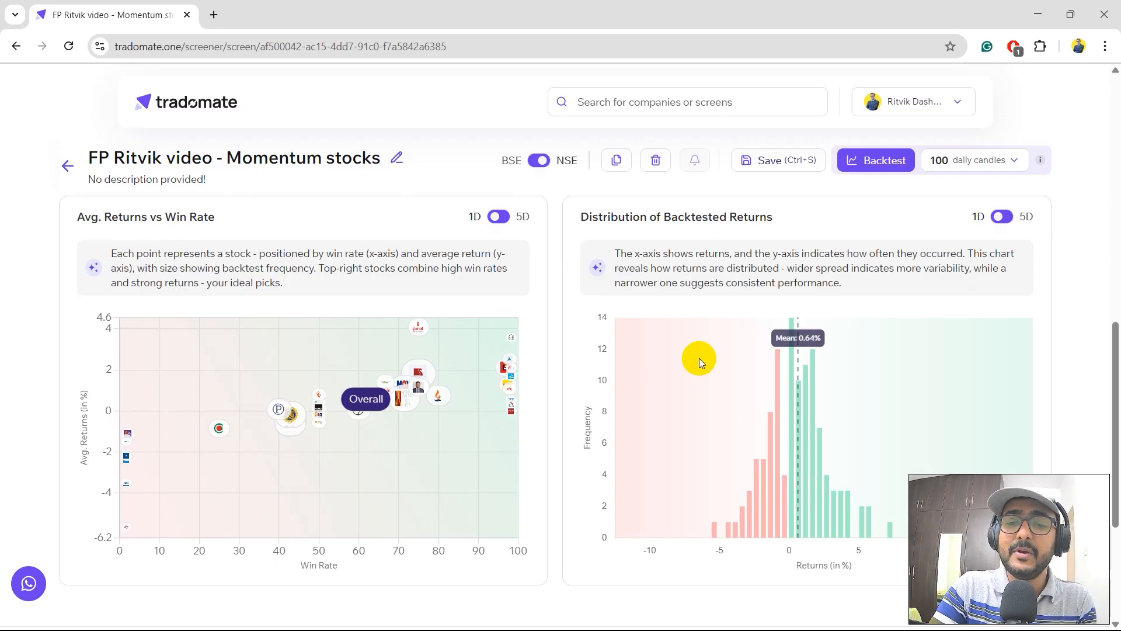
mouse_move(776, 495)
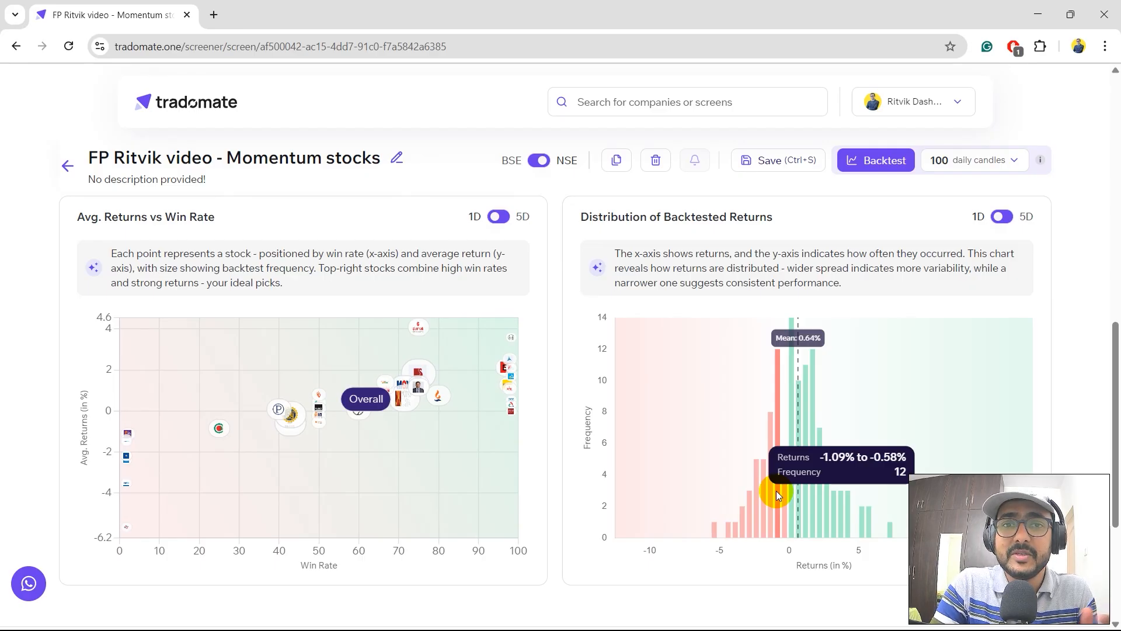
mouse_move(722, 388)
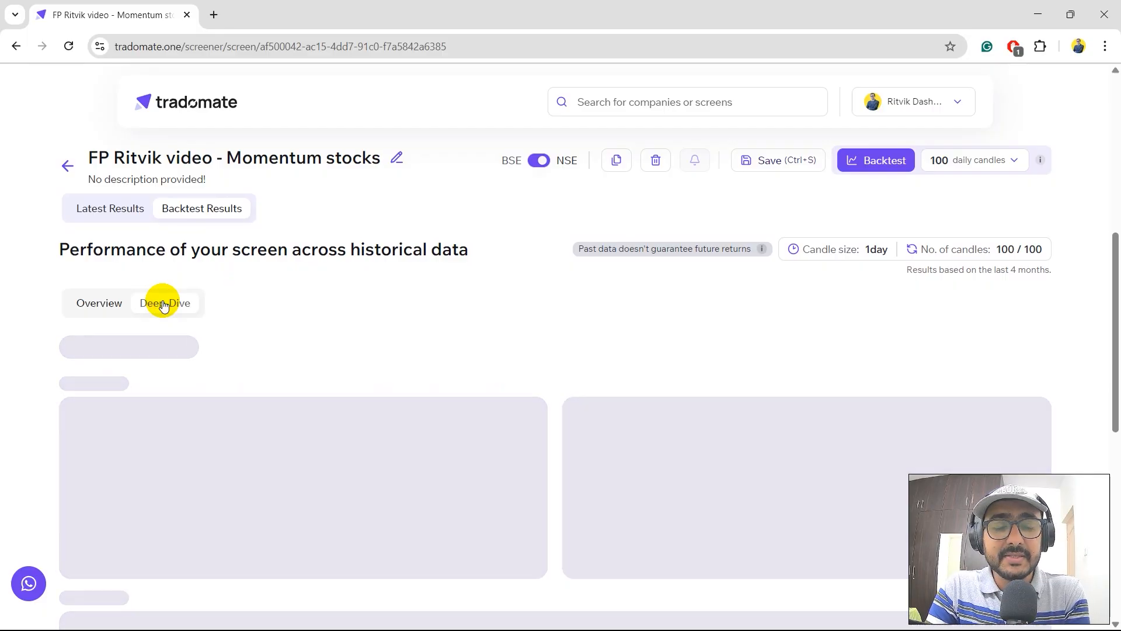
- Browse the Deep-Dive return heatmaps and the per-stock table led by MCX and Laurus Labs
click(163, 302)
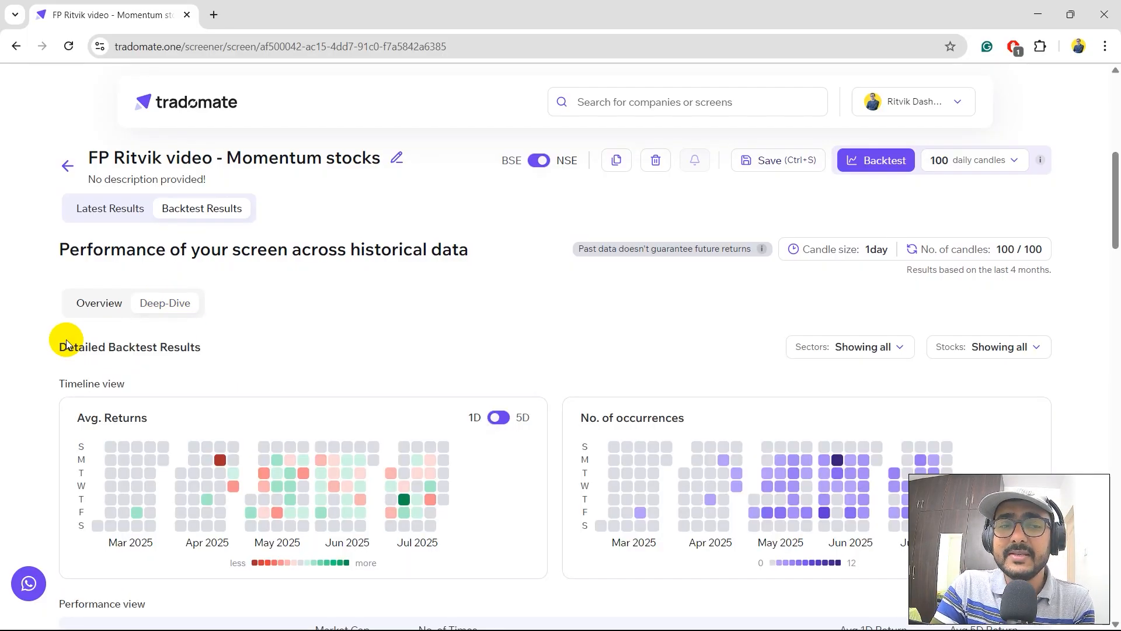
scroll(down, 3)
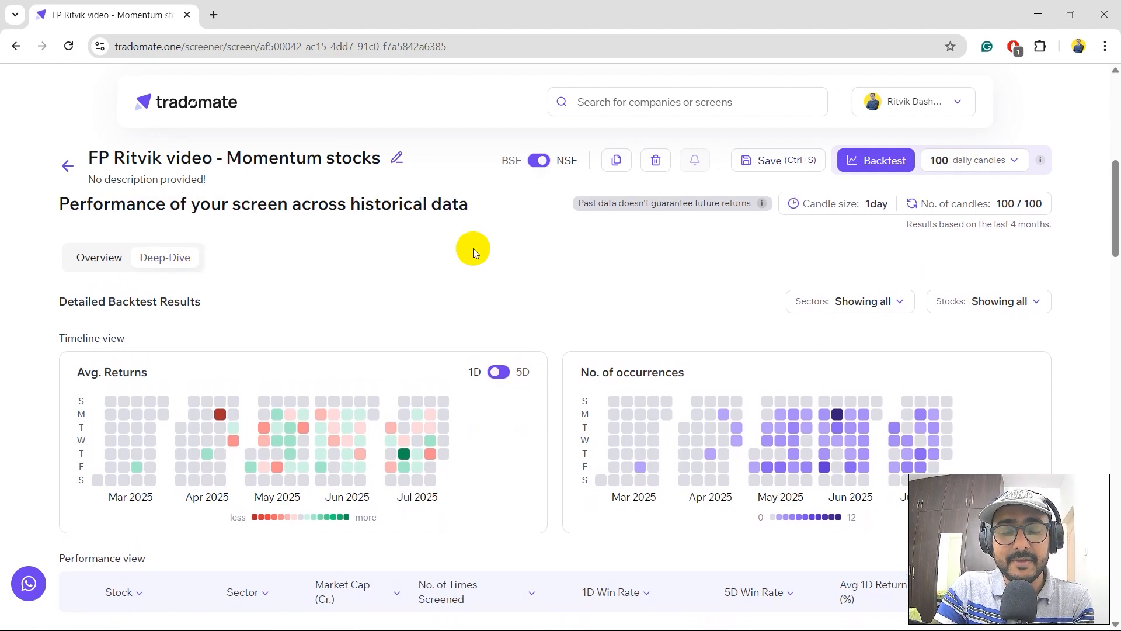
scroll(down, 3)
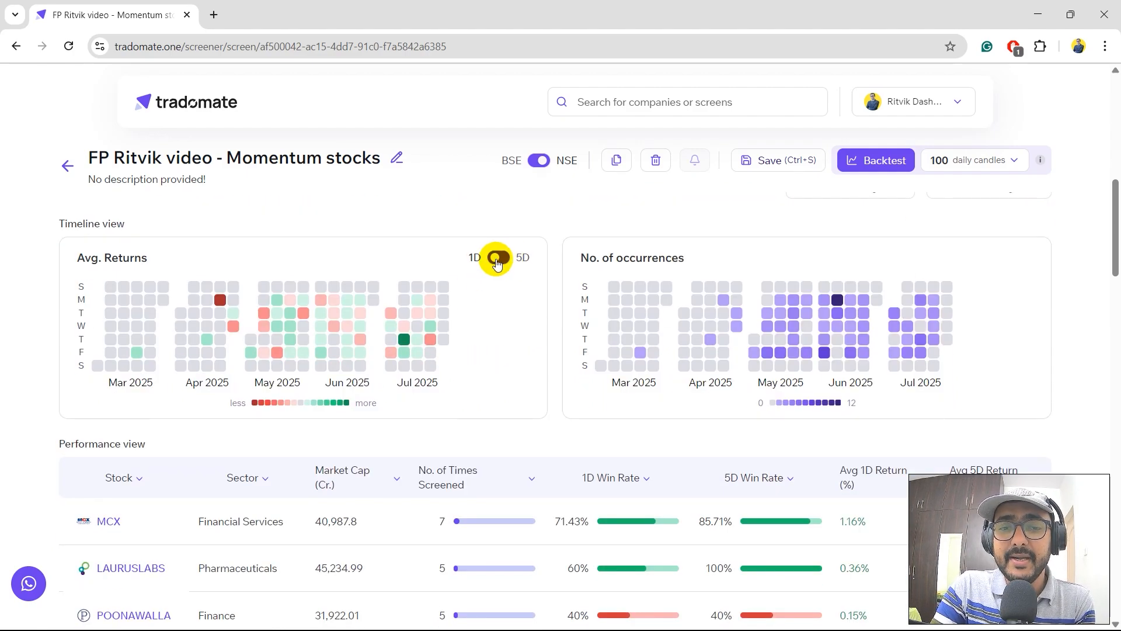
click(497, 257)
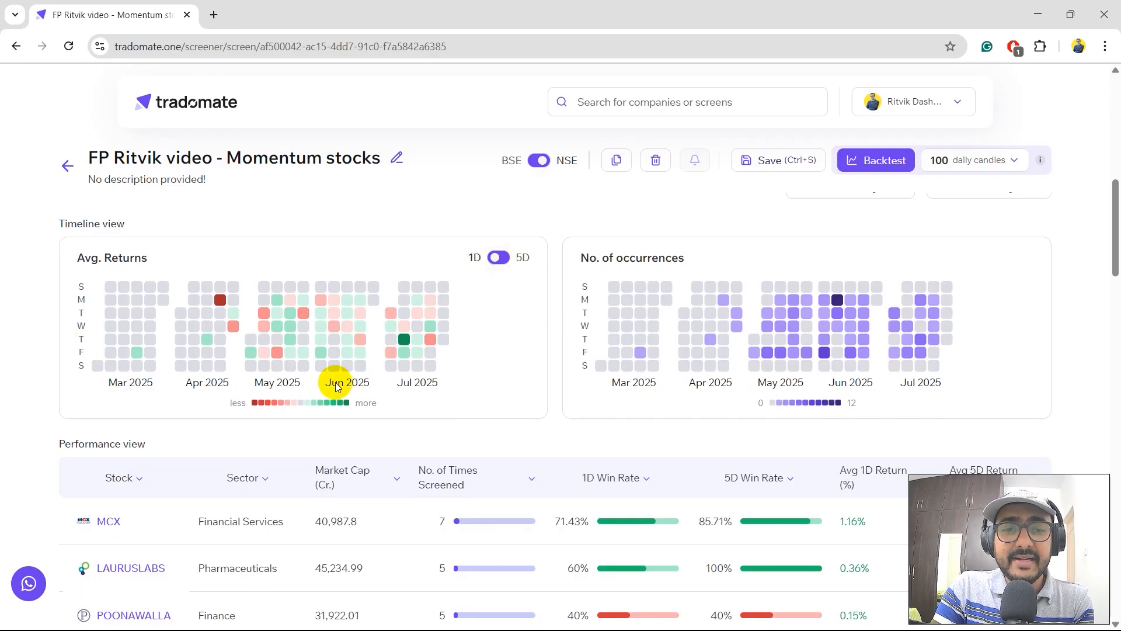
mouse_move(290, 340)
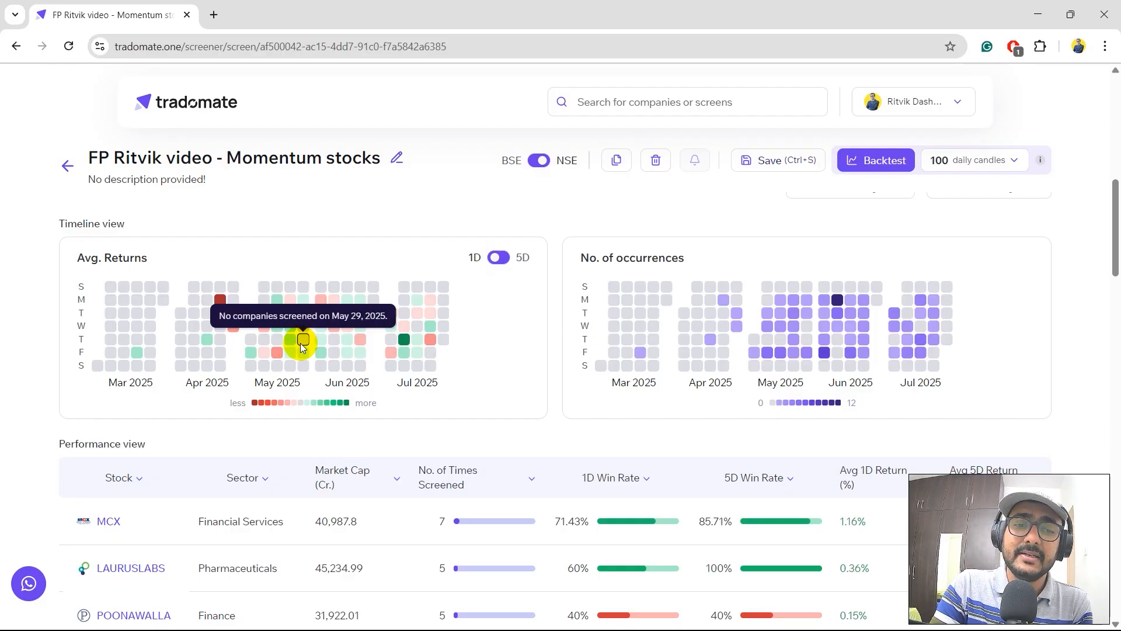
mouse_move(492, 379)
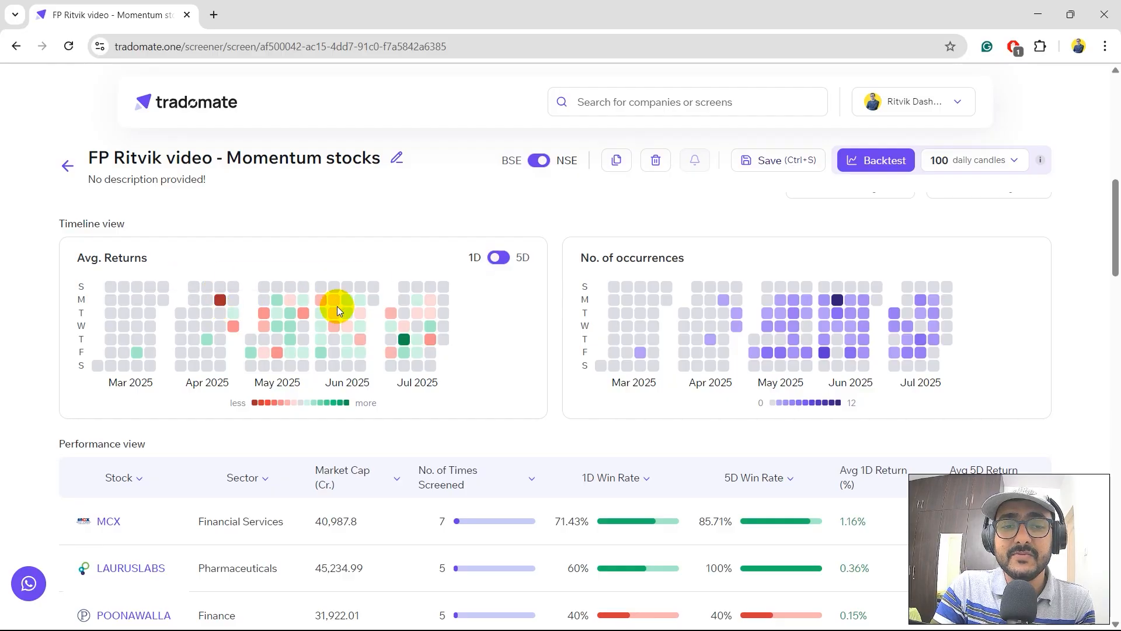
scroll(down, 3)
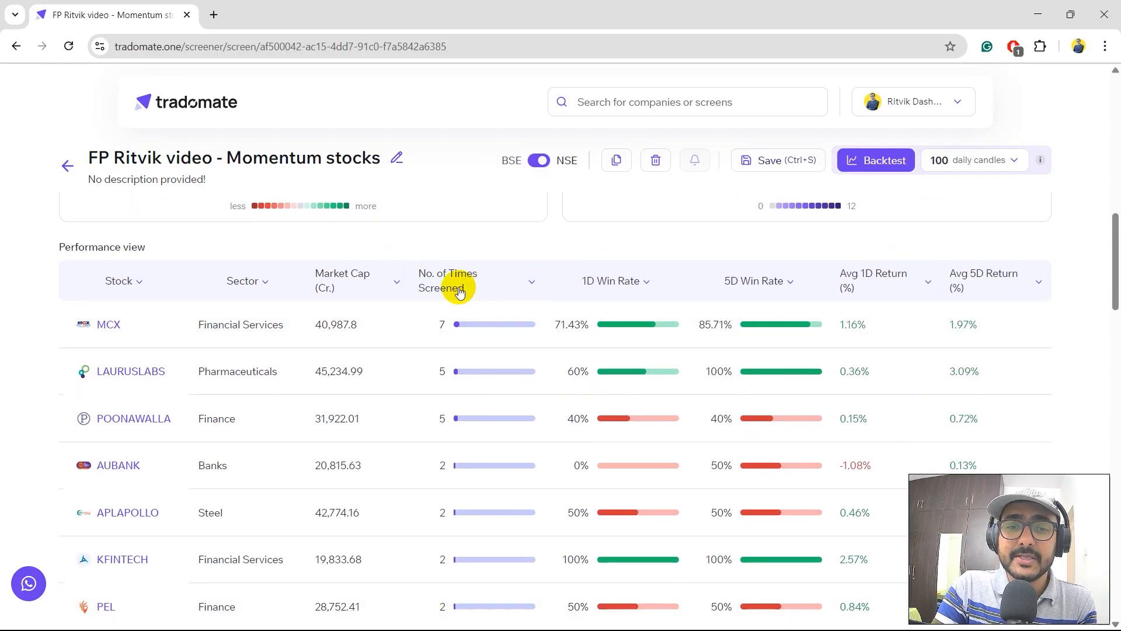
- Scroll the performance table to its summary row (114 screenings, 61.74% 1D win rate), then back to the filters
click(446, 280)
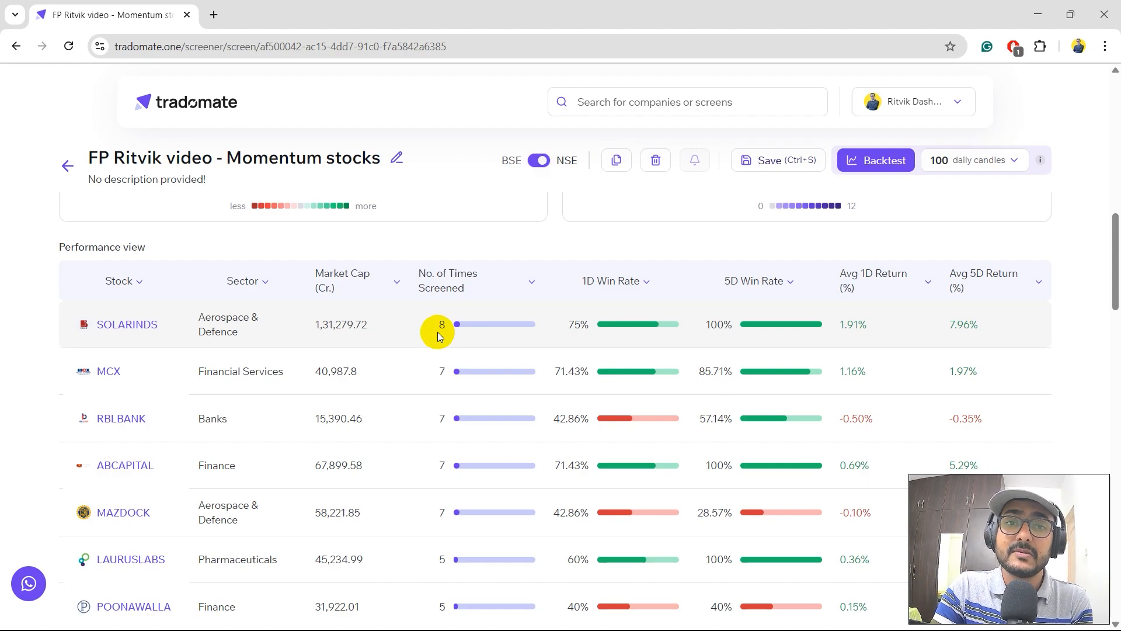
mouse_move(646, 341)
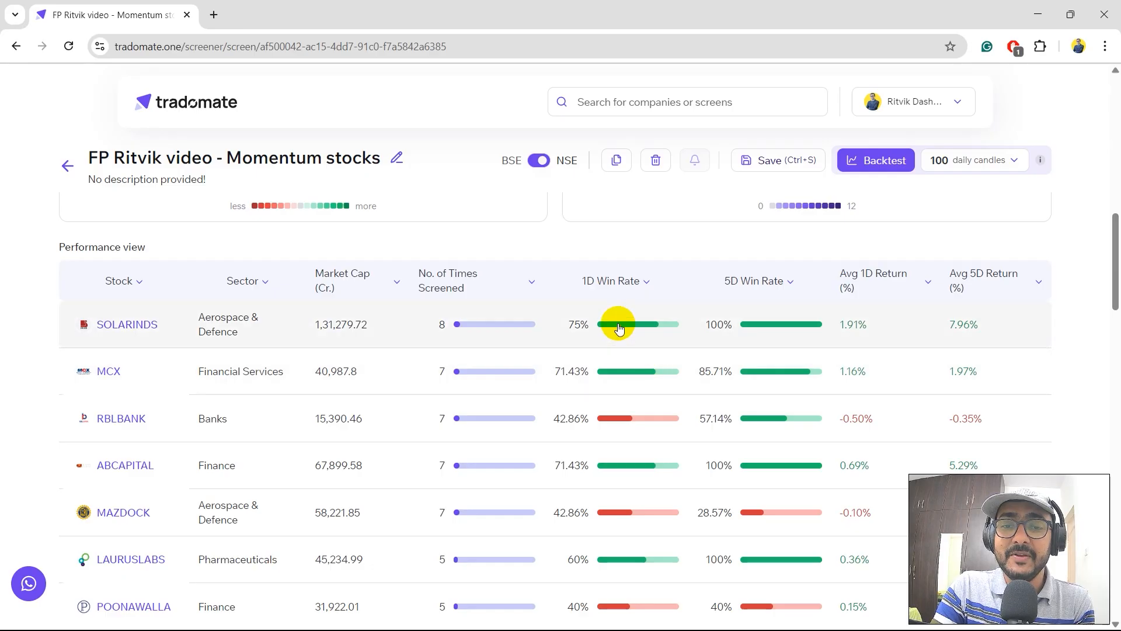
mouse_move(617, 324)
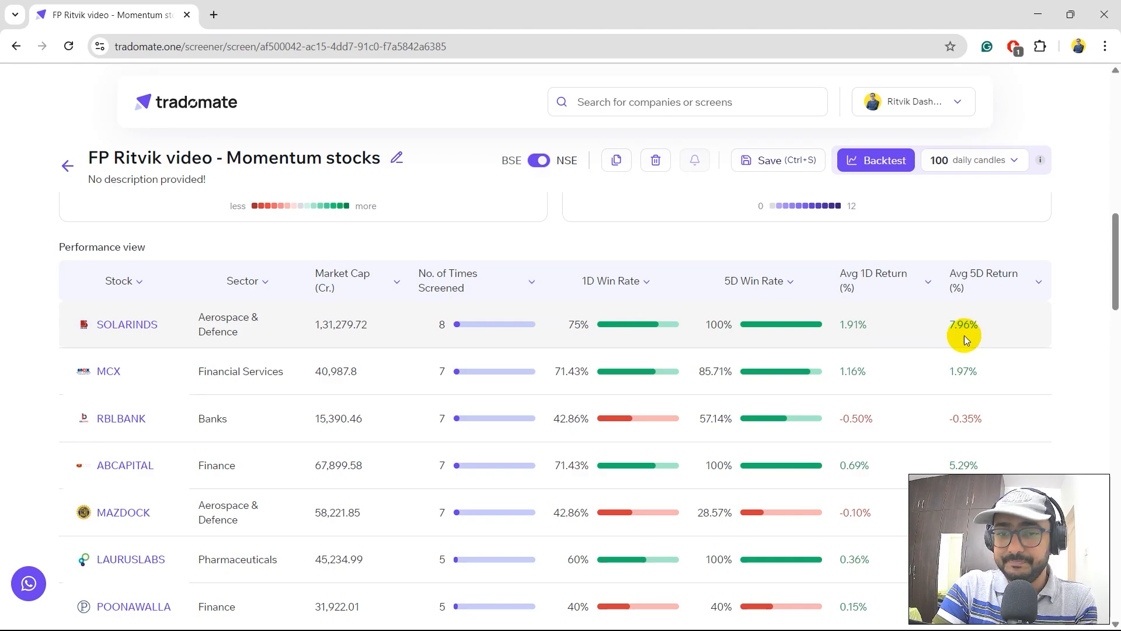
scroll(down, 3)
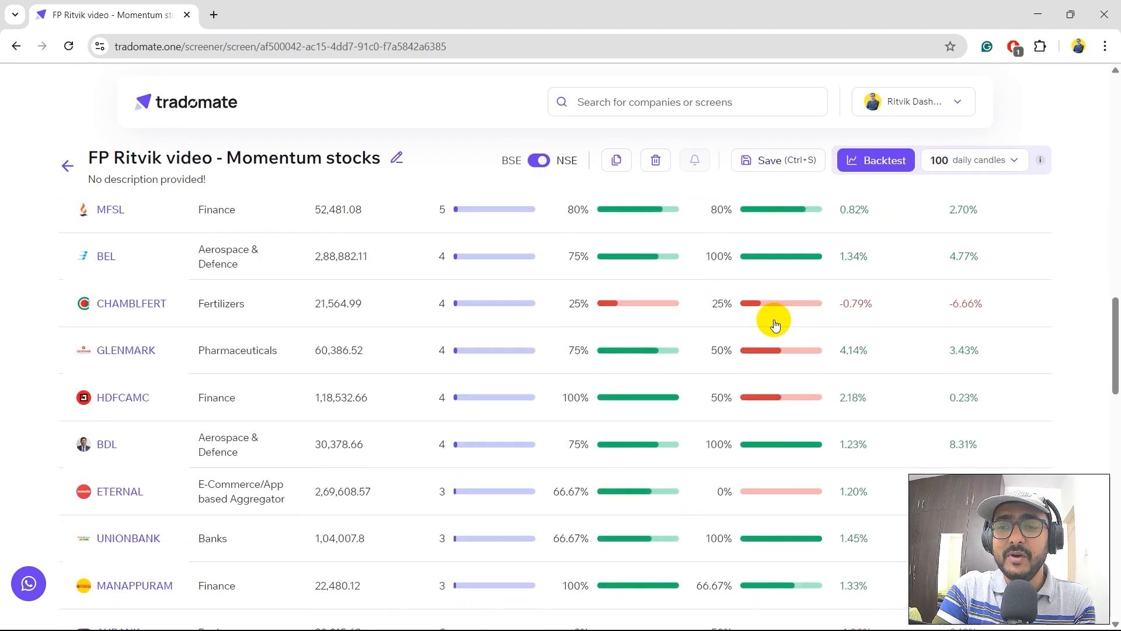
scroll(down, 3)
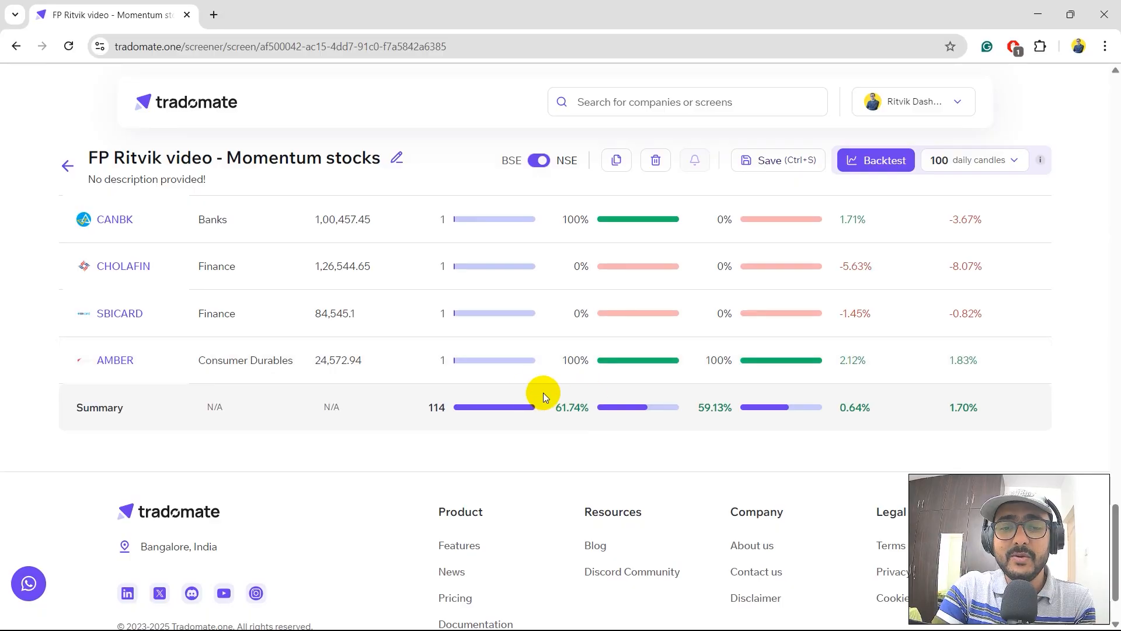
mouse_move(616, 438)
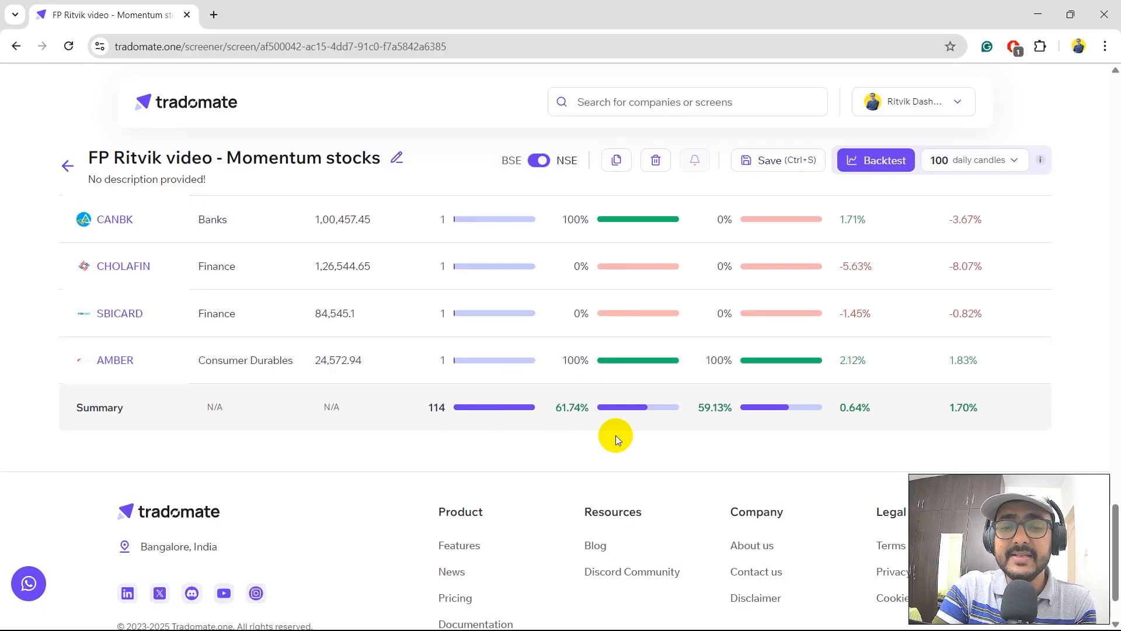
mouse_move(633, 417)
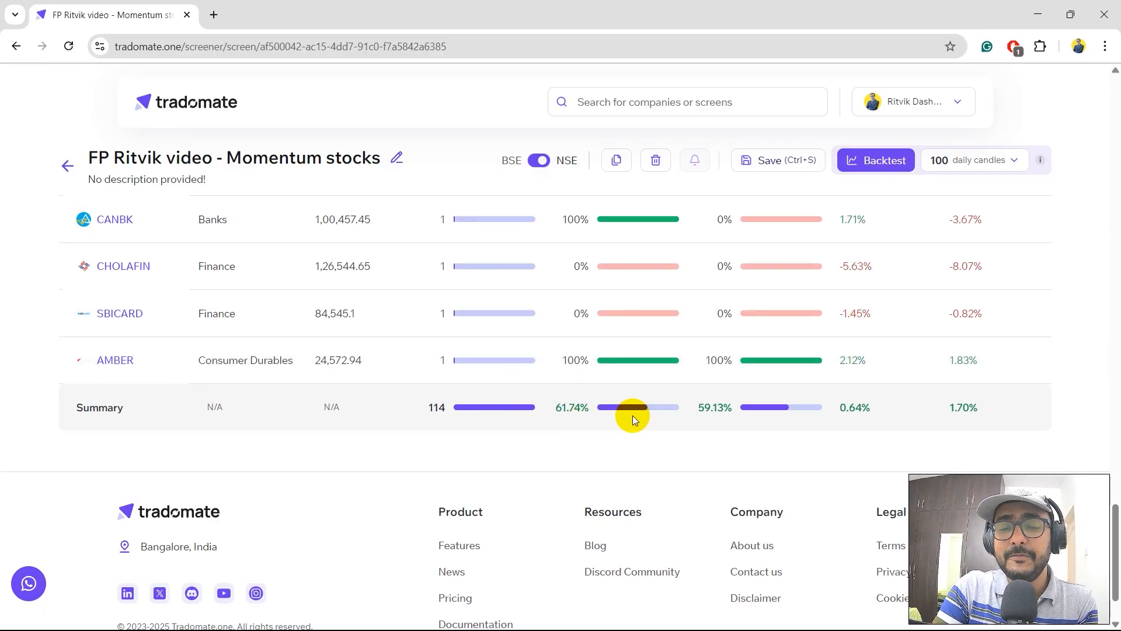
scroll(down, 3)
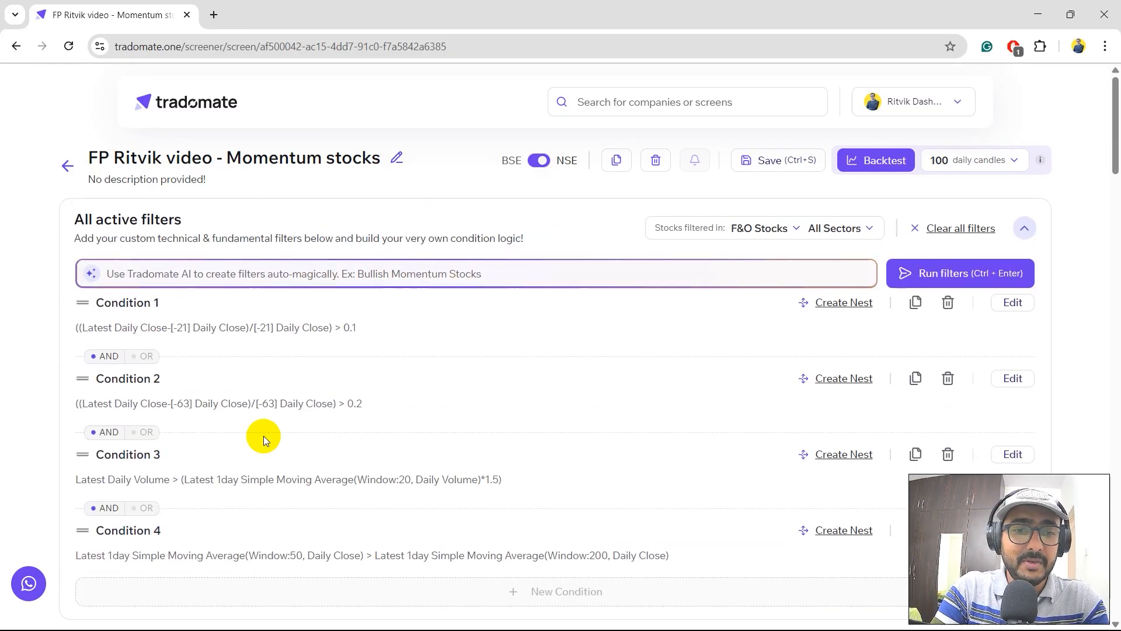
- Change Condition 2 from a 63-day return above 0.2 to a 1-day return above 0.01
scroll(down, 3)
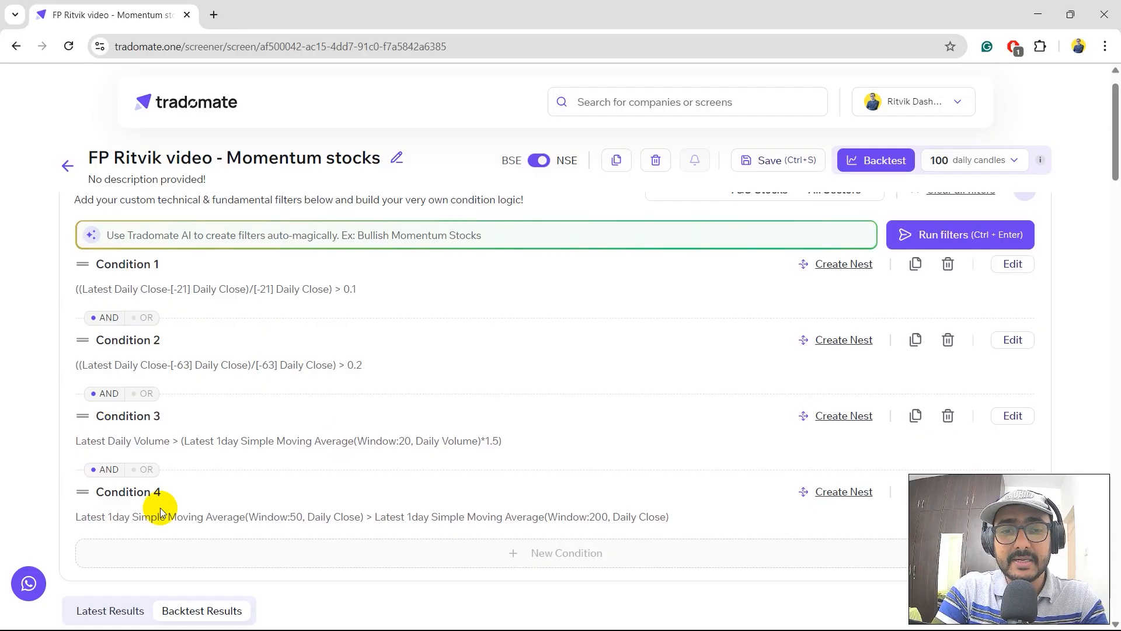
double_click(164, 289)
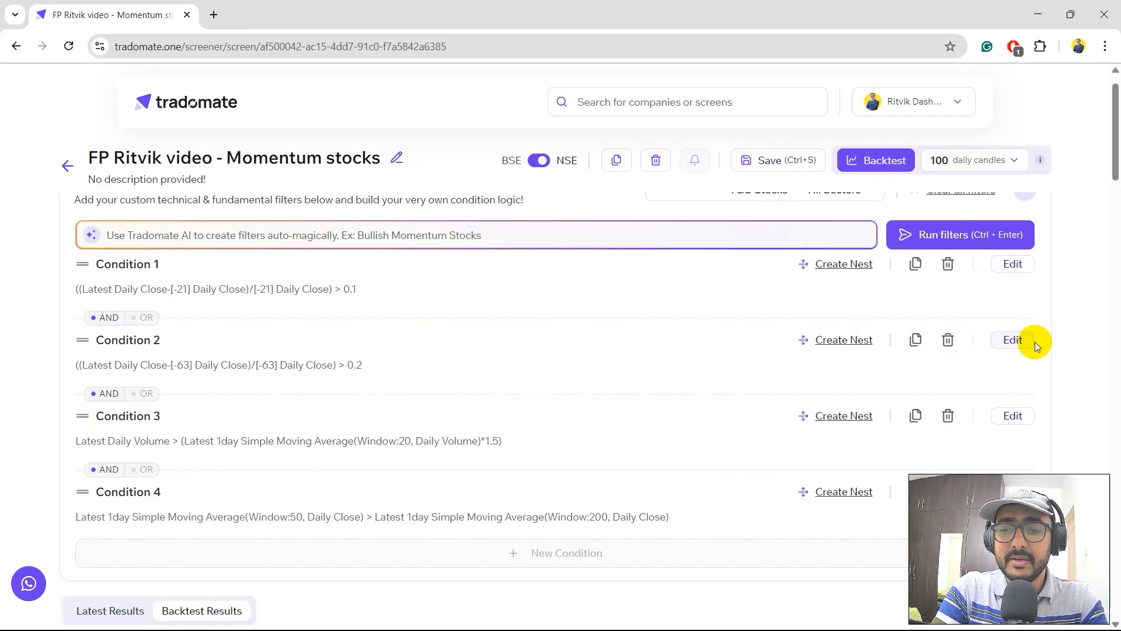
click(1011, 340)
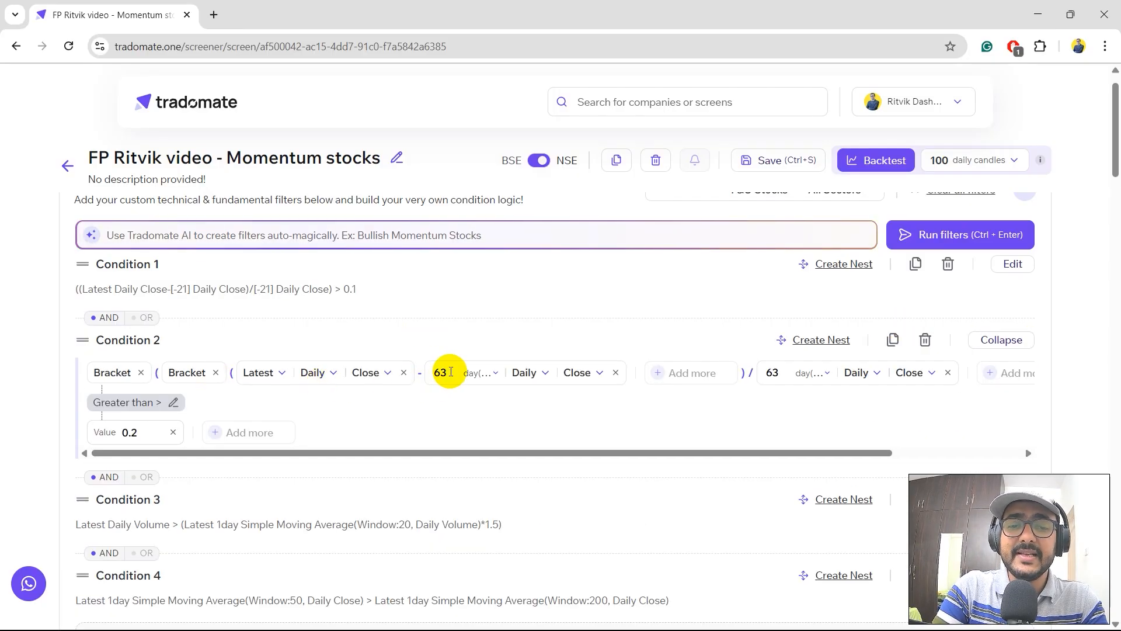
text(1)
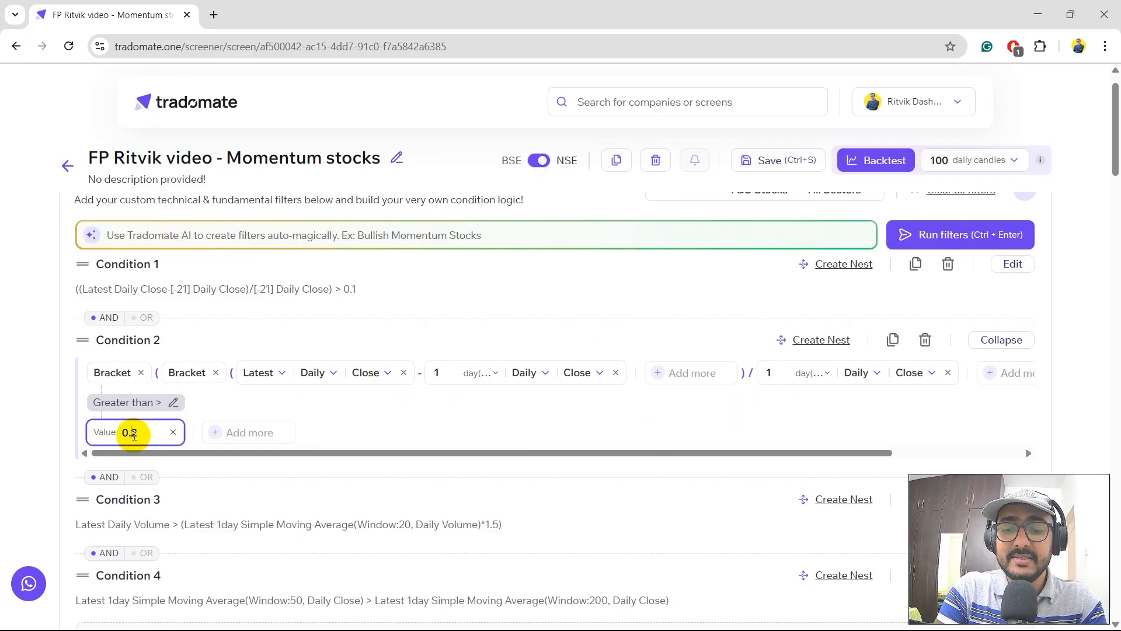
text(0.01)
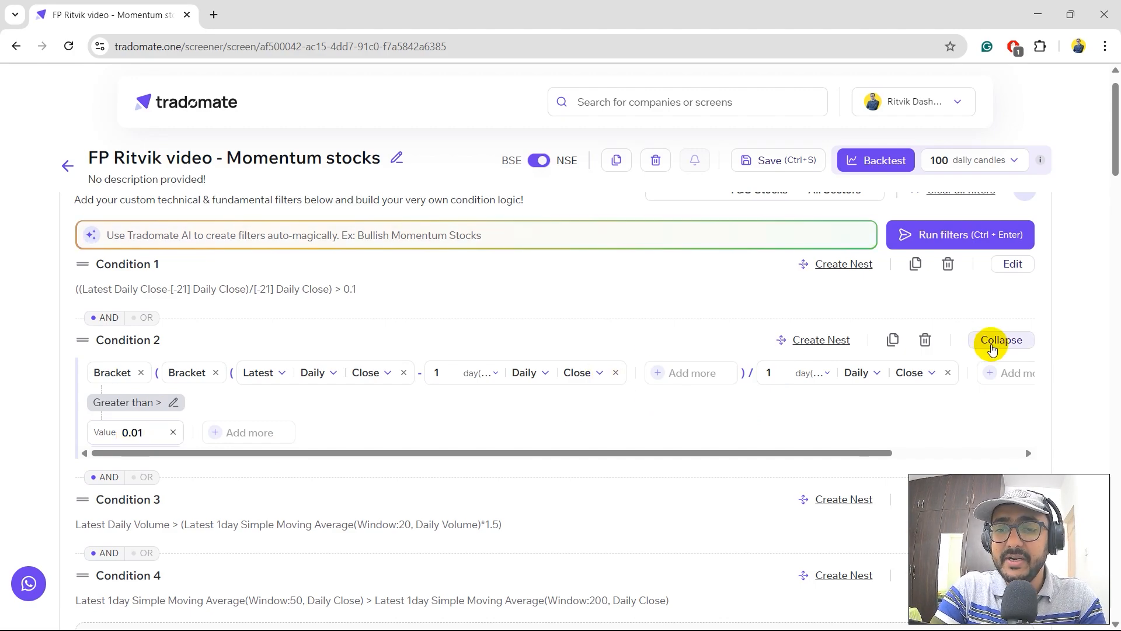
click(1000, 340)
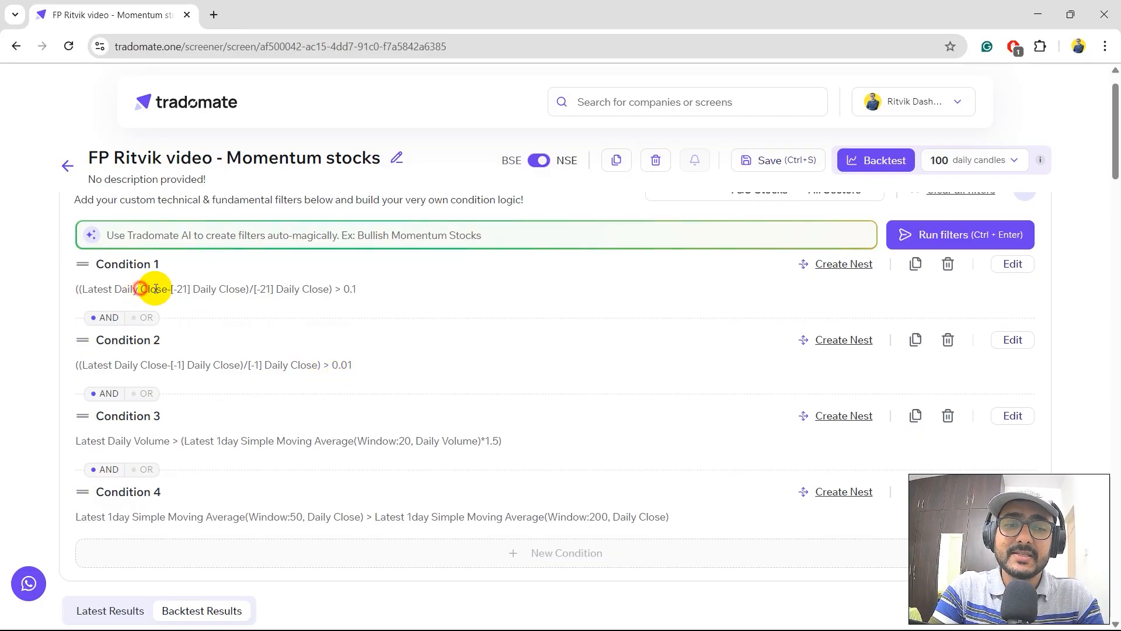
drag(143, 289, 308, 289)
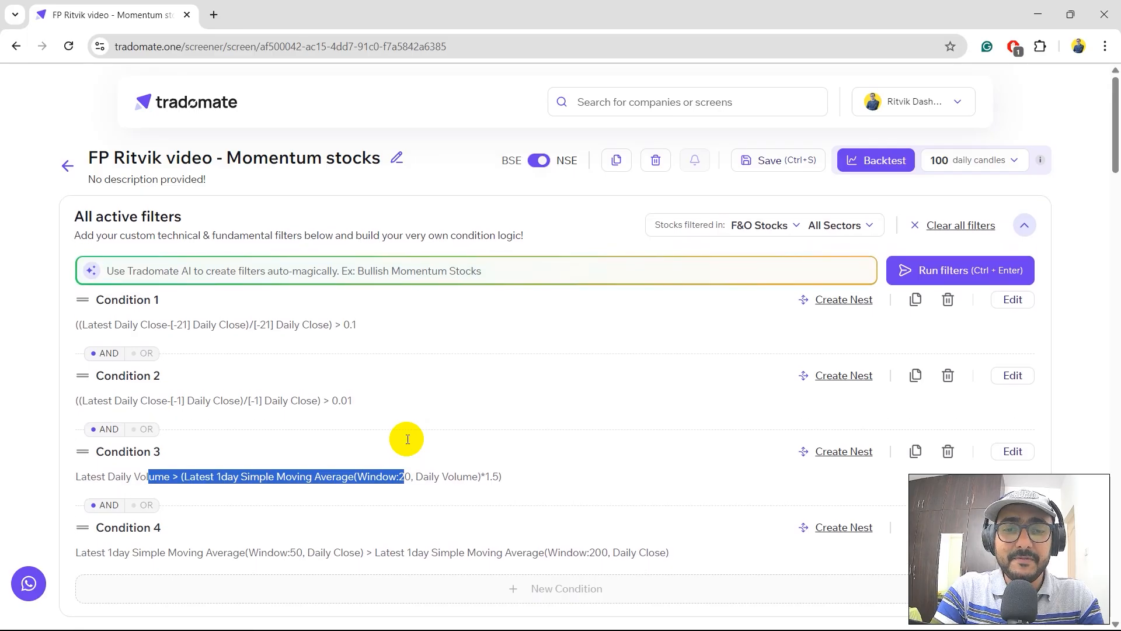
scroll(down, 3)
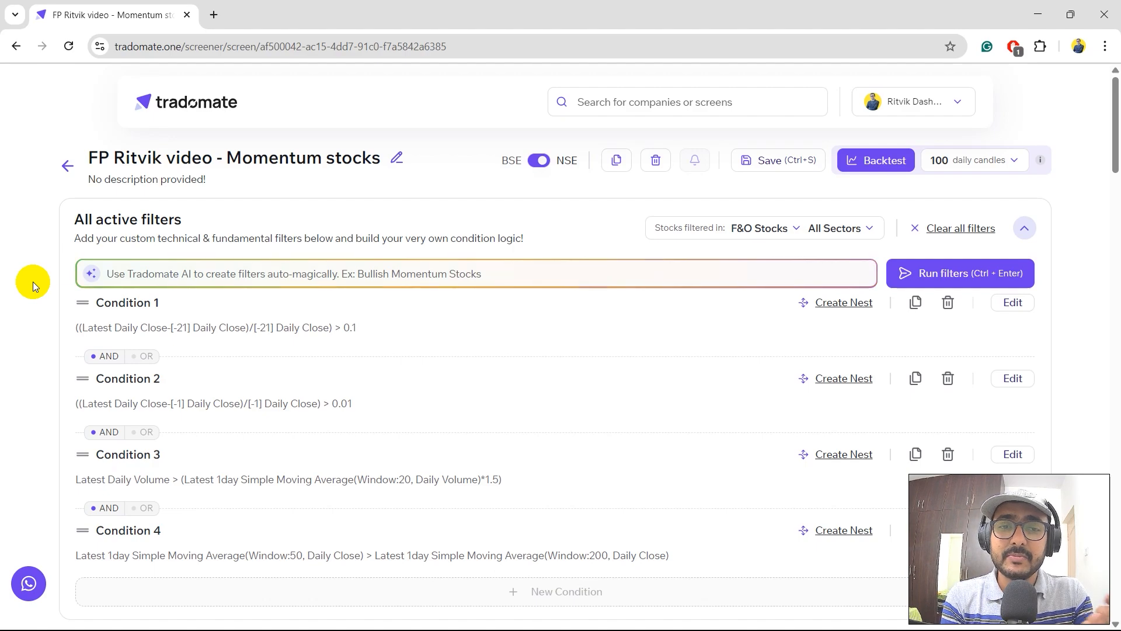
click(475, 273)
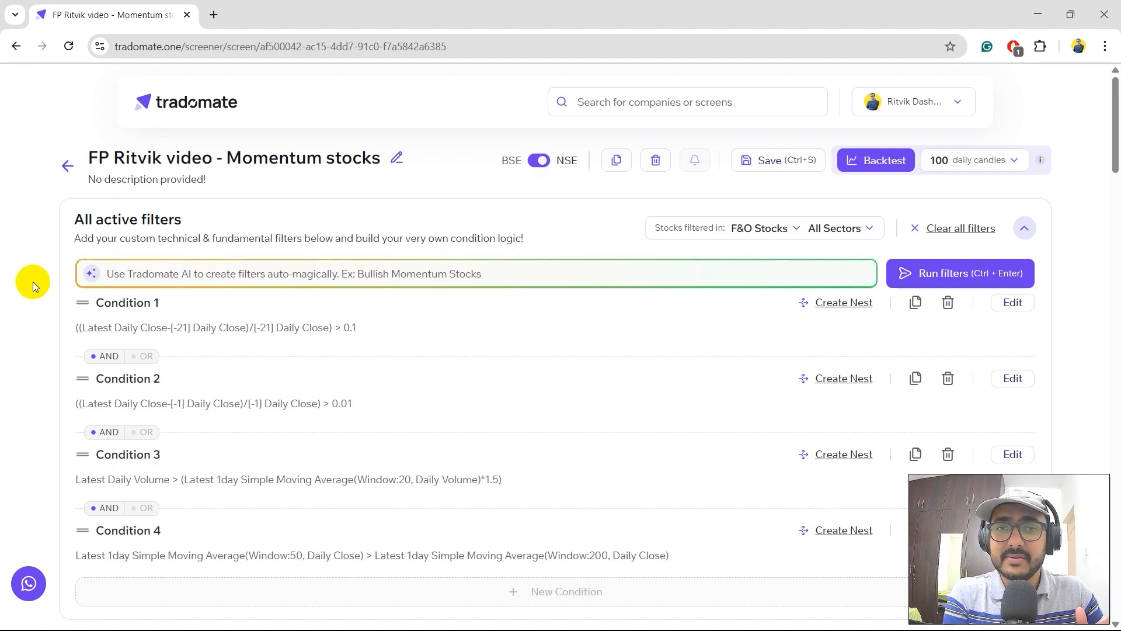
click(475, 273)
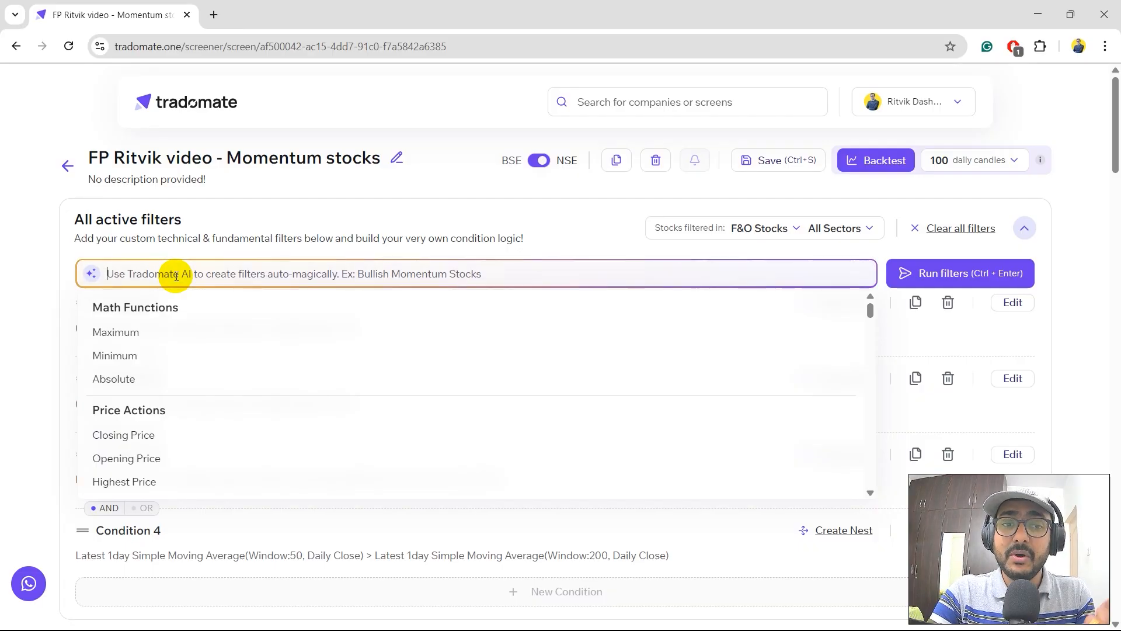
- Use an AI prompt about stocks with positive news to generate Condition 5 (positive news, last 5 days)
text(s)
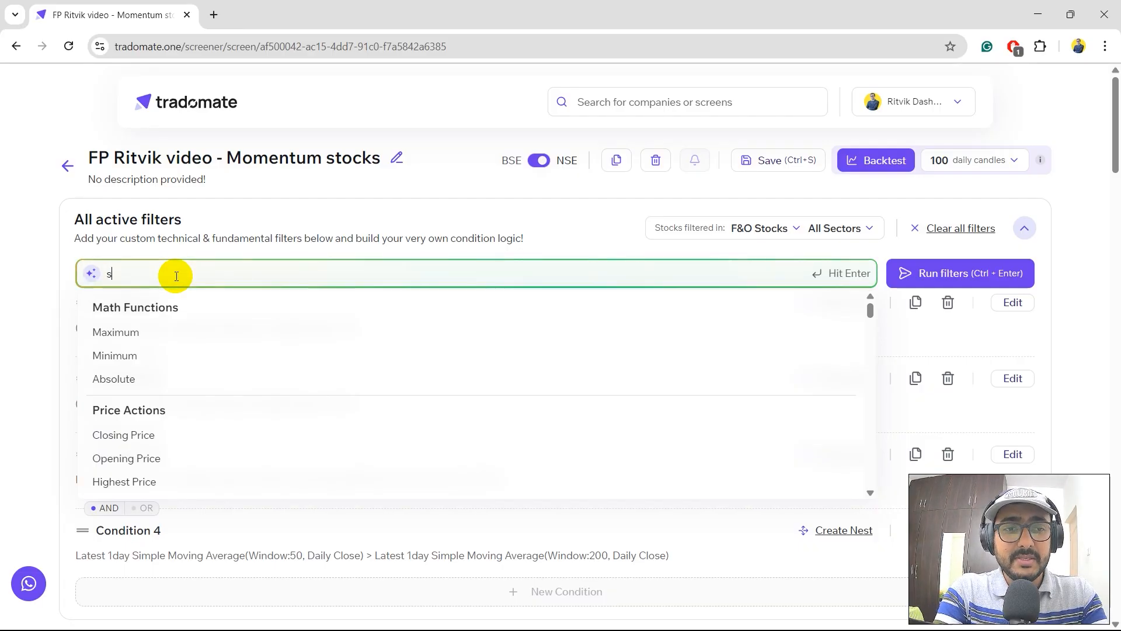
text(tocks with posit)
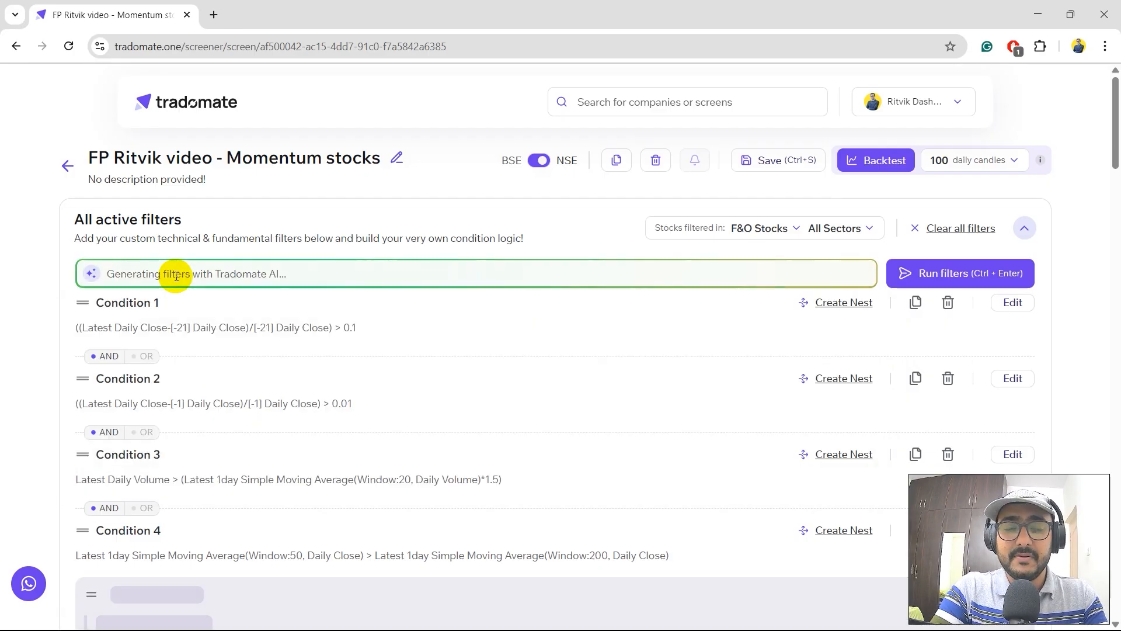
scroll(down, 3)
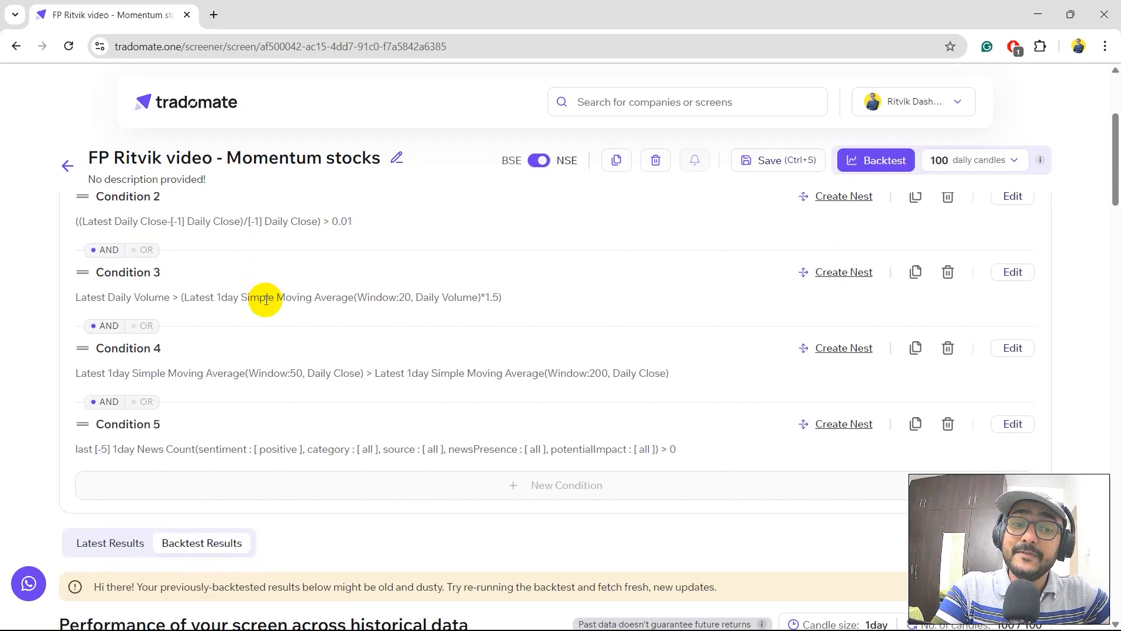
mouse_move(187, 436)
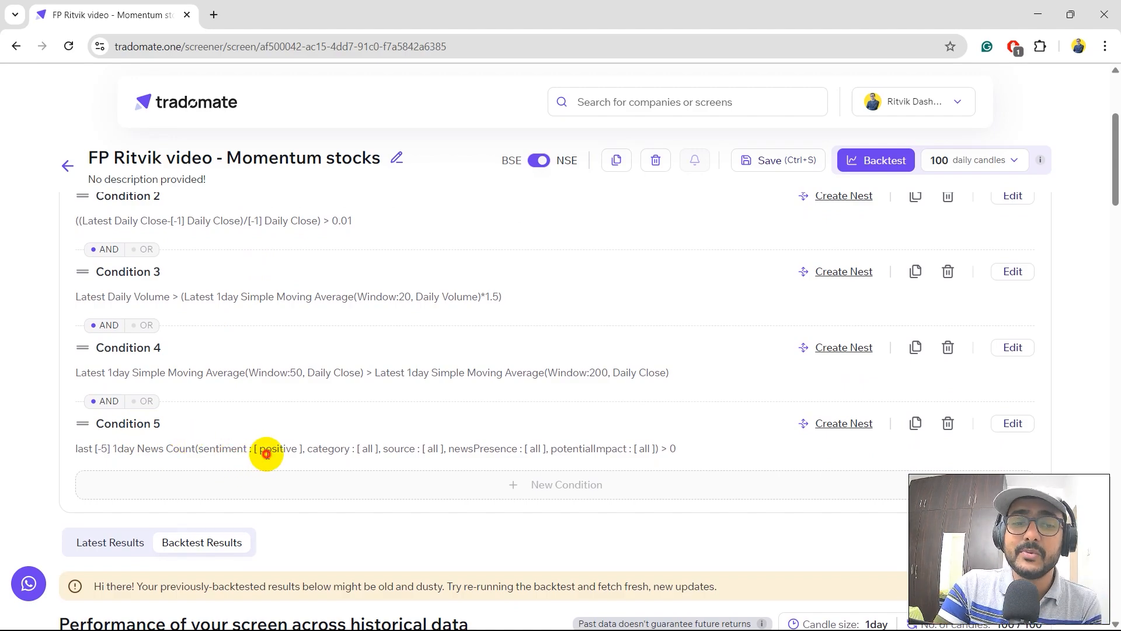
double_click(277, 449)
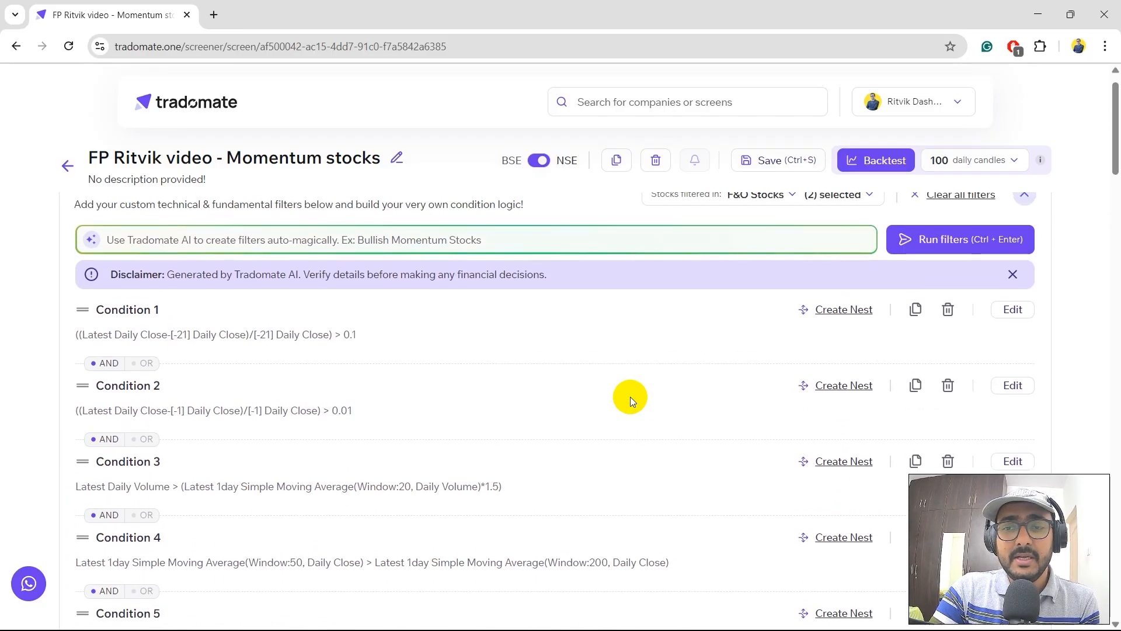
- Run the five-condition screen and confirm no companies match as of 25 Jul, 3:30 pm
click(1023, 194)
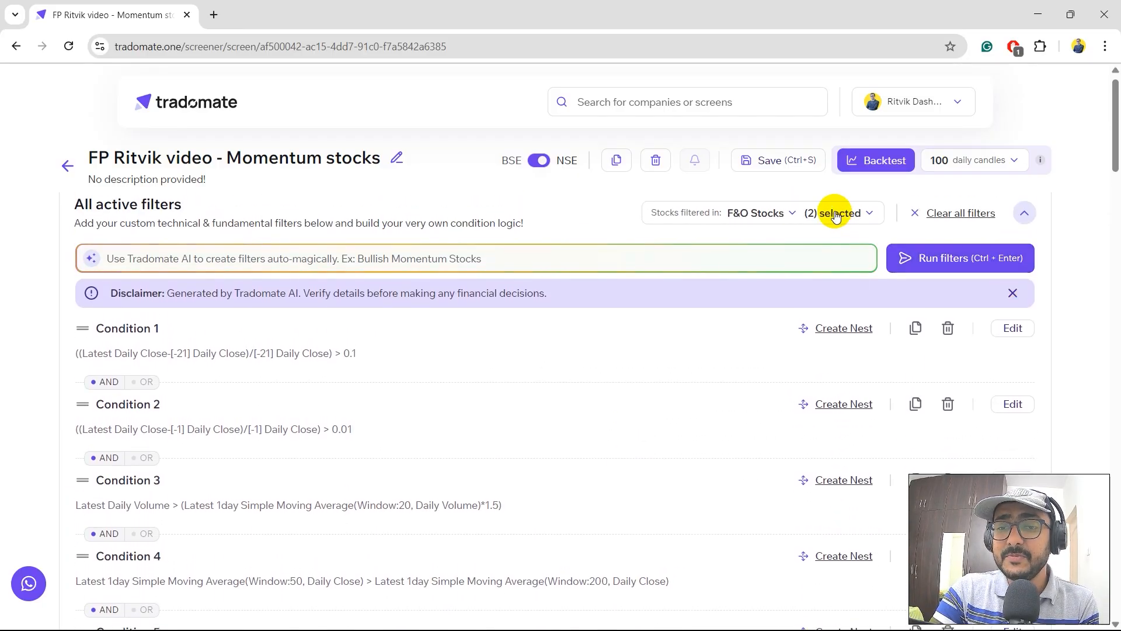
click(834, 212)
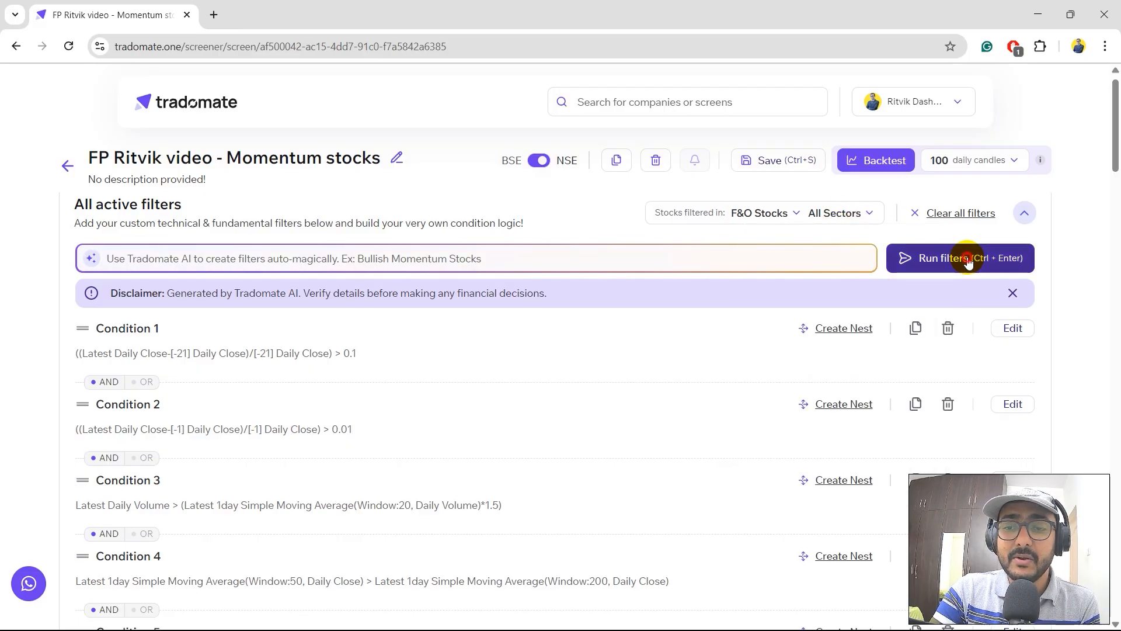
click(959, 258)
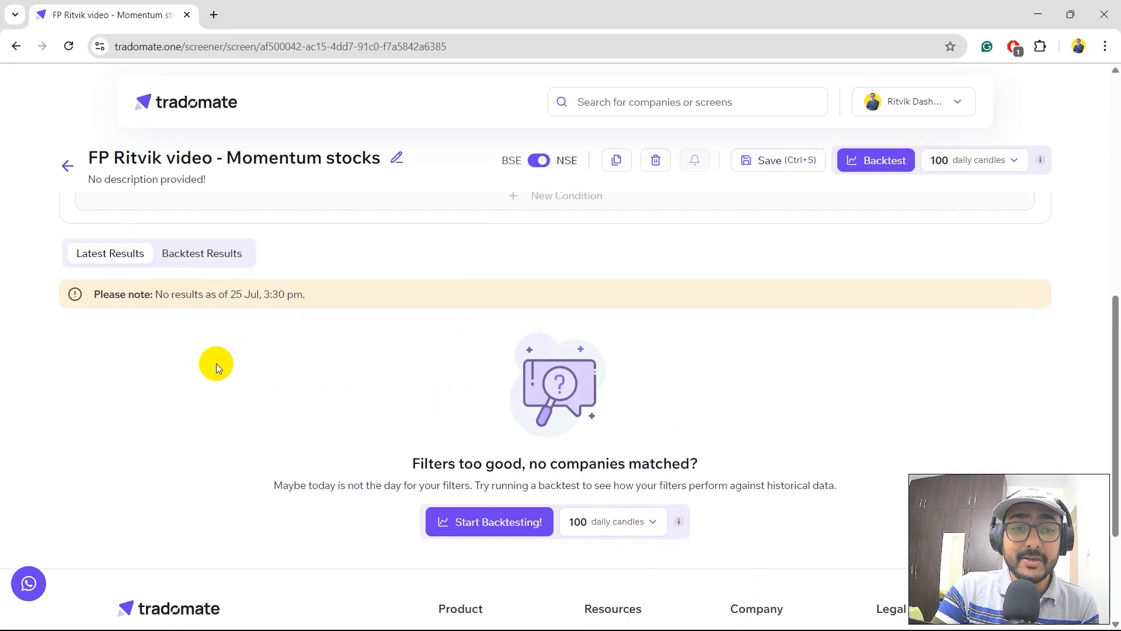
scroll(down, 3)
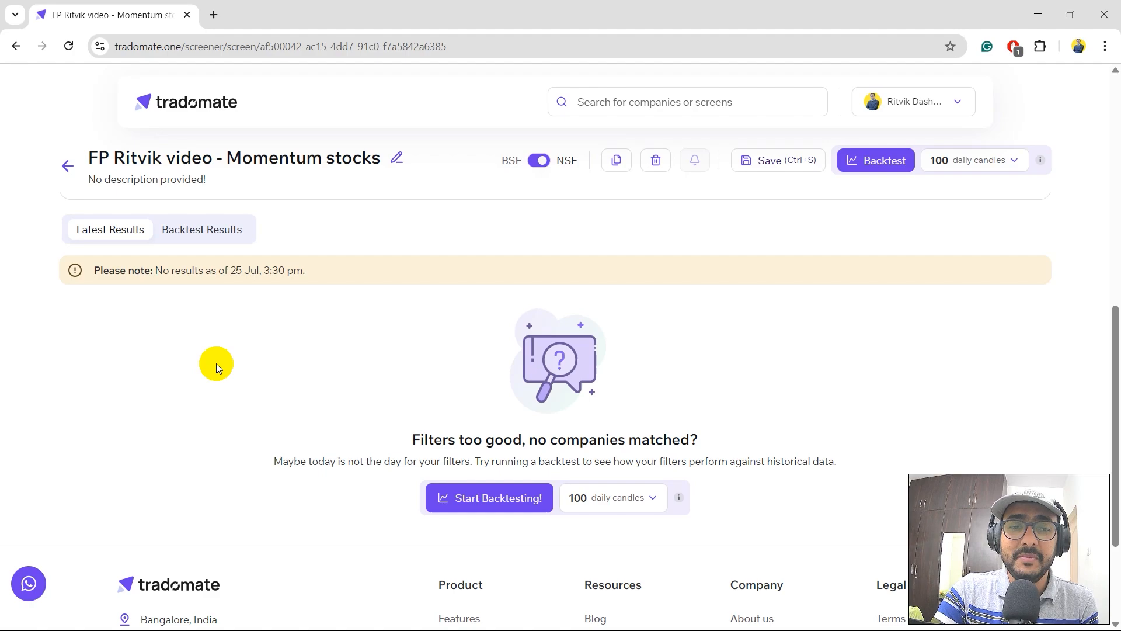
mouse_move(418, 442)
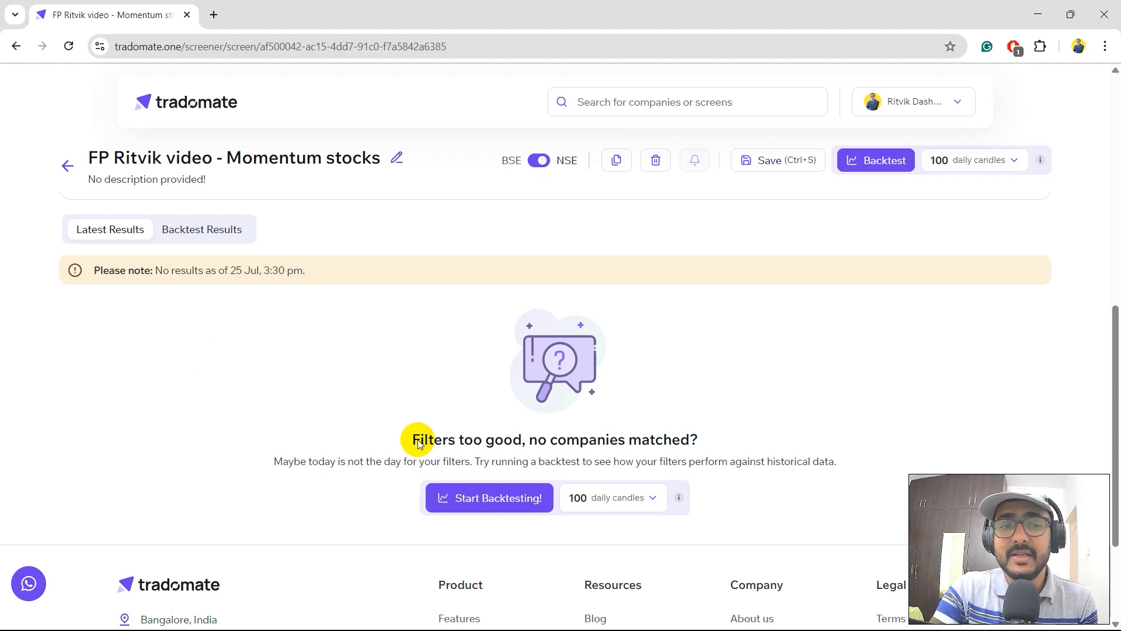
mouse_move(454, 452)
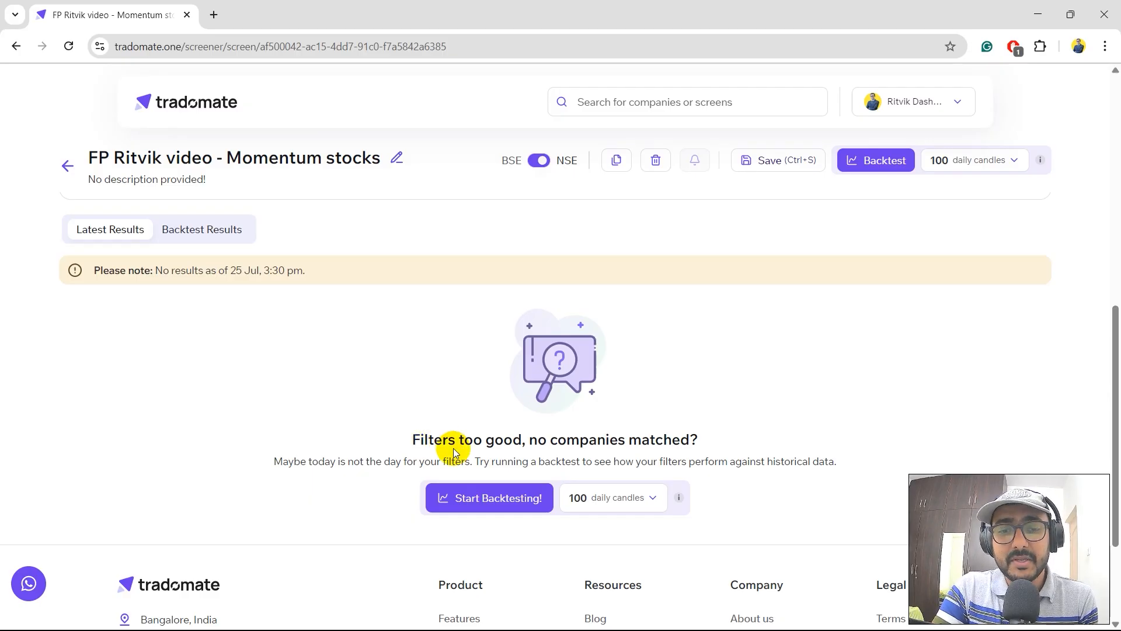
mouse_move(460, 449)
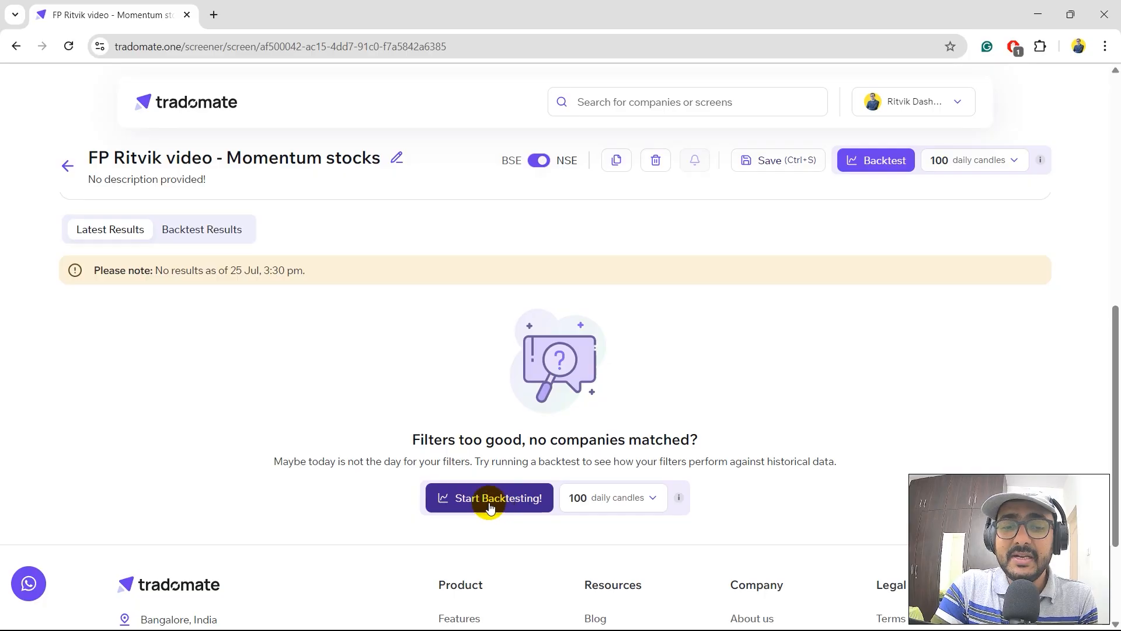
- Backtest over 100 daily candles and inspect the scatter chart across return periods
click(489, 497)
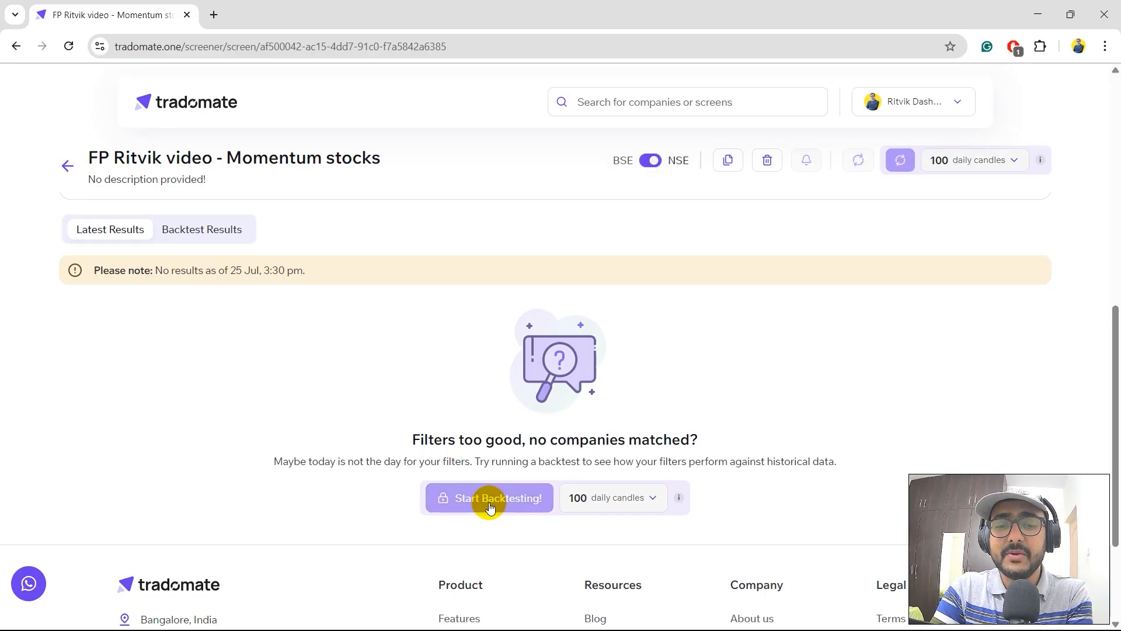
click(489, 497)
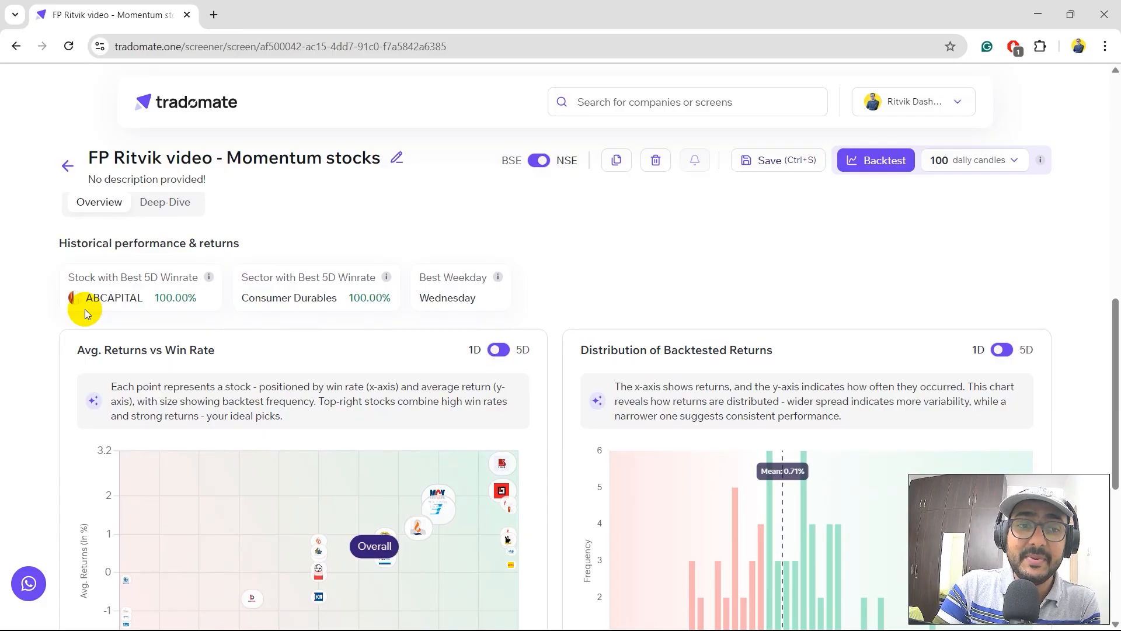
mouse_move(510, 299)
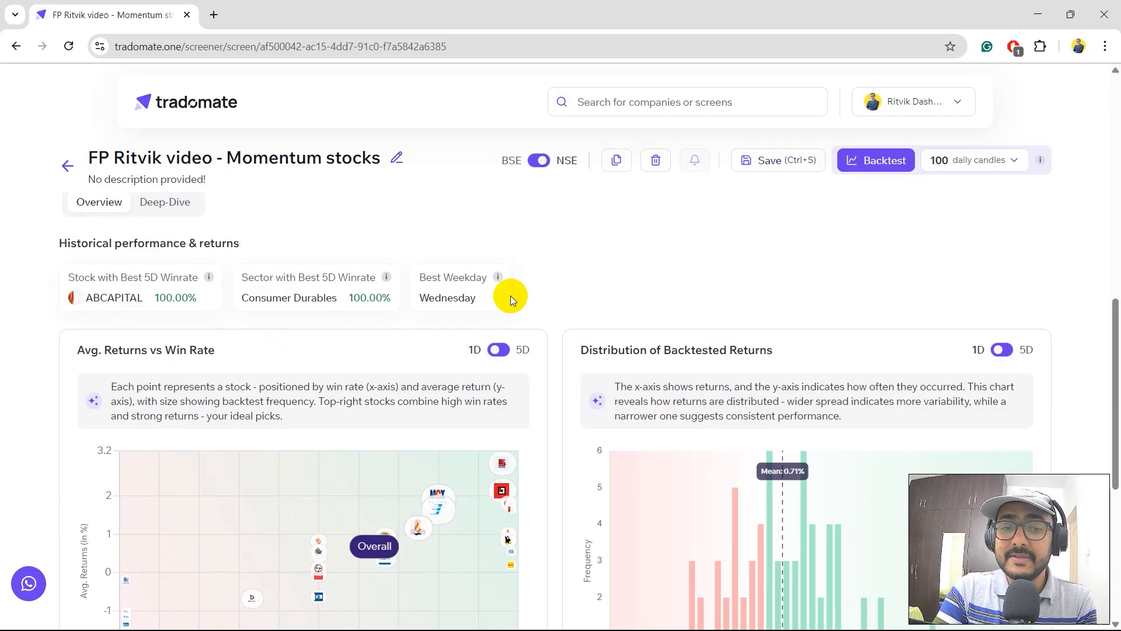
scroll(down, 3)
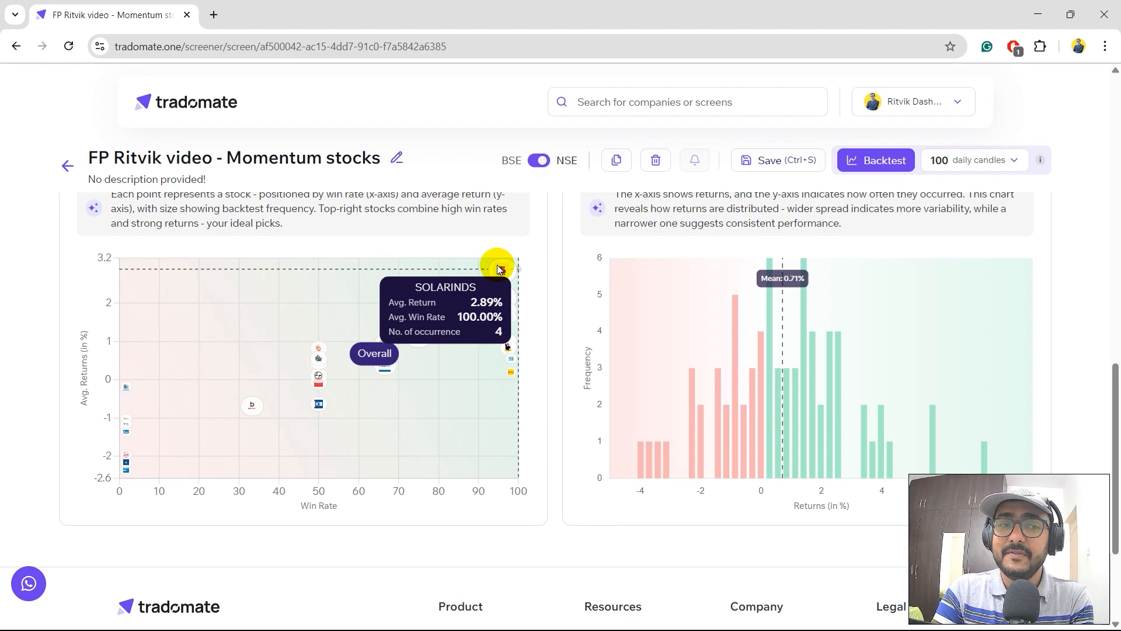
mouse_move(388, 417)
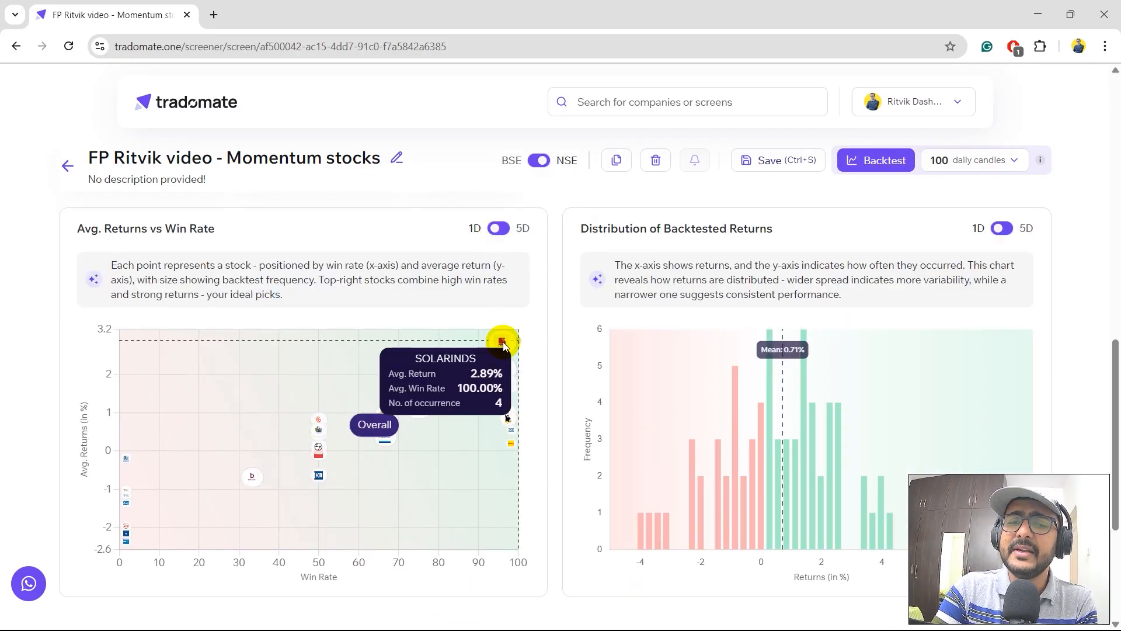
mouse_move(504, 294)
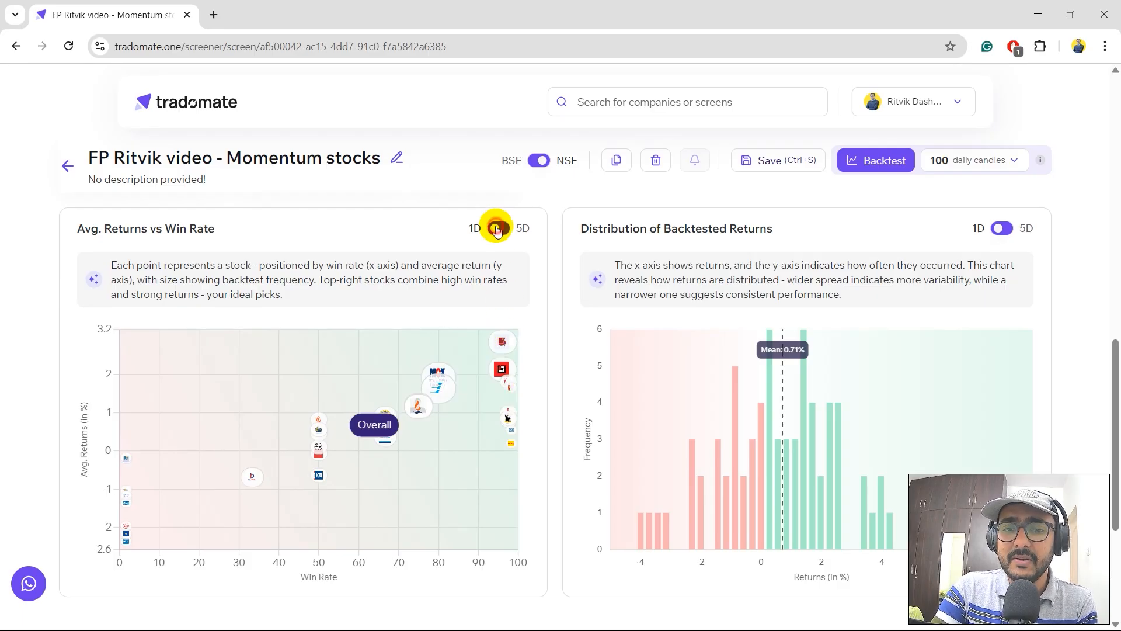
click(498, 227)
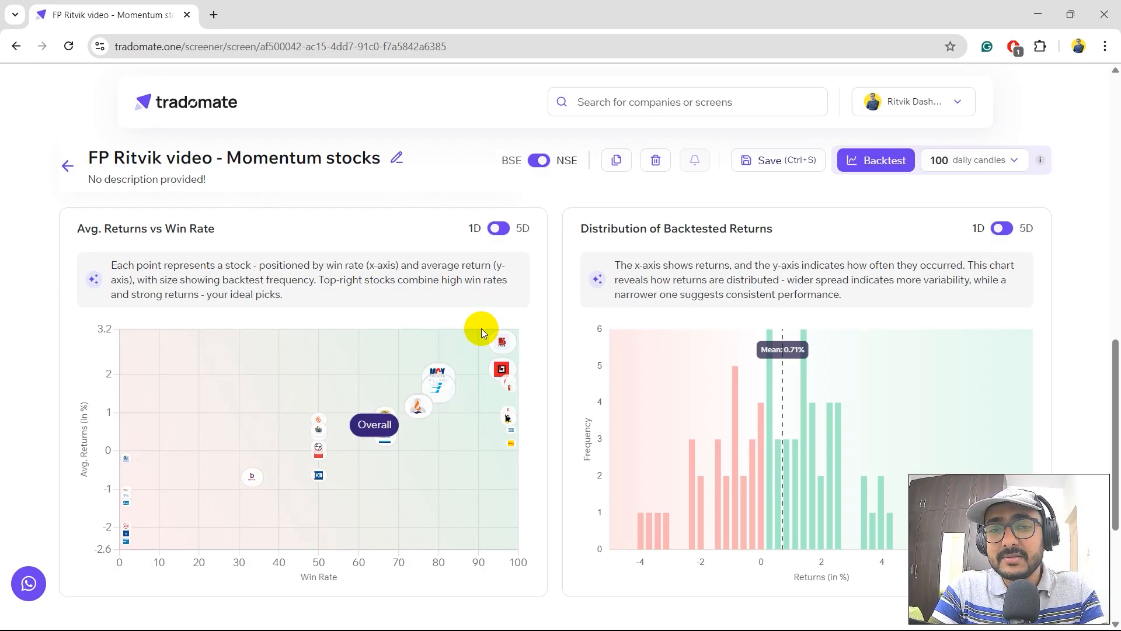
mouse_move(176, 509)
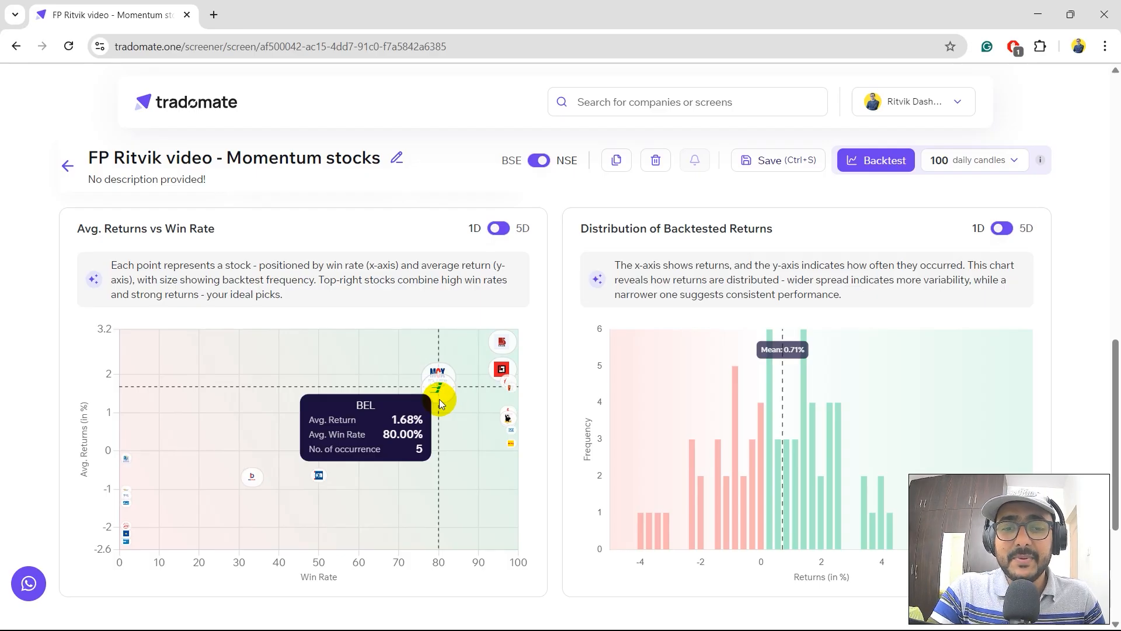
mouse_move(500, 341)
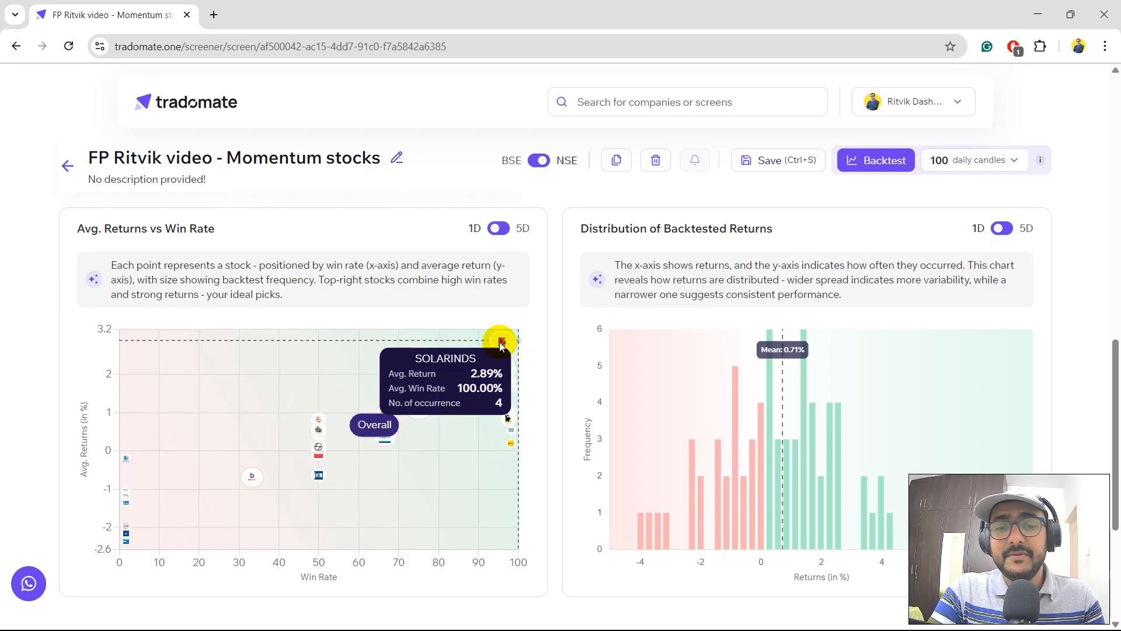
- Scroll the Deep-Dive per-stock table led by MCX, BEL and SOLARINDS, then return to filters
click(163, 269)
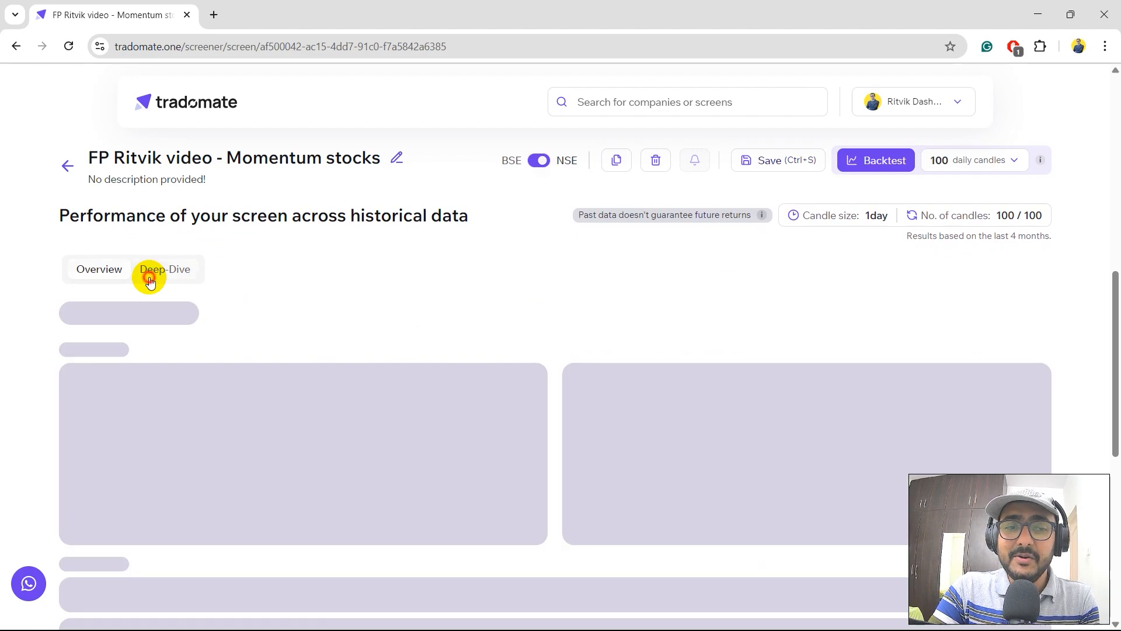
click(165, 268)
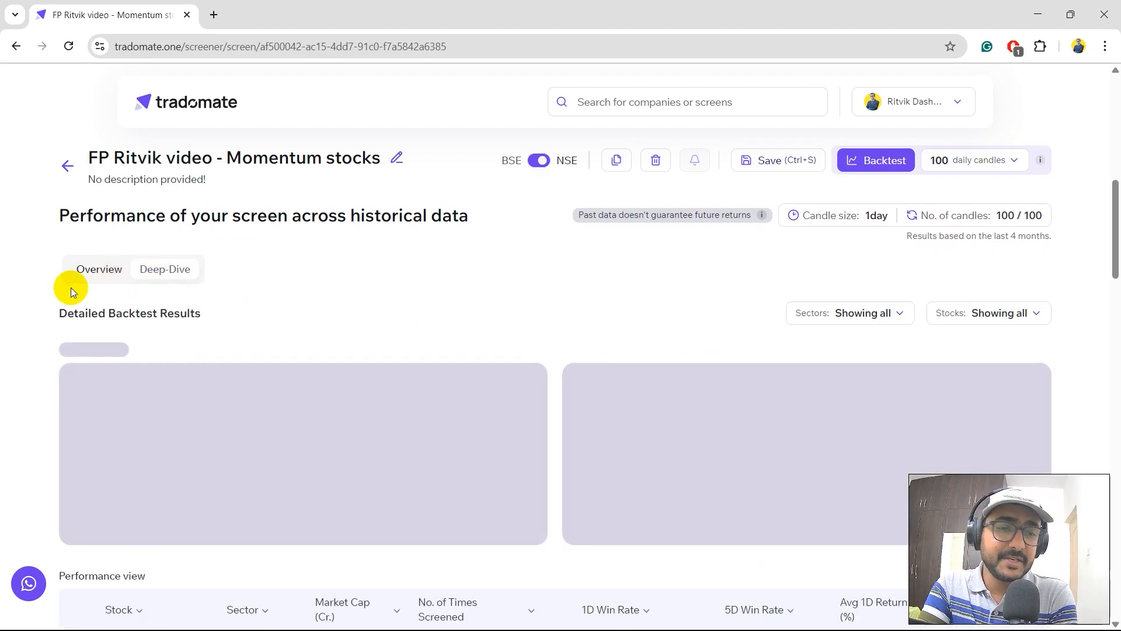
scroll(down, 3)
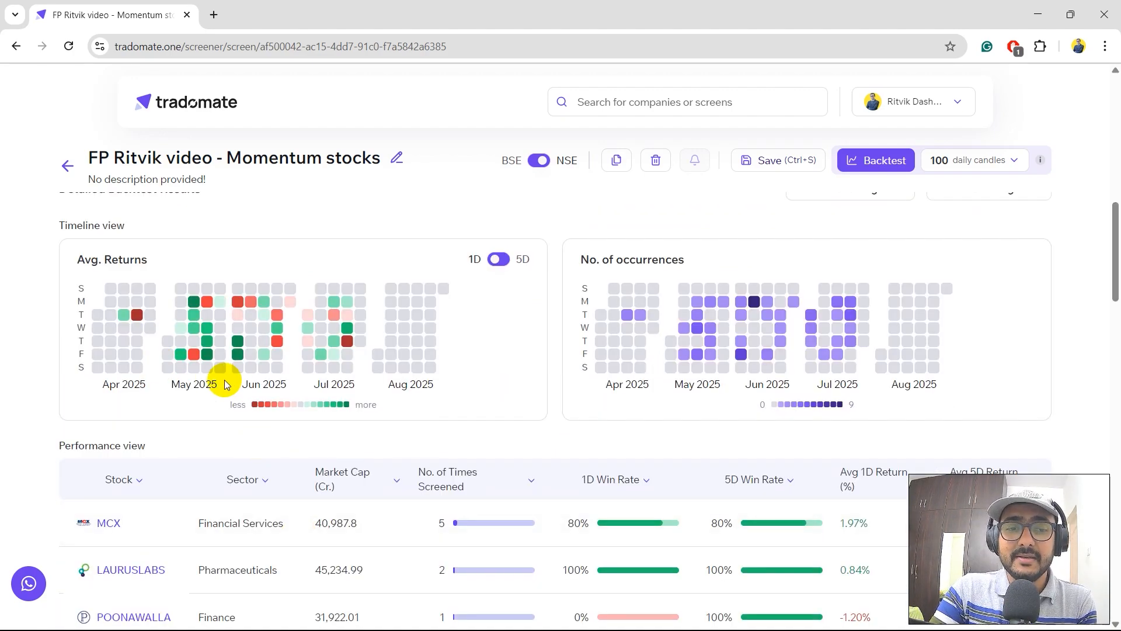
scroll(down, 3)
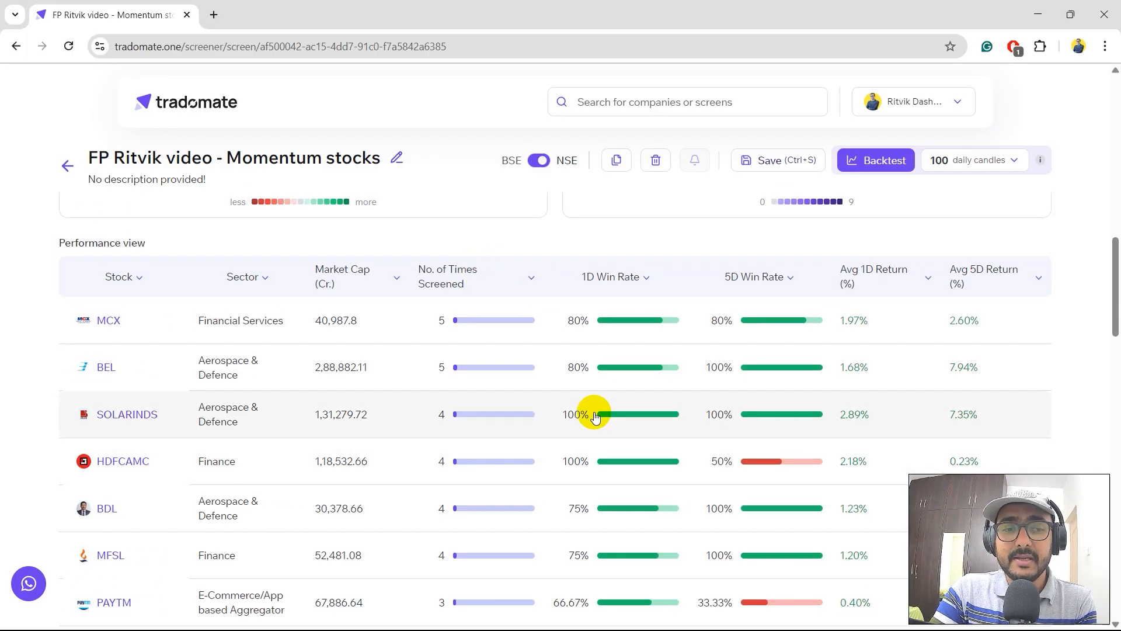
scroll(down, 3)
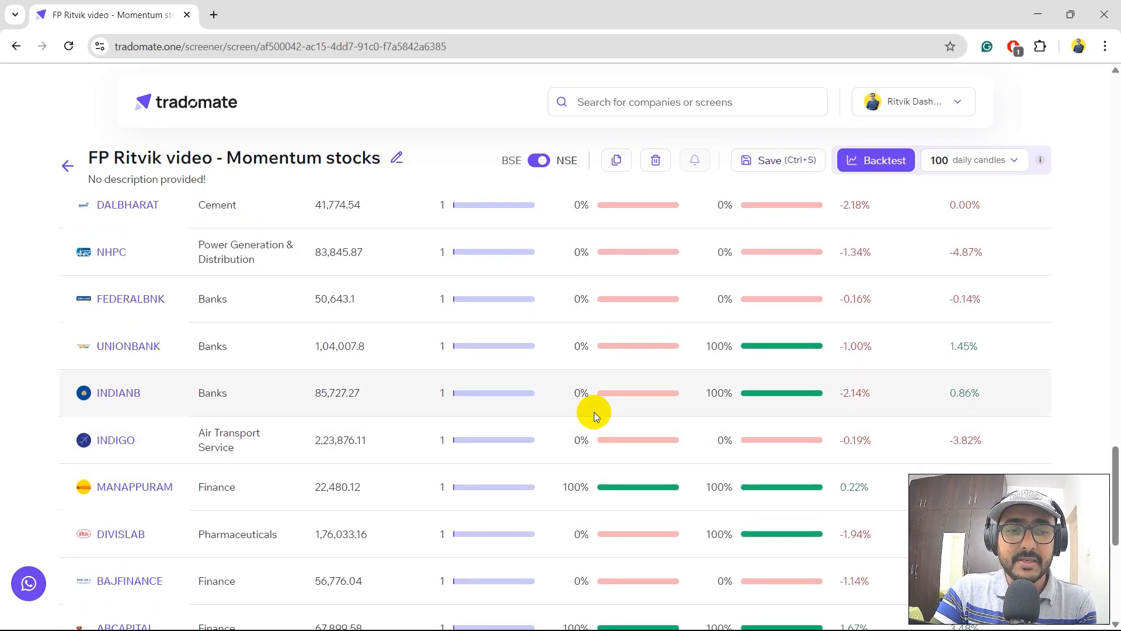
click(67, 165)
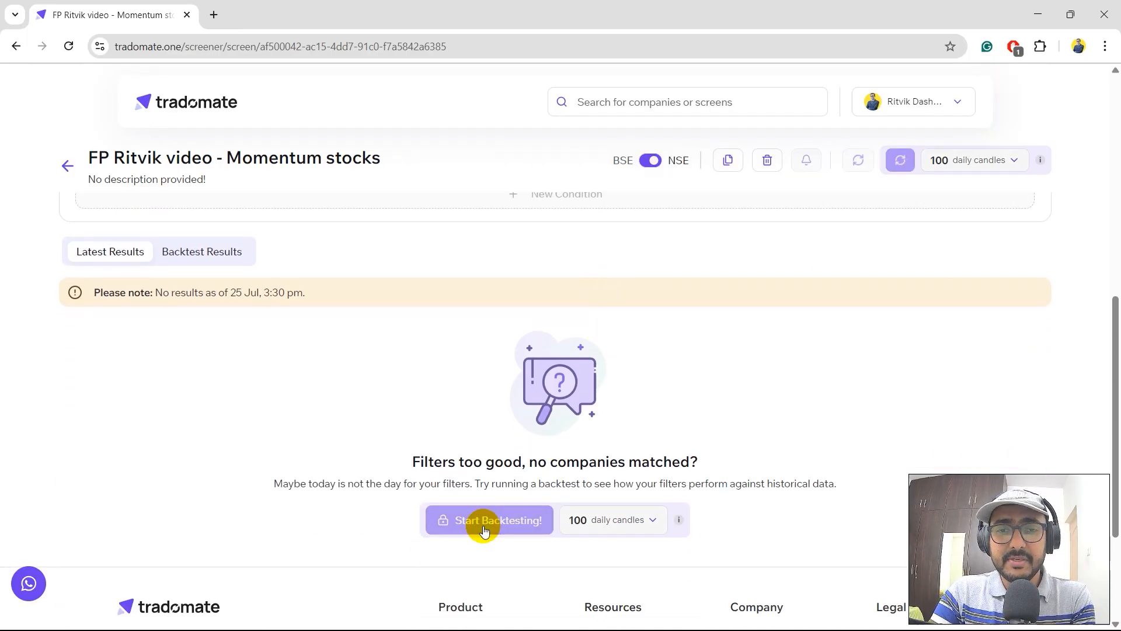
- Rerun the backtest on the 83 F&O stocks and view the new Overview results
click(489, 520)
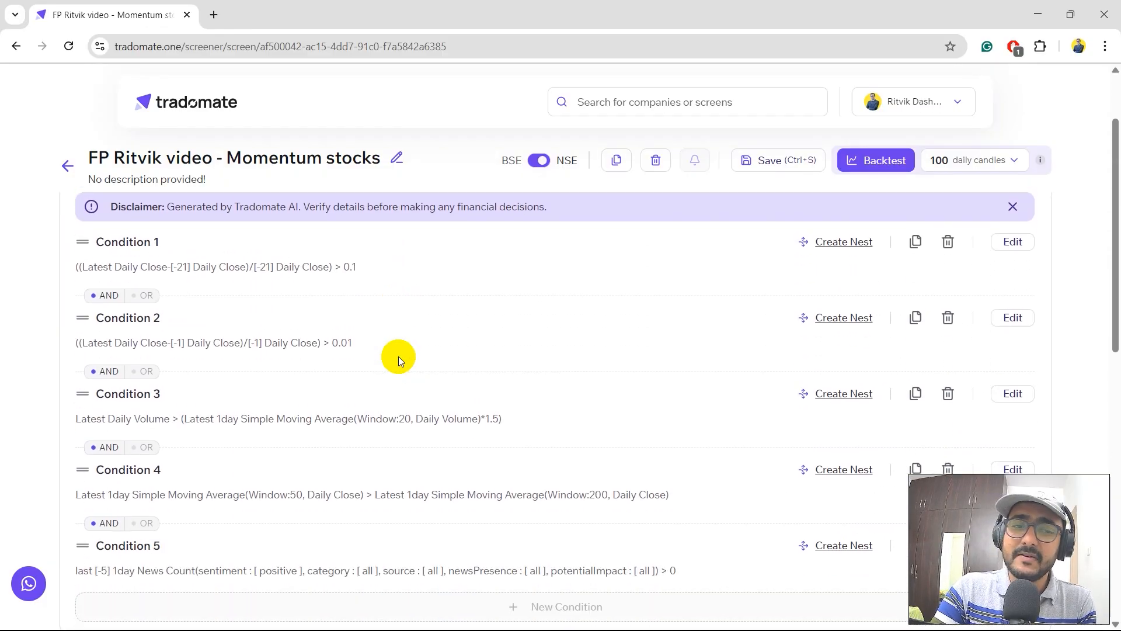
click(875, 160)
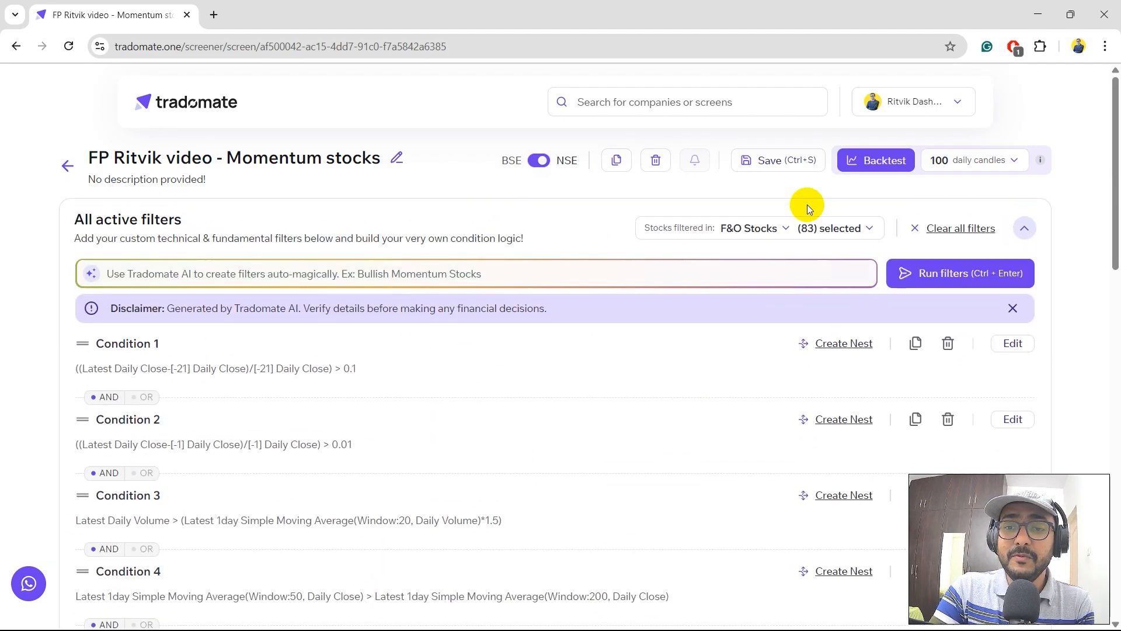
click(875, 160)
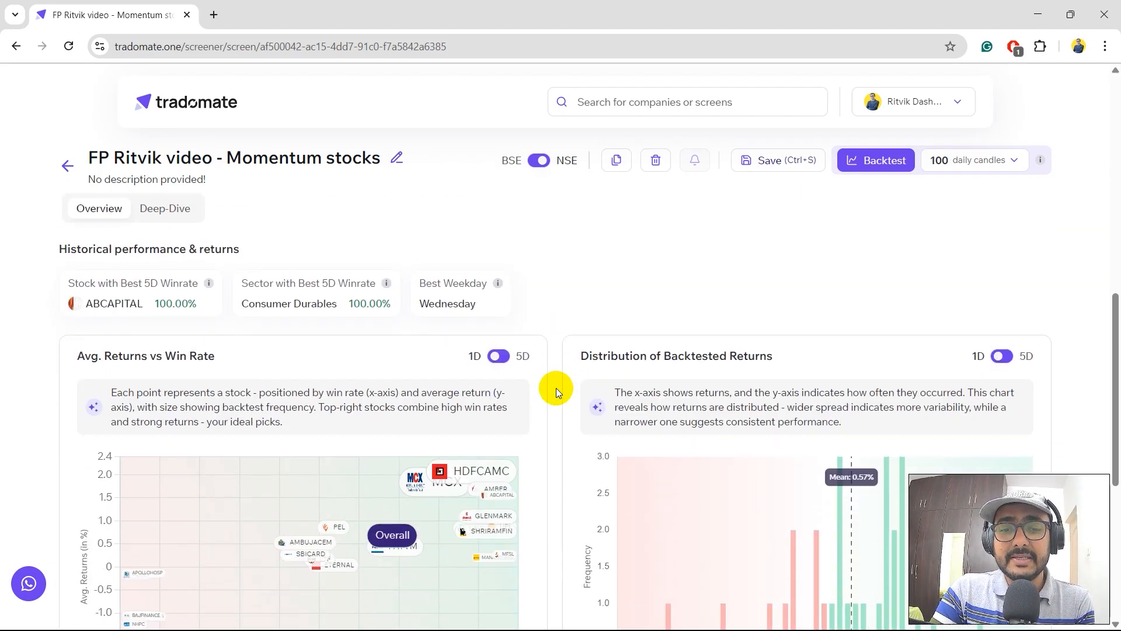
scroll(down, 3)
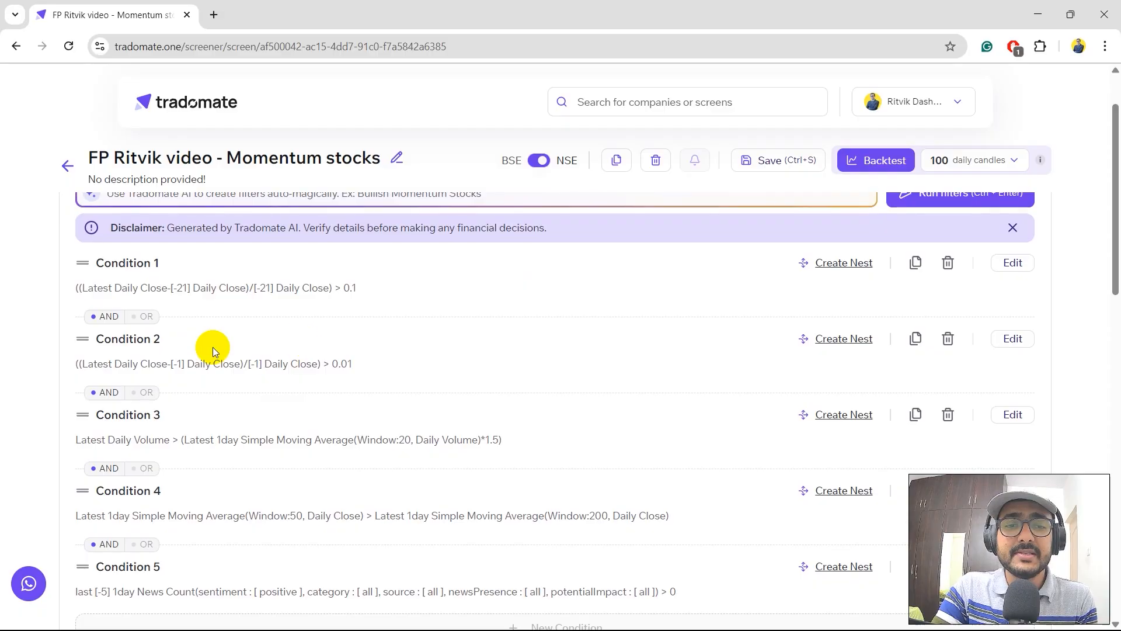
scroll(down, 3)
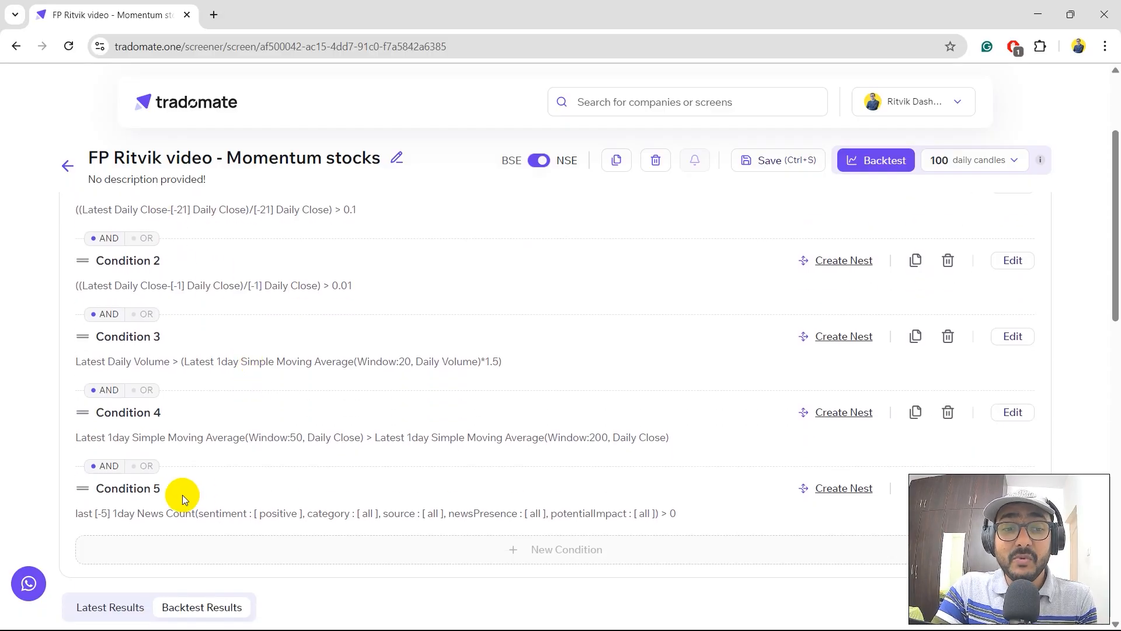
scroll(down, 3)
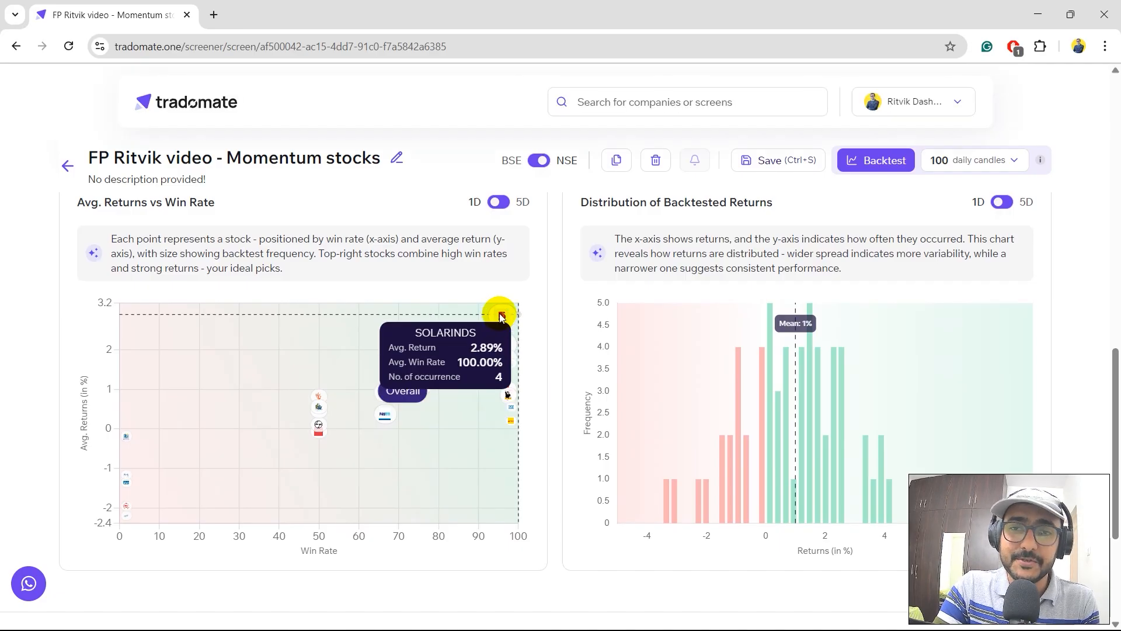
scroll(down, 3)
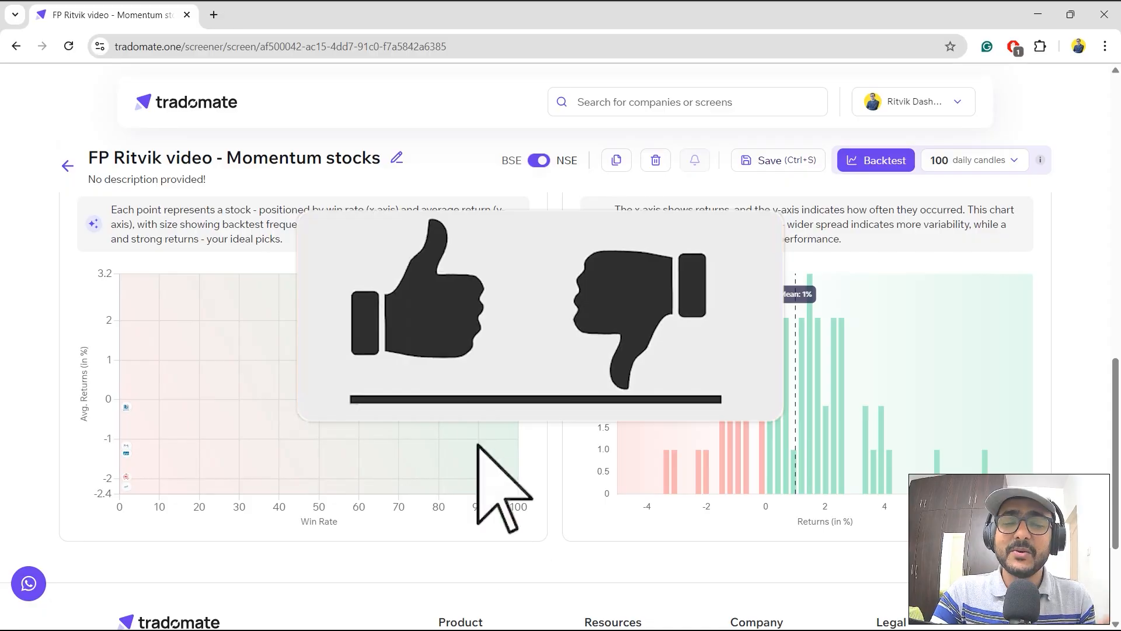
click(414, 308)
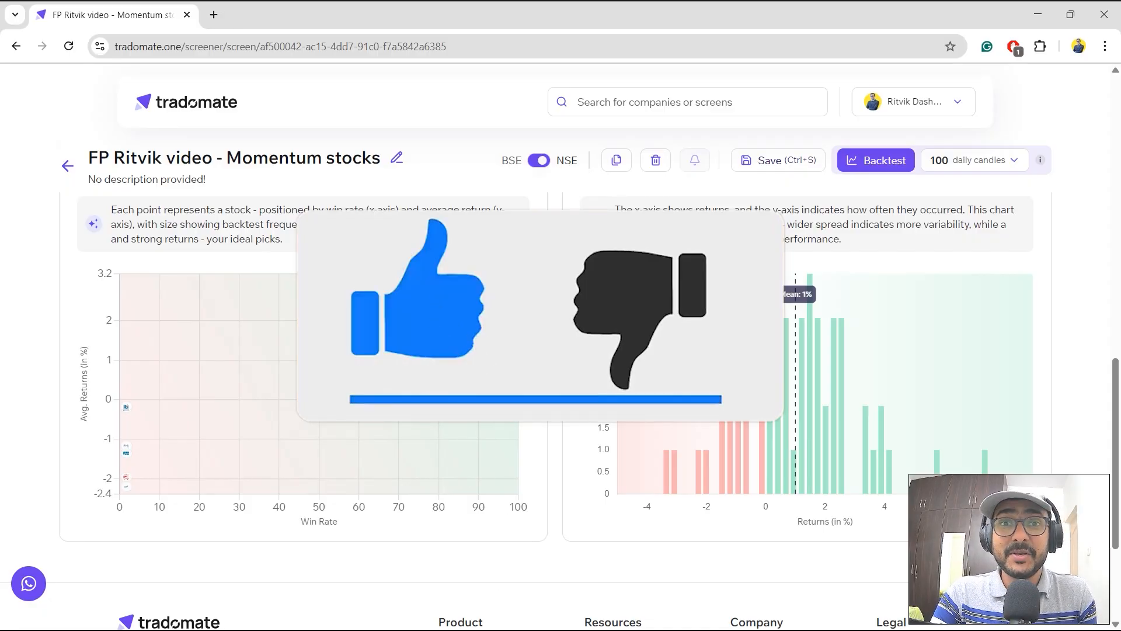